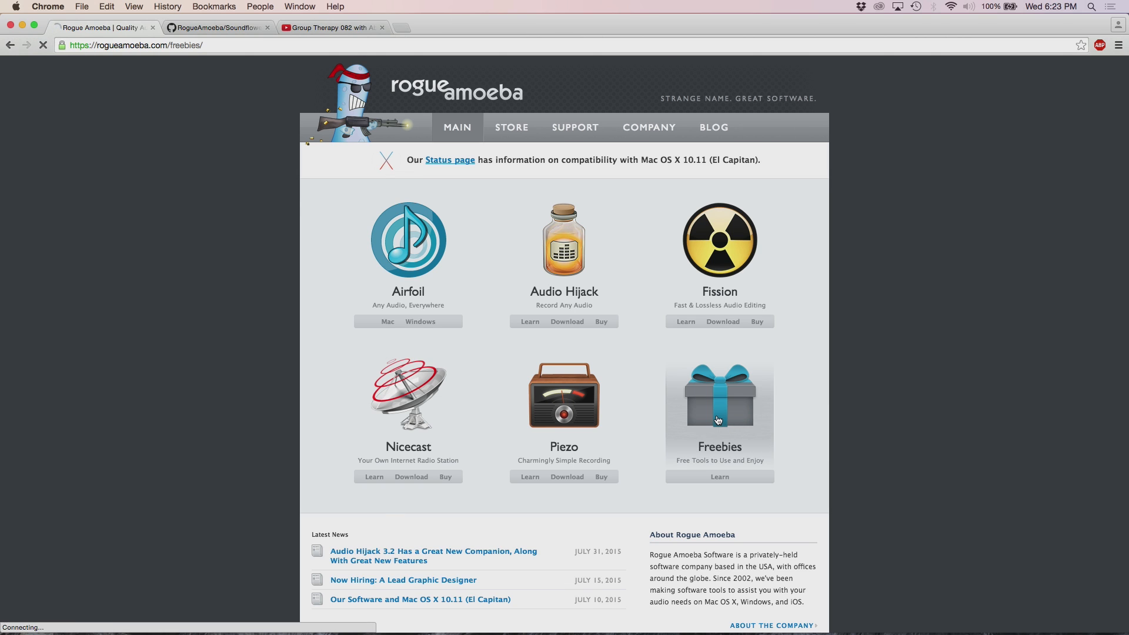
# - Download the LineIn zip from Rogue Amoeba's Freebies page, then download Soundflower from its Learn More page
pyautogui.click(718, 477)
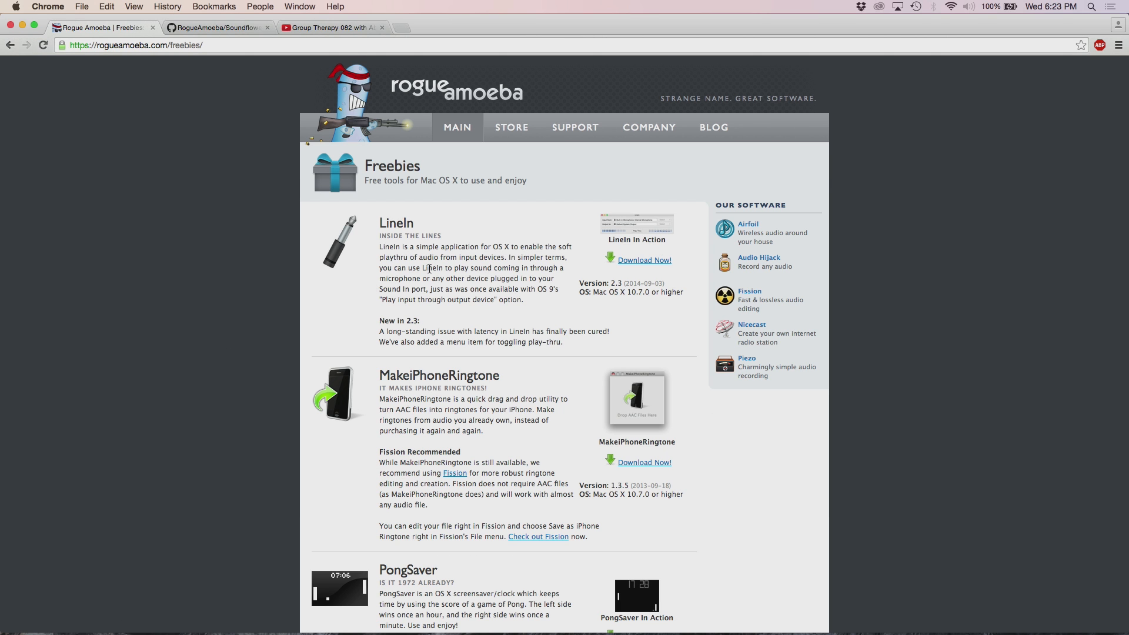
pyautogui.moveTo(645, 260)
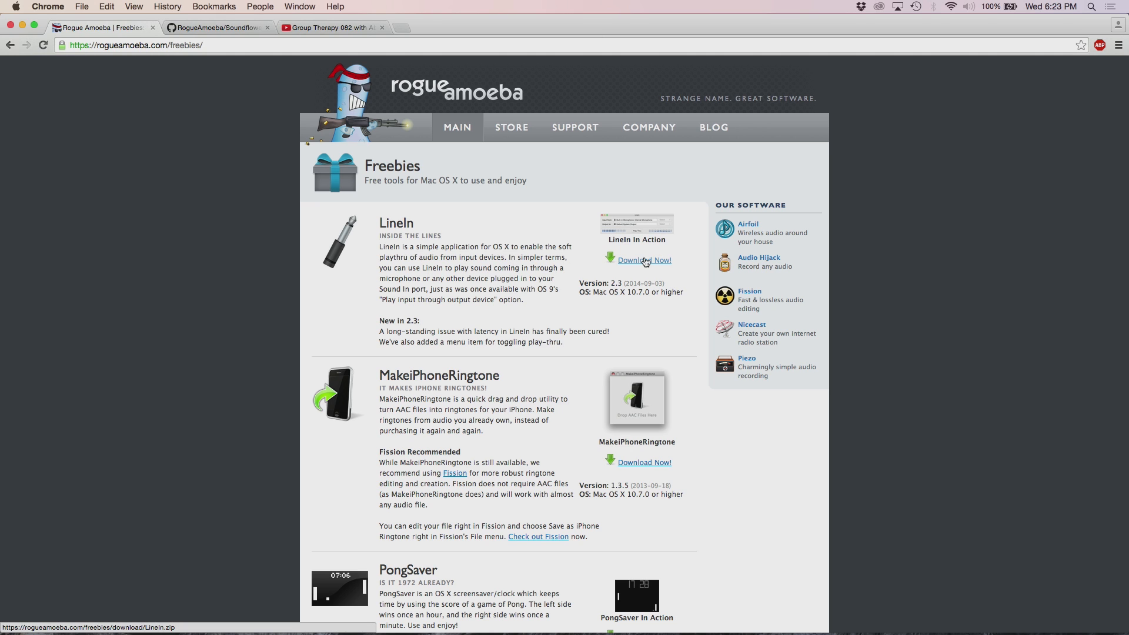
pyautogui.click(644, 260)
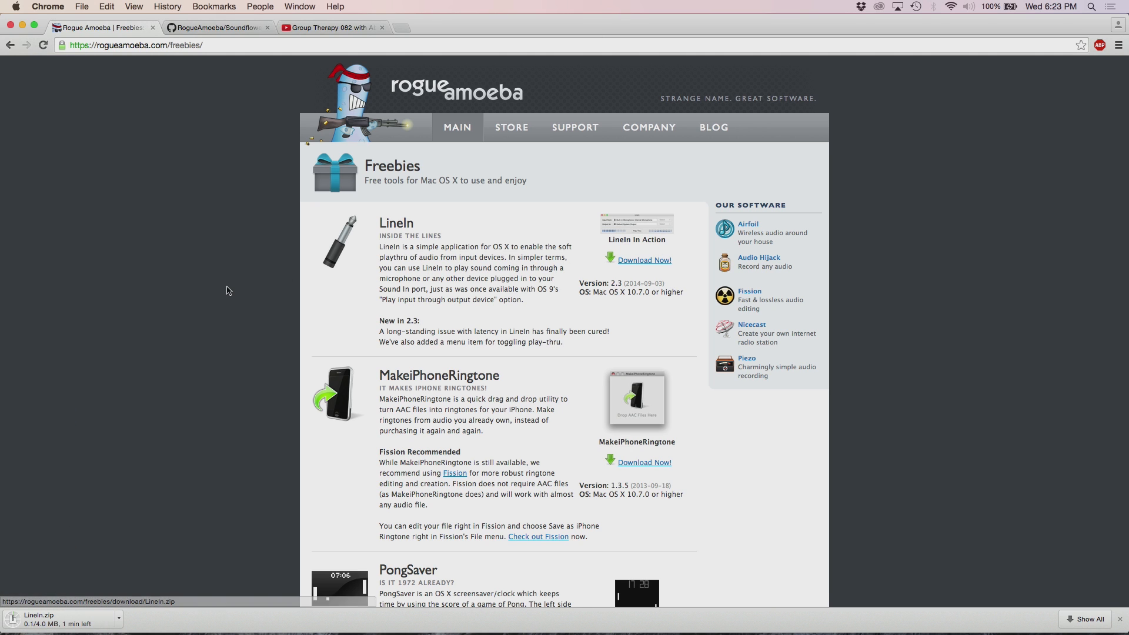
pyautogui.scroll(-3)
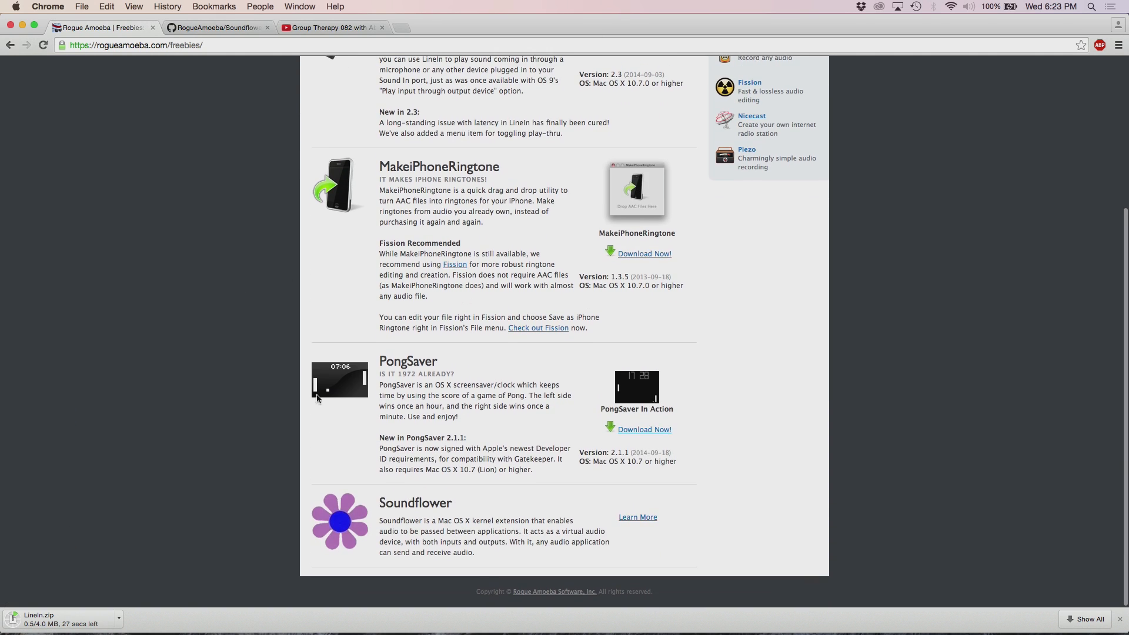
pyautogui.moveTo(634, 535)
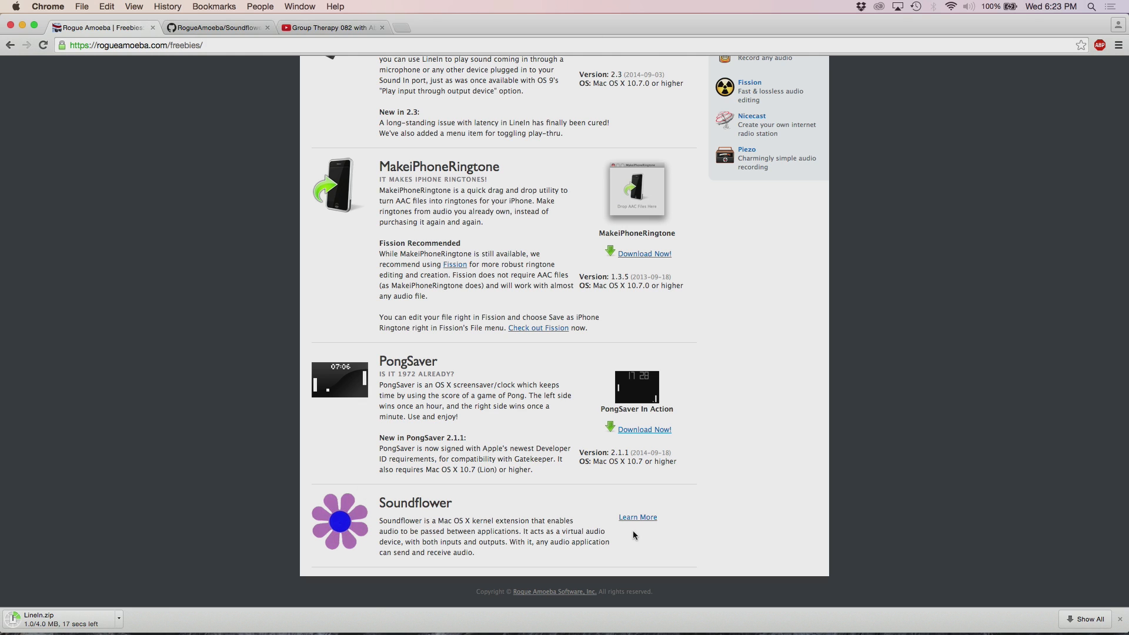
pyautogui.click(637, 517)
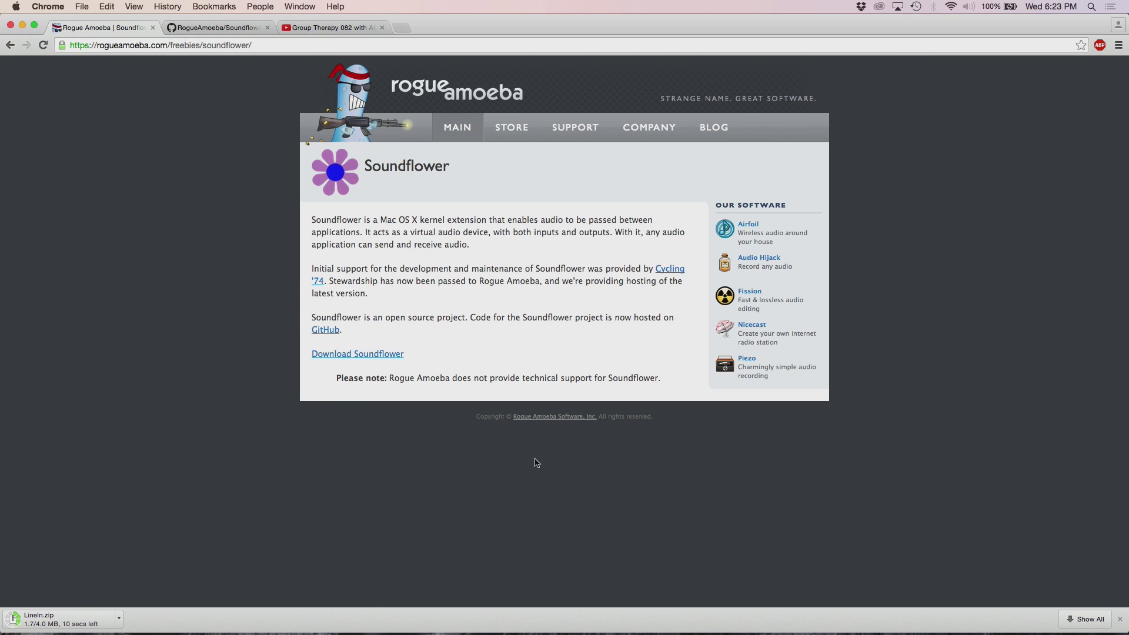
pyautogui.moveTo(357, 353)
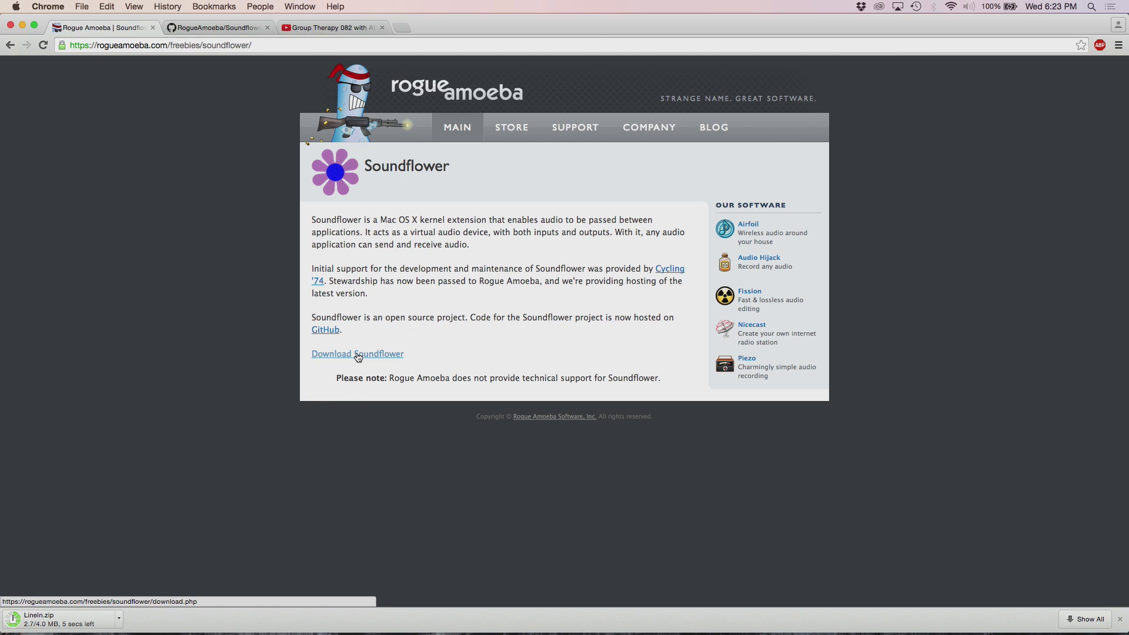
pyautogui.click(356, 353)
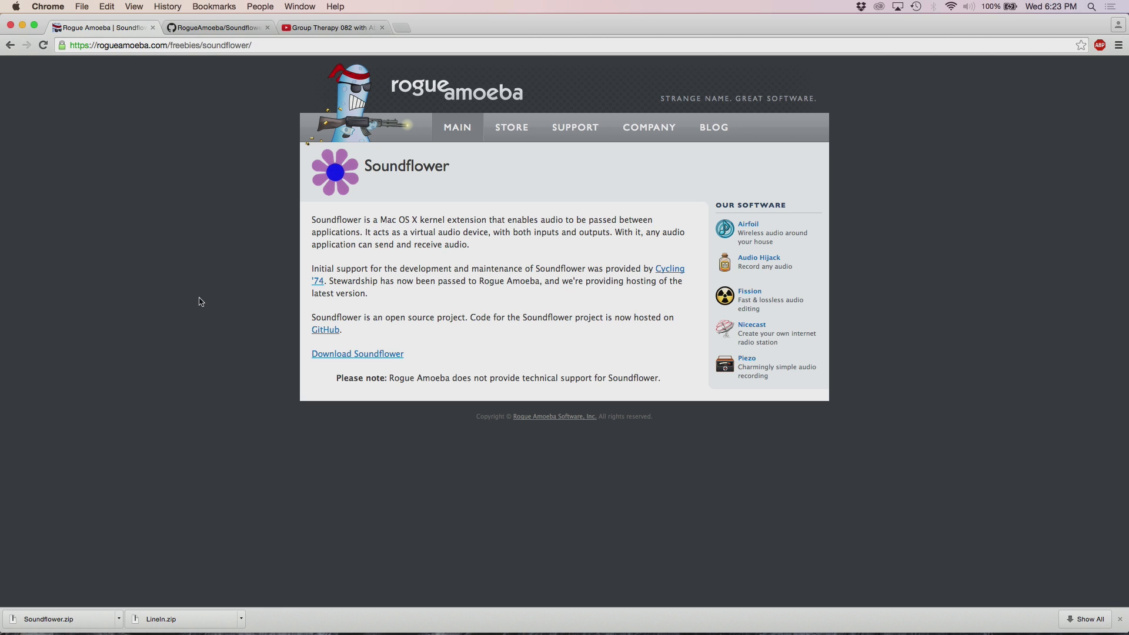
# - Let the Soundflower.zip and LineIn.zip downloads finish in Chrome's download bar
pyautogui.click(324, 330)
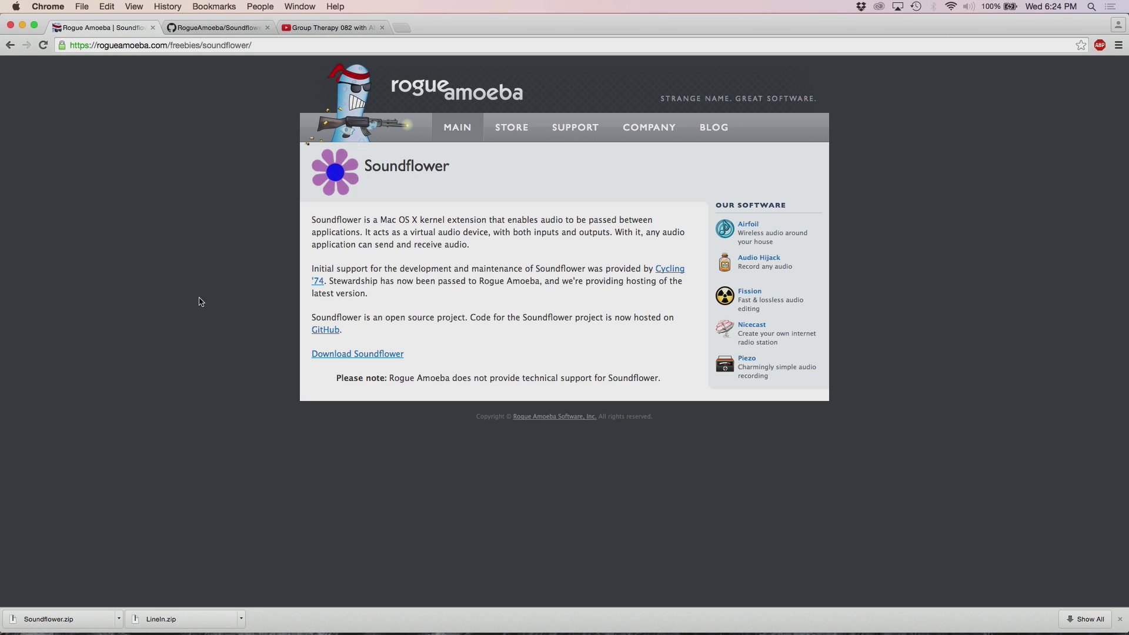
pyautogui.moveTo(173, 624)
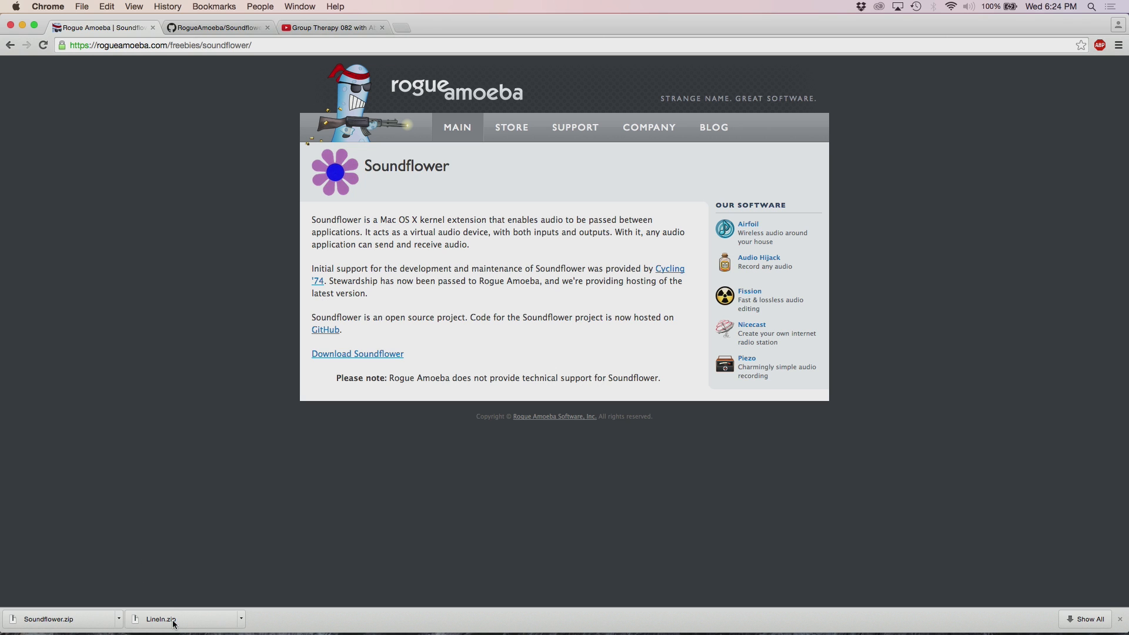
pyautogui.moveTo(158, 420)
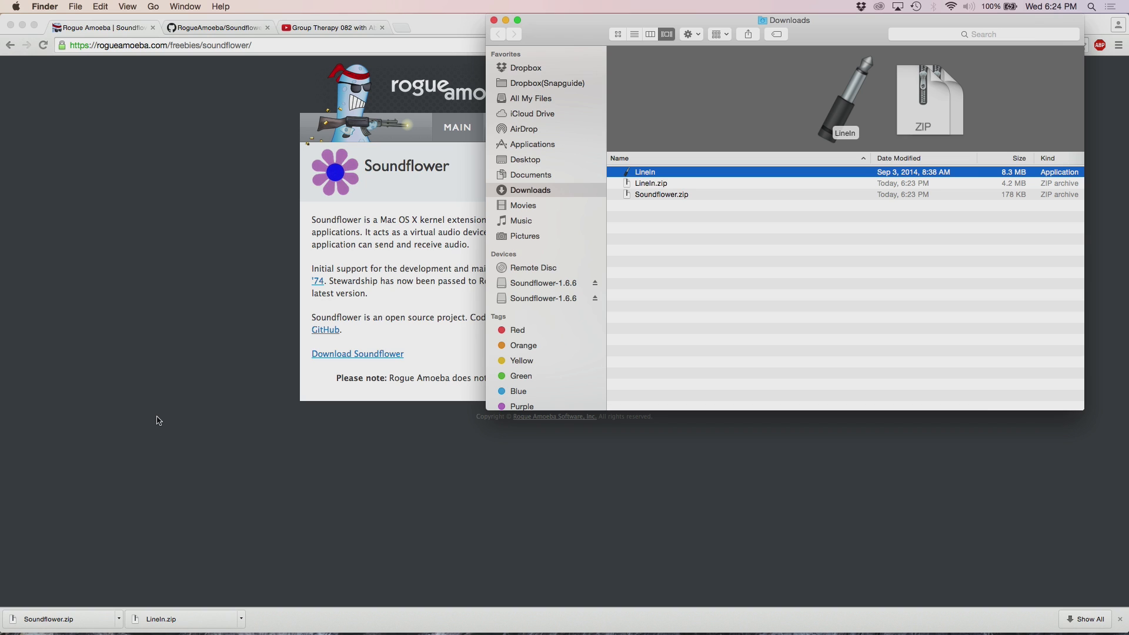
pyautogui.moveTo(660, 202)
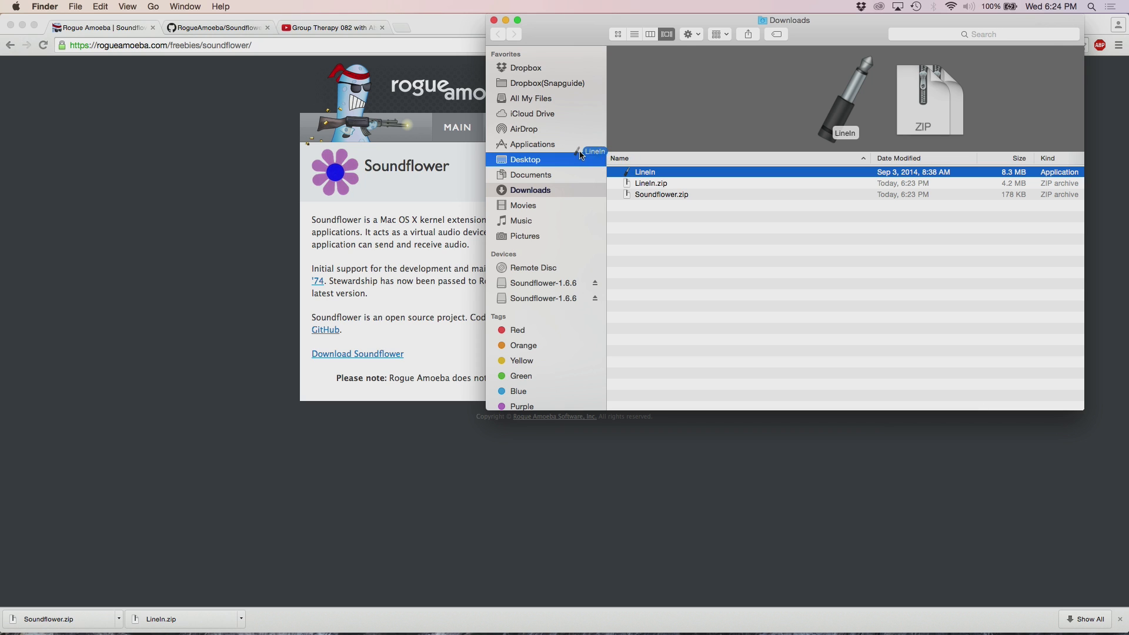
# - Move LineIn into Applications, resolving the existing-copy conflict, and return to Downloads
pyautogui.click(532, 144)
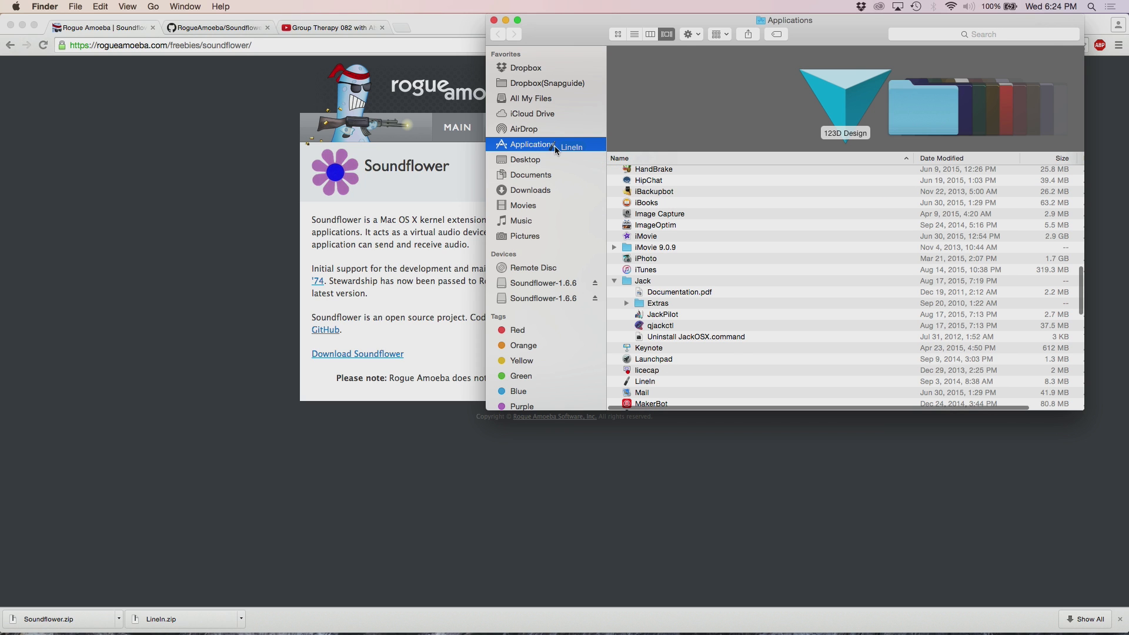
pyautogui.click(532, 144)
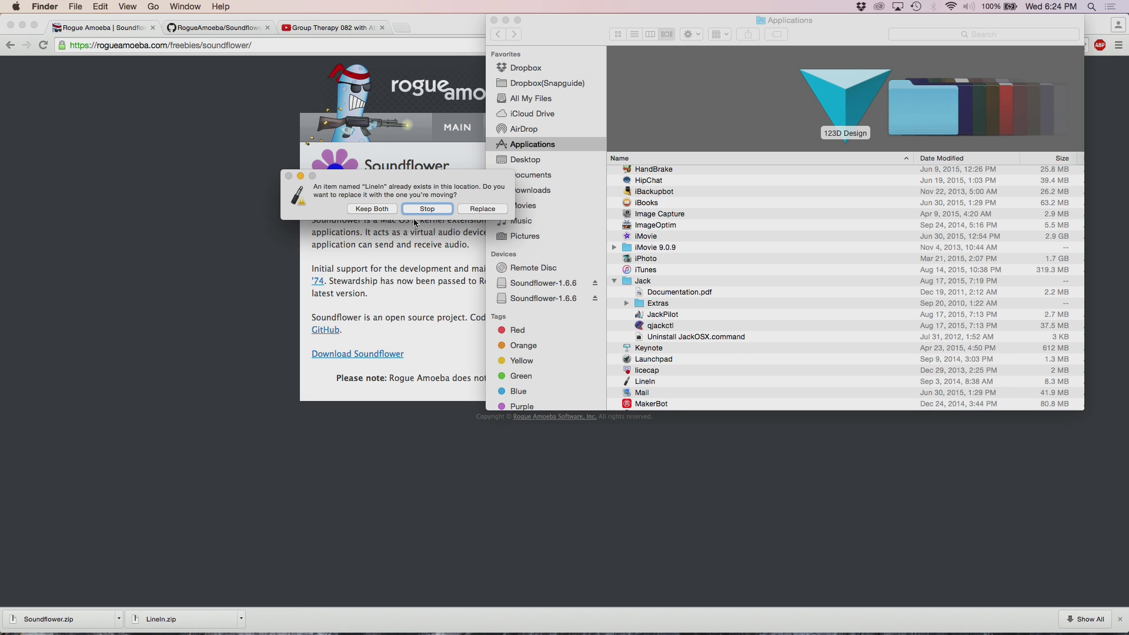
pyautogui.click(426, 208)
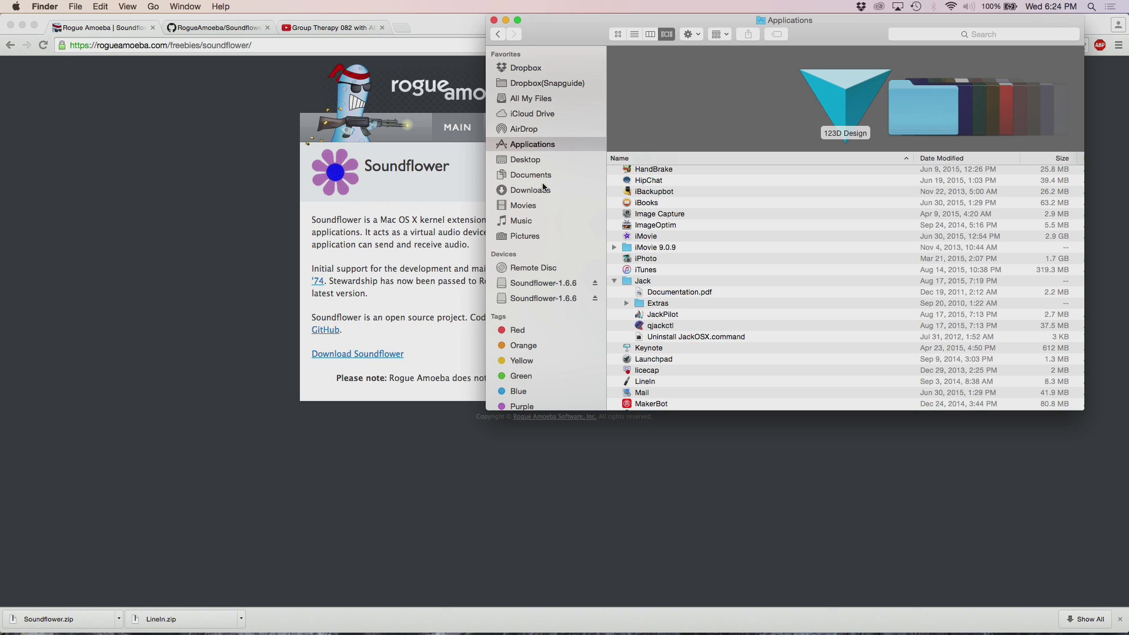
pyautogui.click(530, 189)
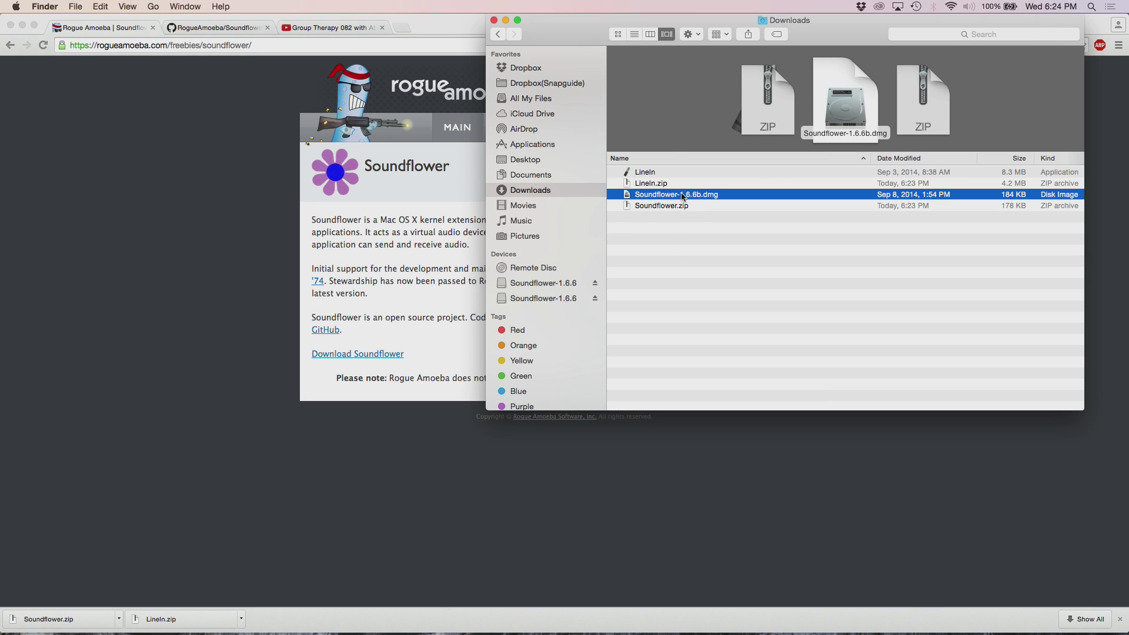
# - Mount Soundflower-1.6.6b.dmg, try launching Soundflower.pkg, and dismiss the unidentified-developer alert
pyautogui.doubleClick(676, 195)
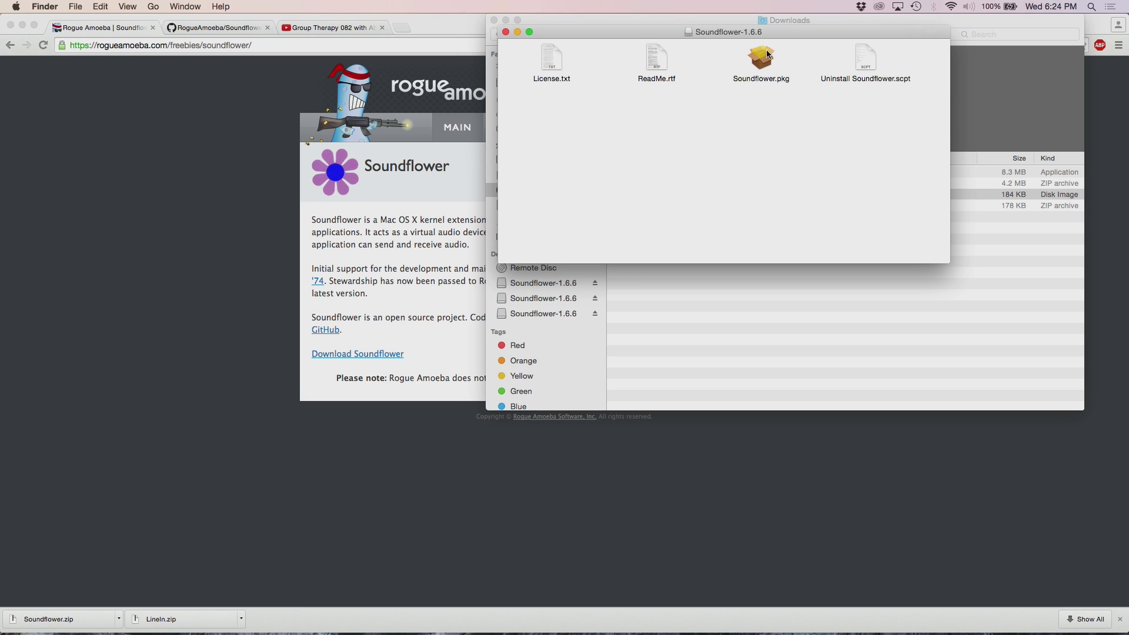
pyautogui.doubleClick(760, 58)
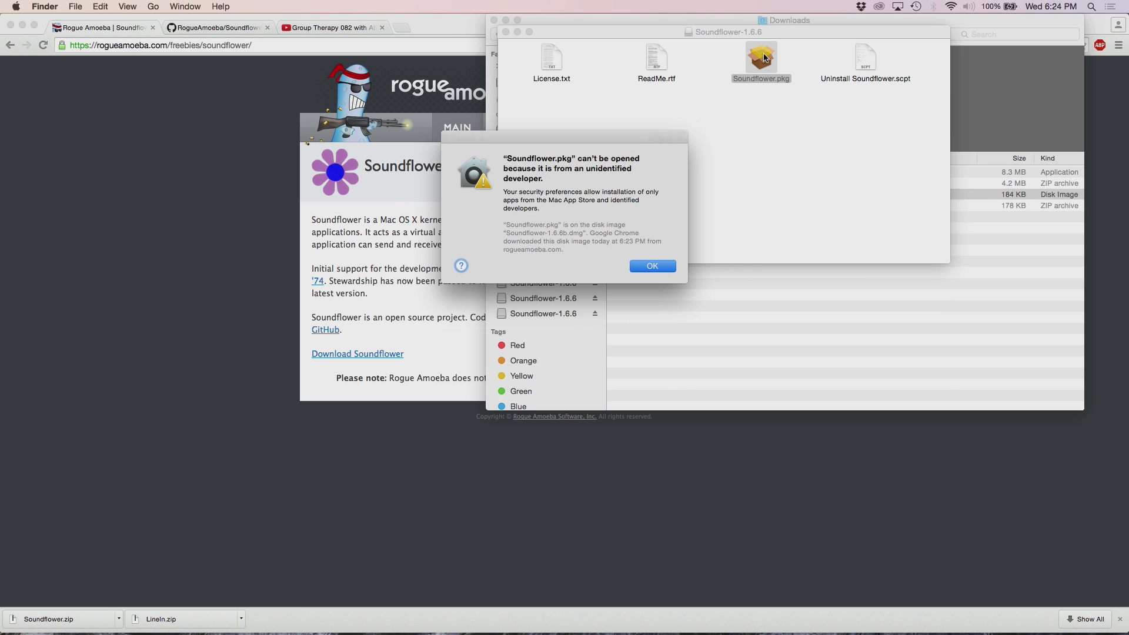
pyautogui.moveTo(733, 121)
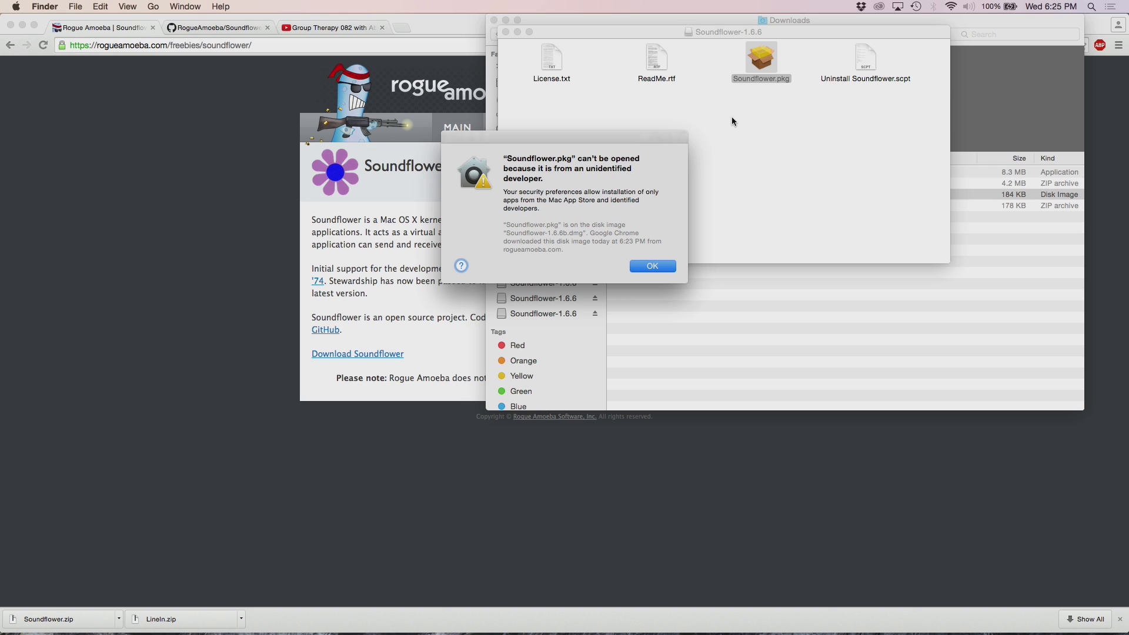
pyautogui.click(651, 266)
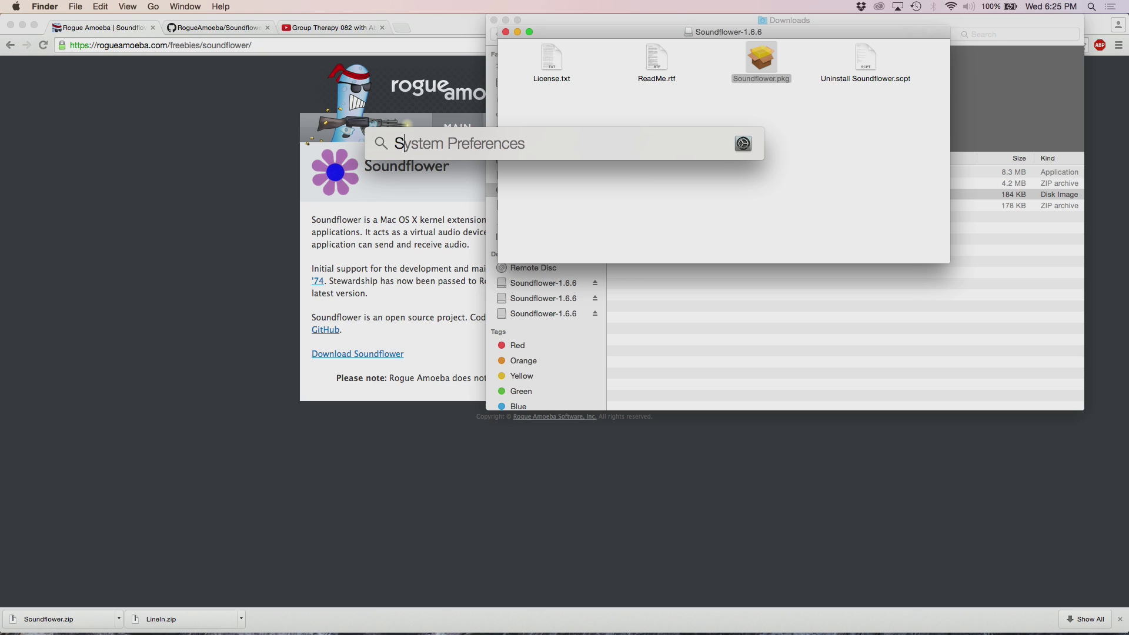
# - Open Security & Privacy from Spotlight and allow Soundflower.pkg with Open Anyway
pyautogui.write('Security & Privacy')
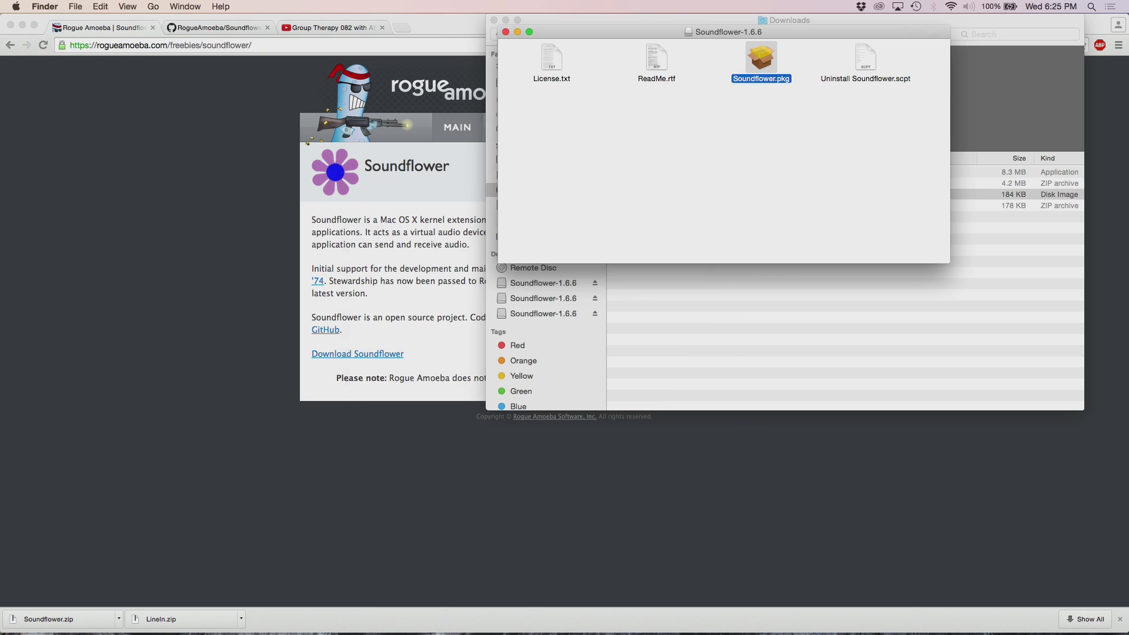
pyautogui.doubleClick(761, 56)
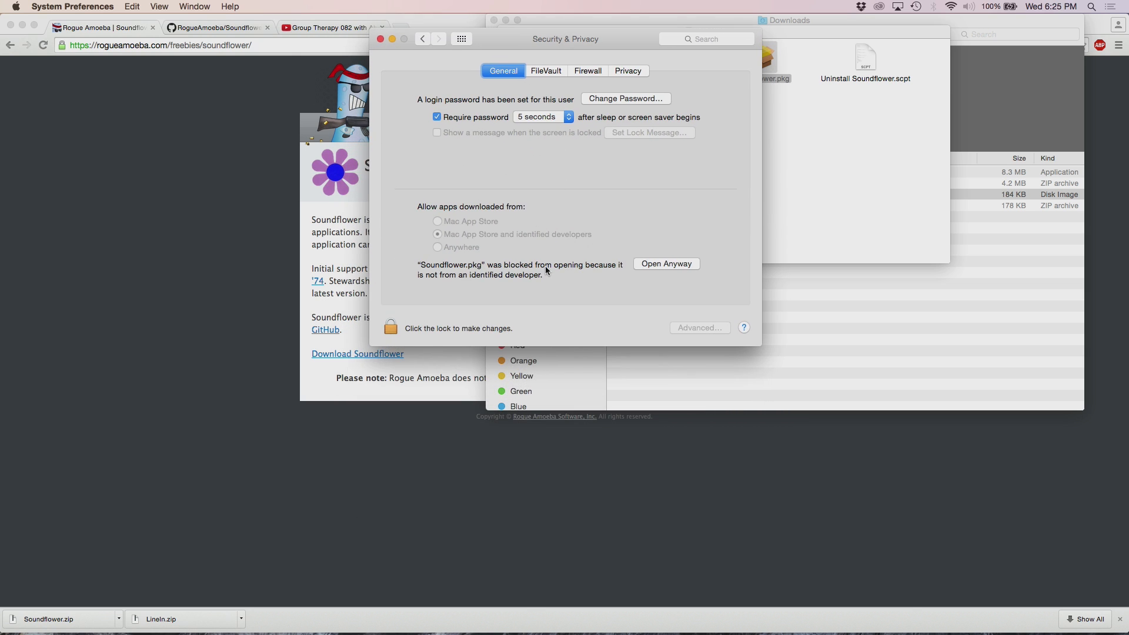
pyautogui.moveTo(466, 264)
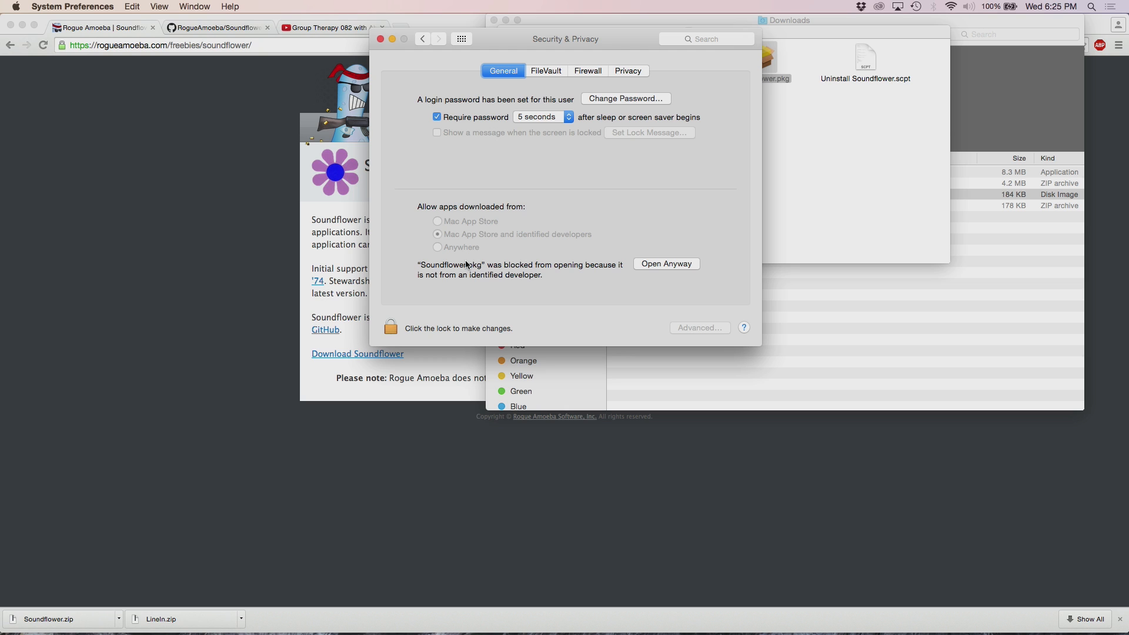
pyautogui.moveTo(652, 275)
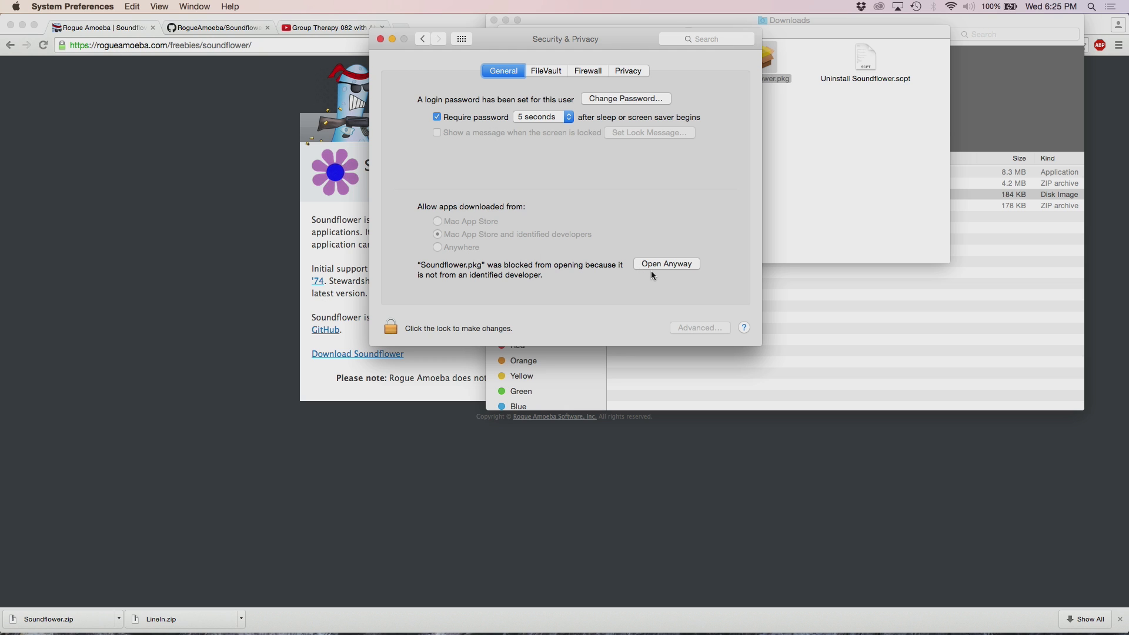
pyautogui.click(665, 263)
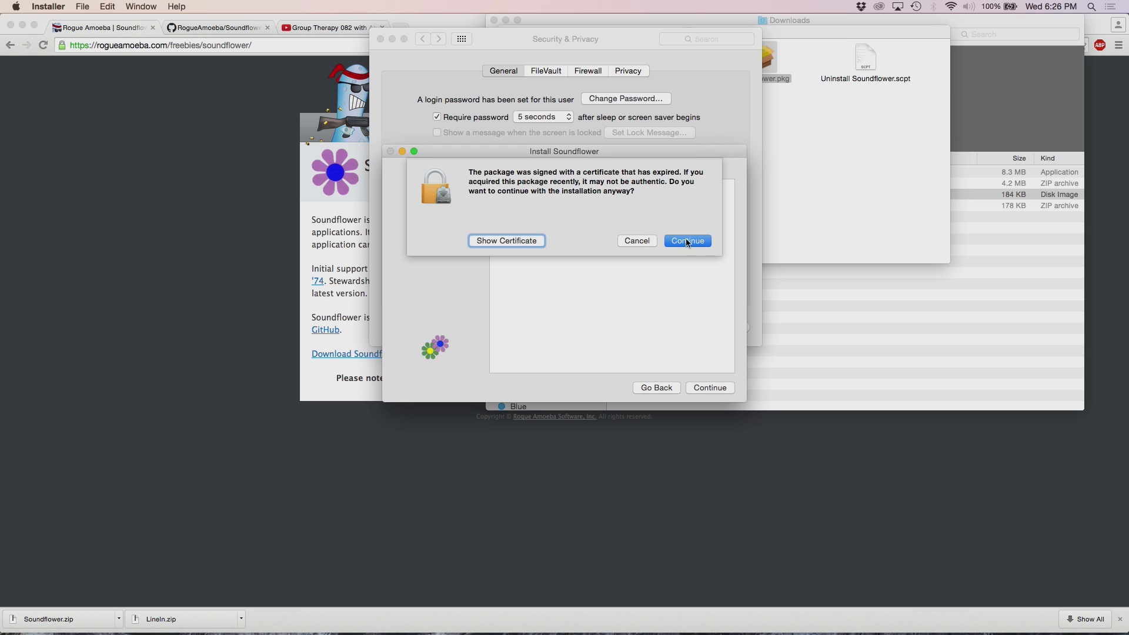
# - Accept the expired-certificate warning, pass Read Me and license, and install Soundflower on Macintosh HD
pyautogui.click(686, 240)
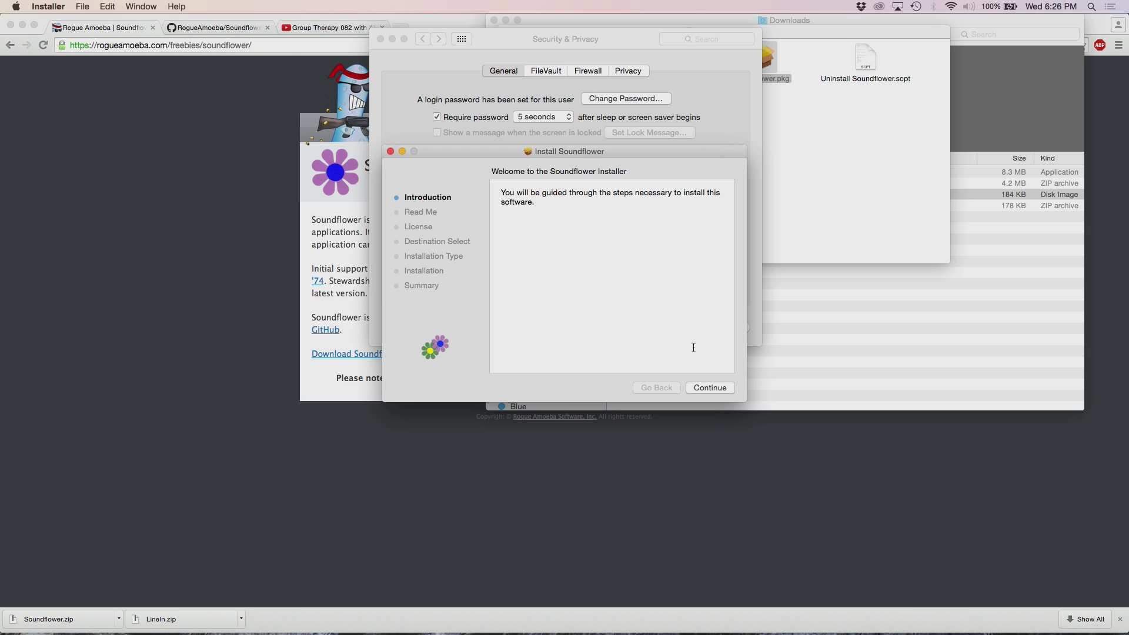
pyautogui.click(709, 388)
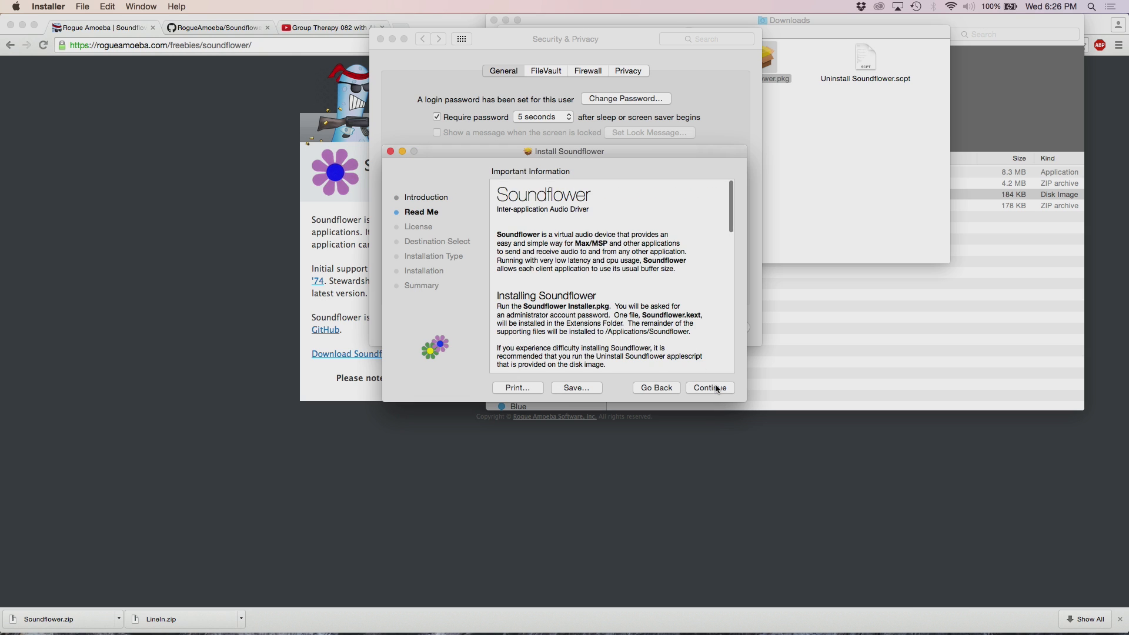
pyautogui.click(708, 387)
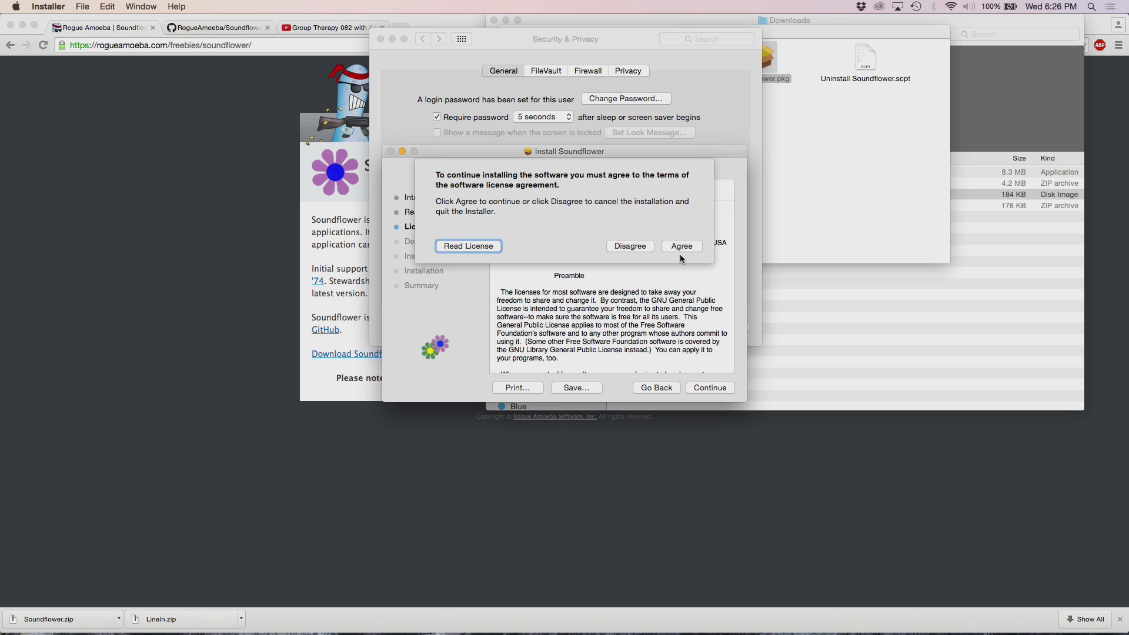
pyautogui.click(680, 246)
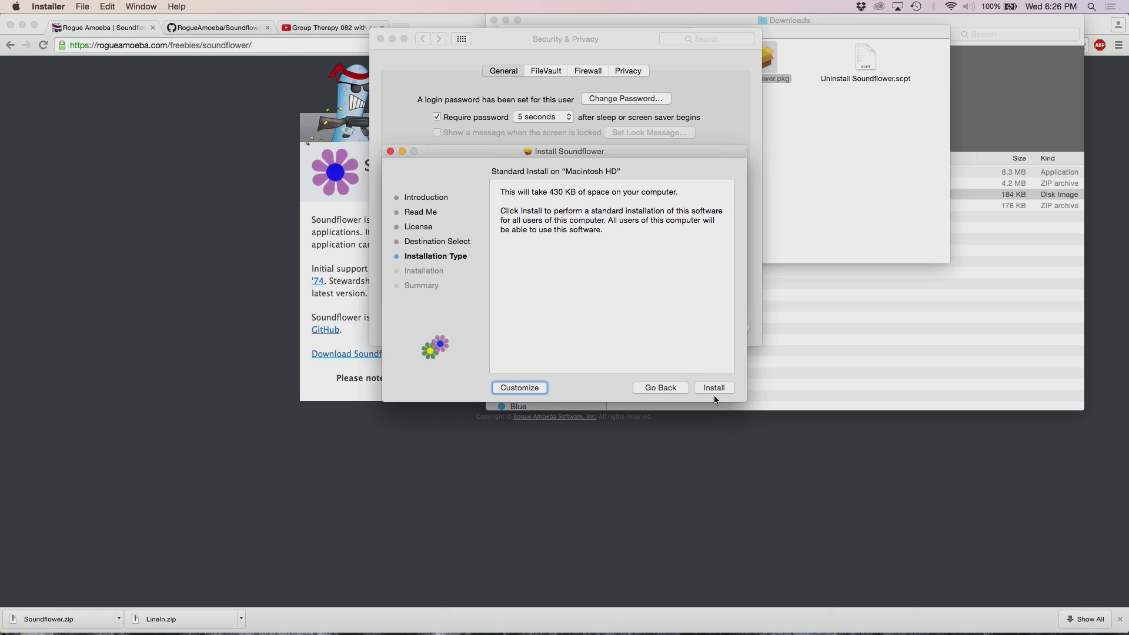
pyautogui.moveTo(711, 393)
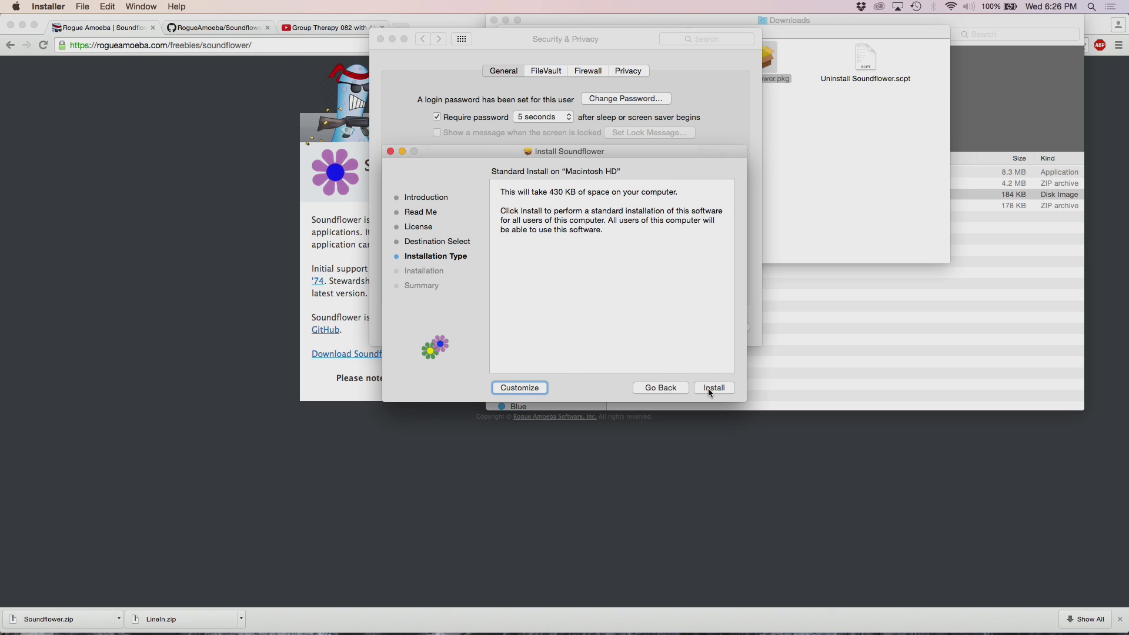
pyautogui.moveTo(707, 351)
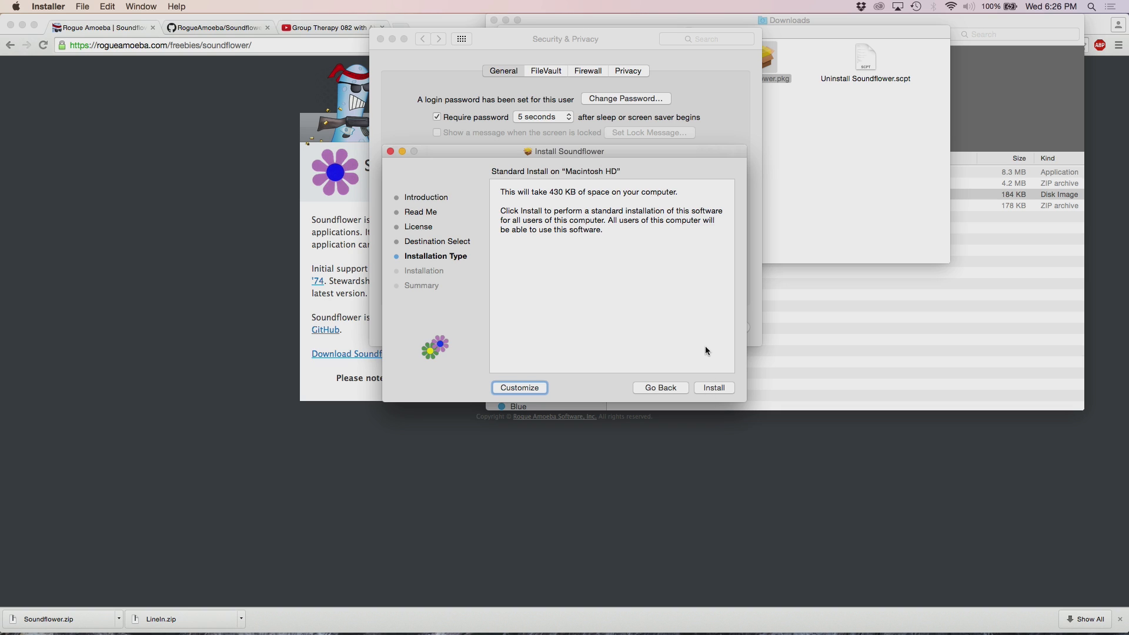
pyautogui.moveTo(706, 370)
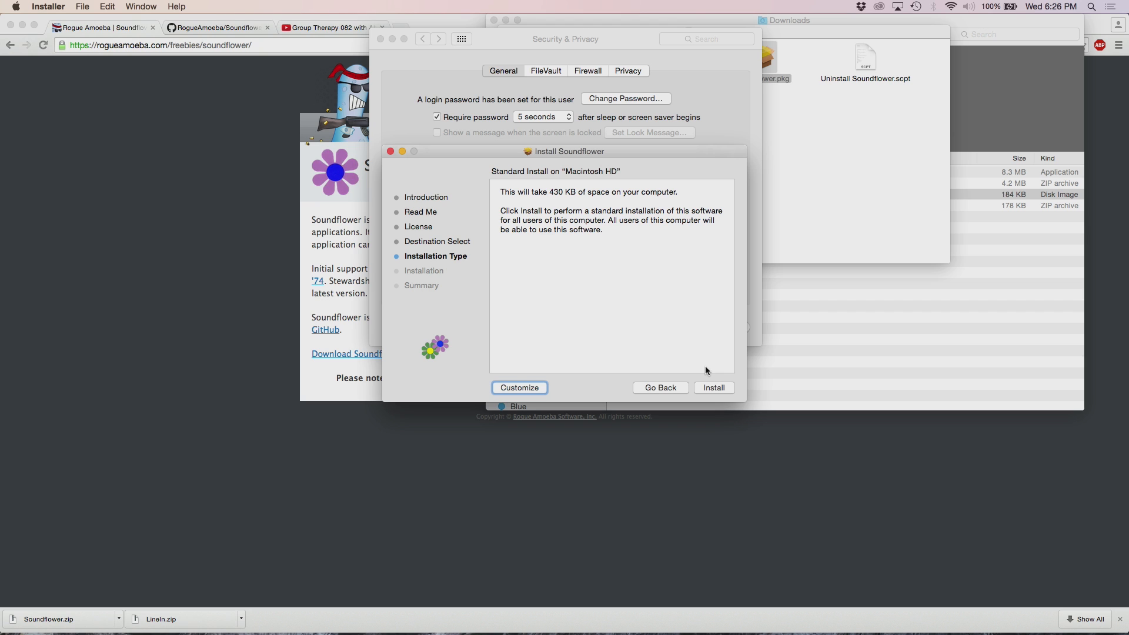
pyautogui.moveTo(610, 360)
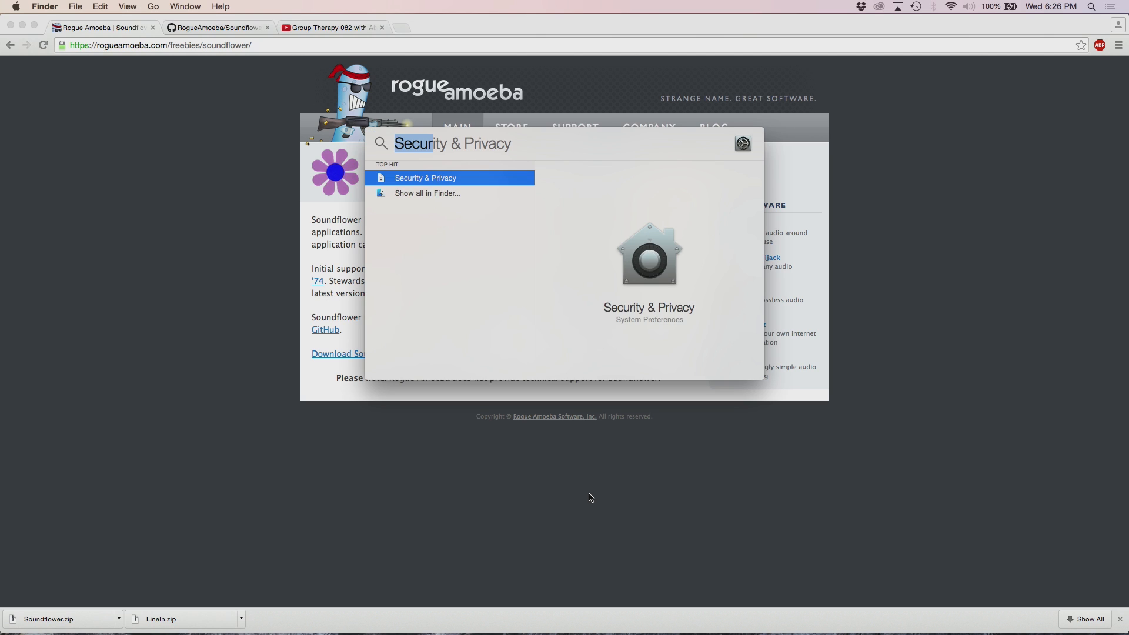
# - Route BLUE USB Audio 2.0 to Soundflower (2ch) in LineIn, start Play Thru, close the window
pyautogui.write('linein')
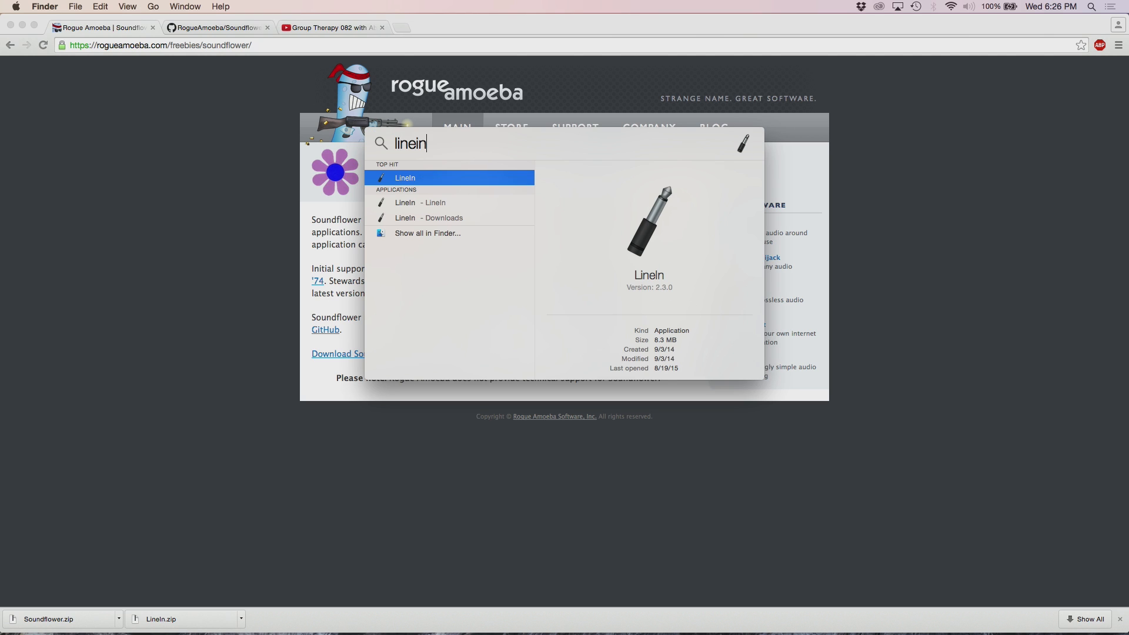
pyautogui.click(404, 178)
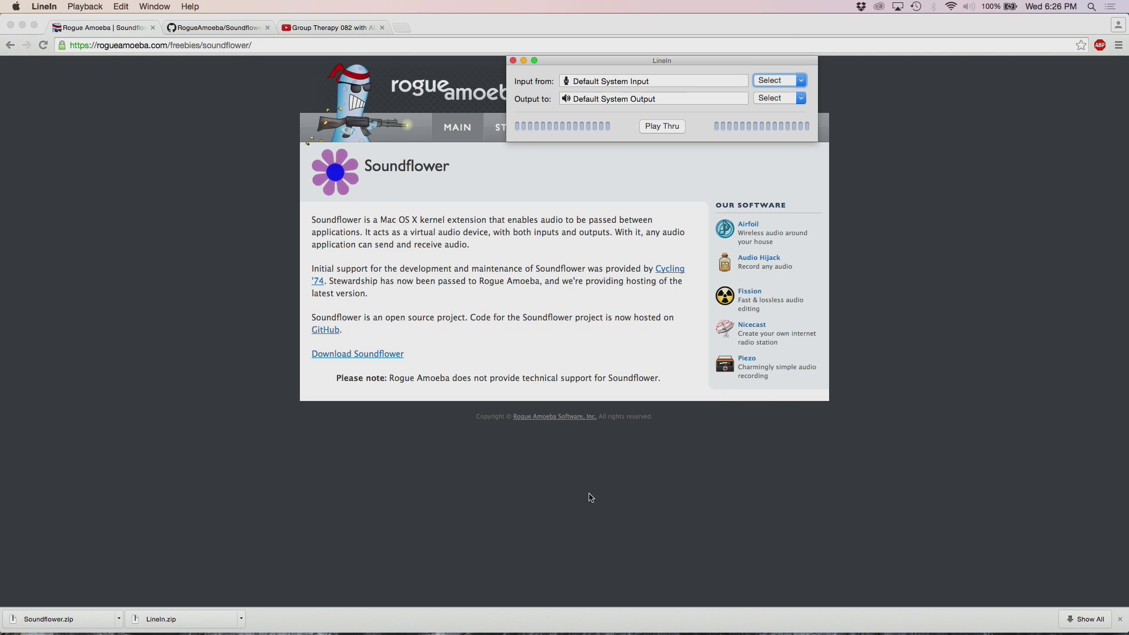
pyautogui.moveTo(712, 64)
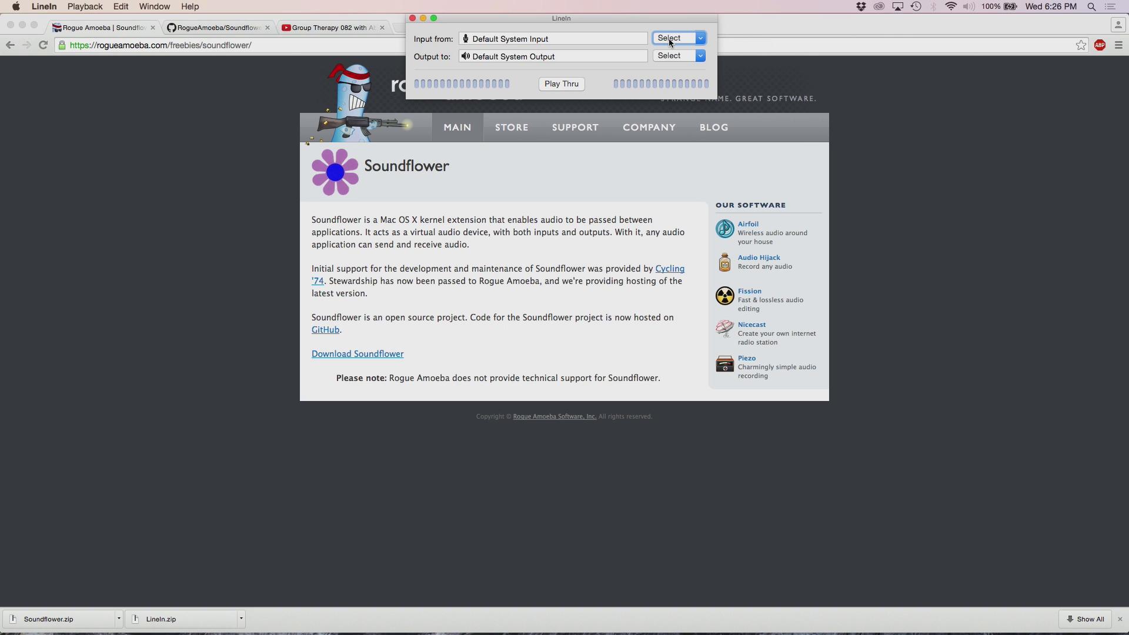
pyautogui.click(676, 38)
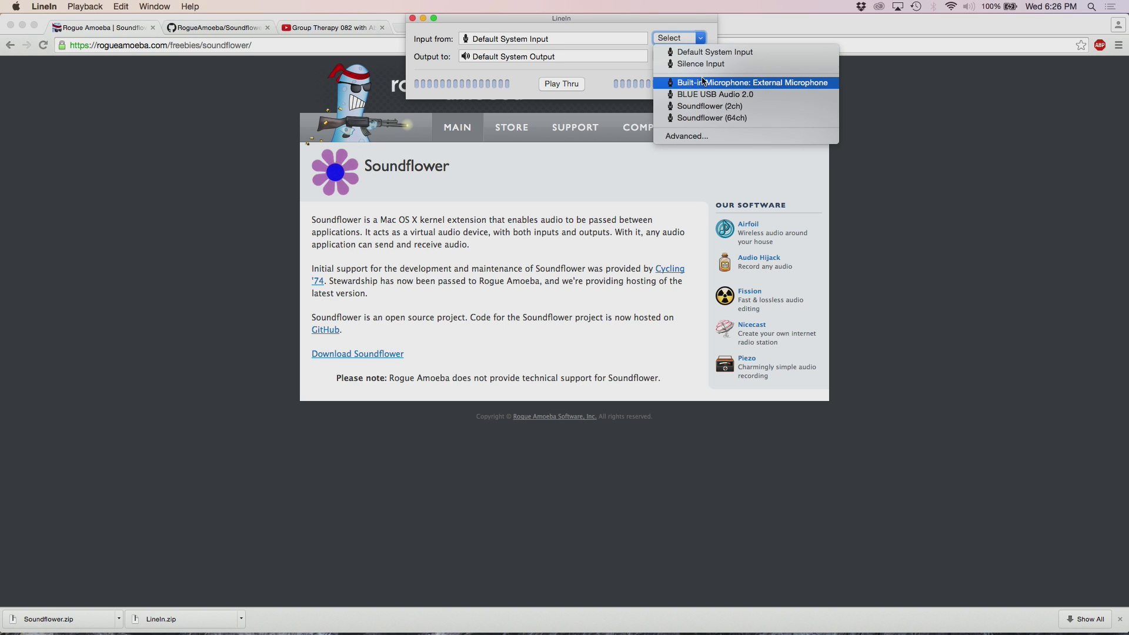
pyautogui.moveTo(761, 90)
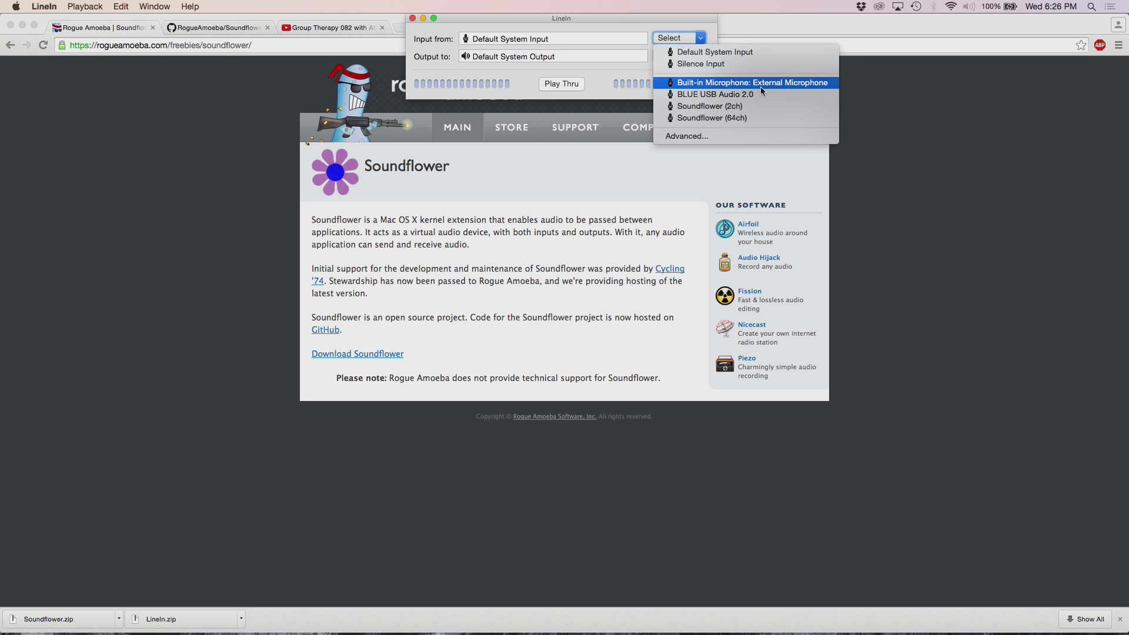
pyautogui.moveTo(758, 94)
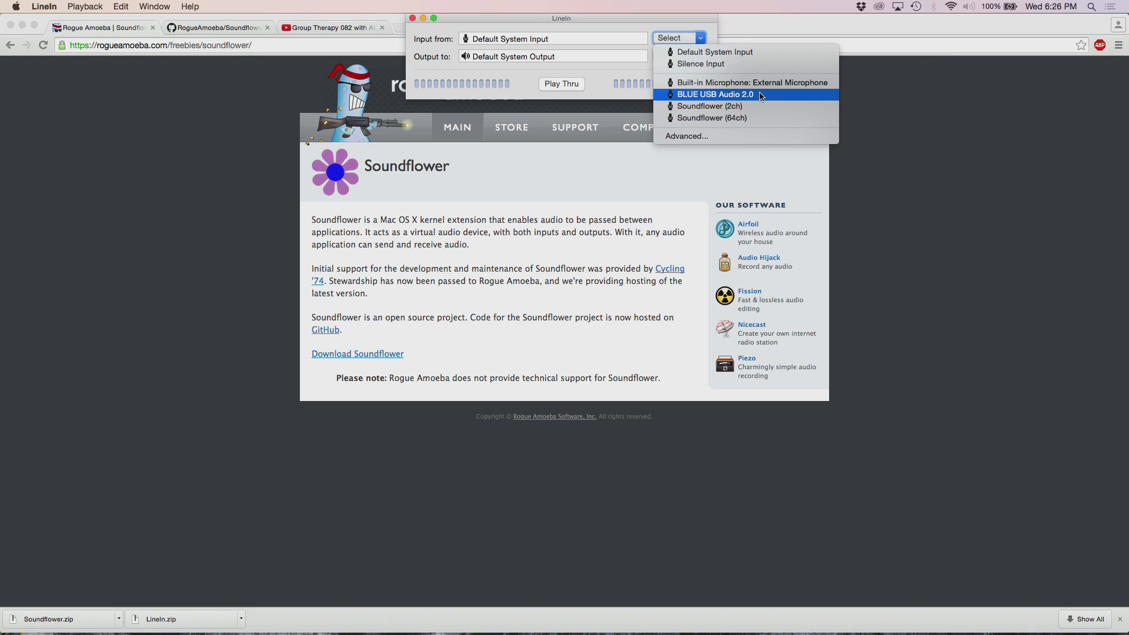
pyautogui.click(715, 94)
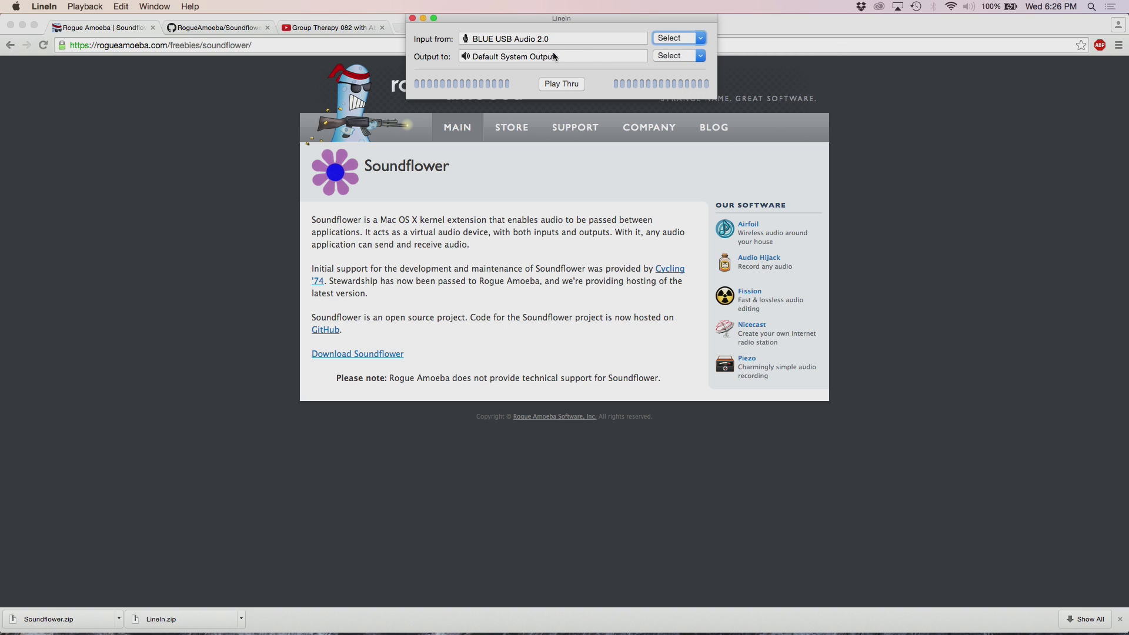
pyautogui.click(676, 55)
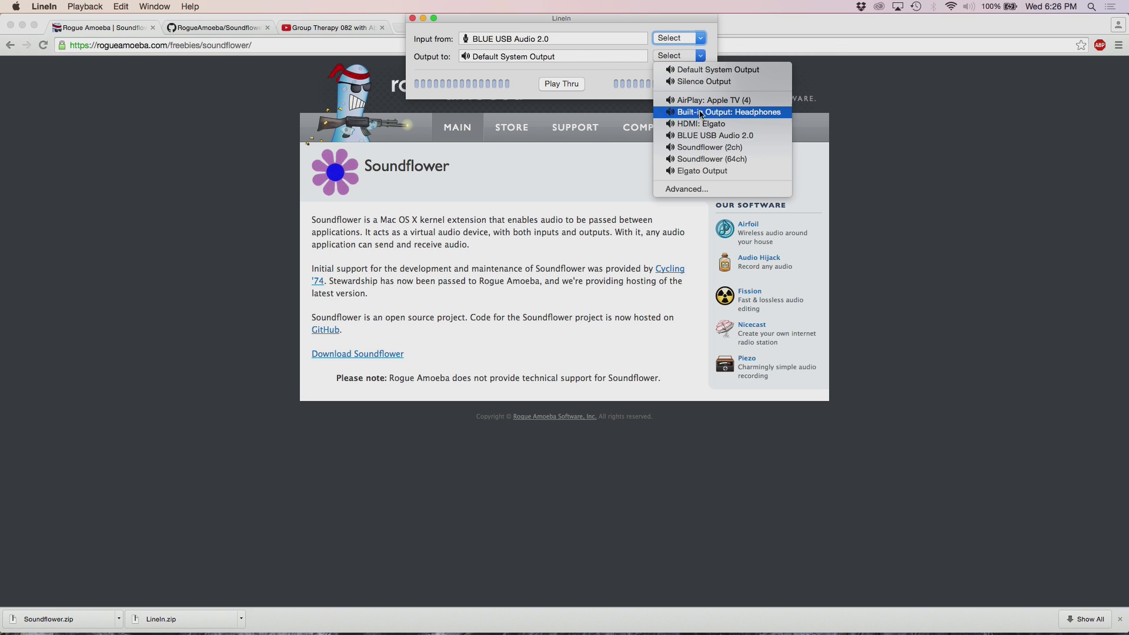
pyautogui.moveTo(711, 148)
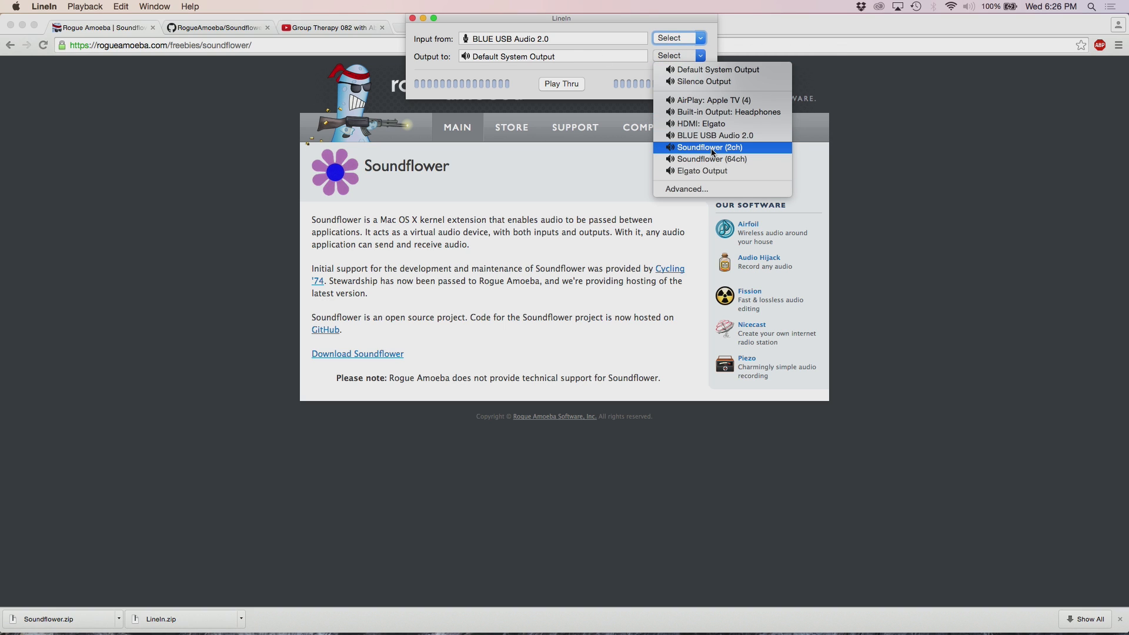
pyautogui.moveTo(747, 152)
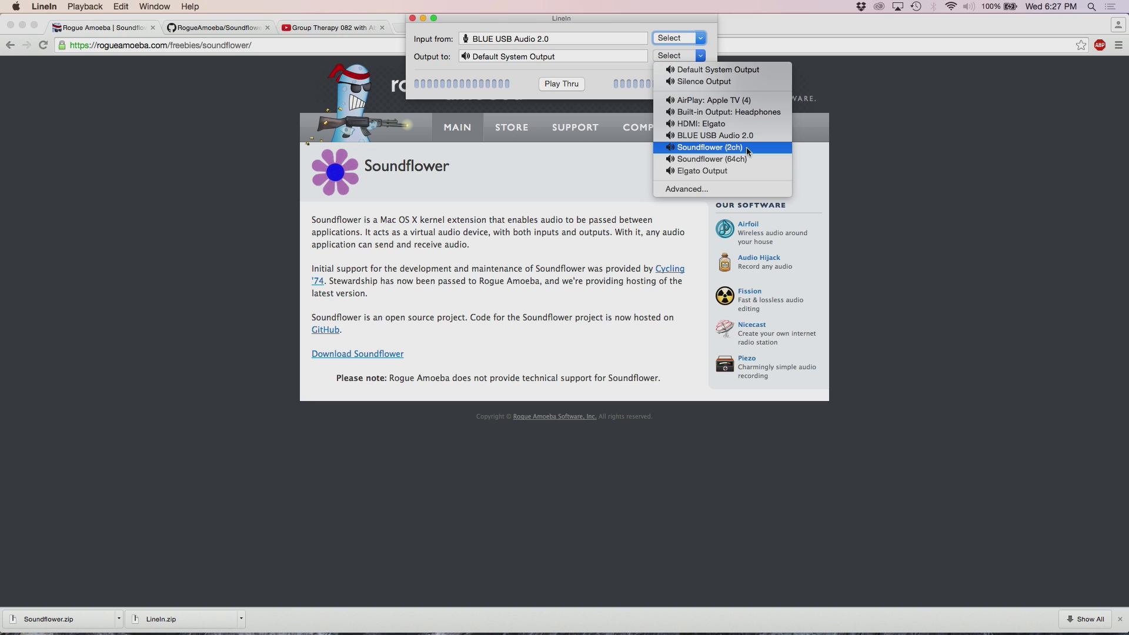
pyautogui.click(709, 148)
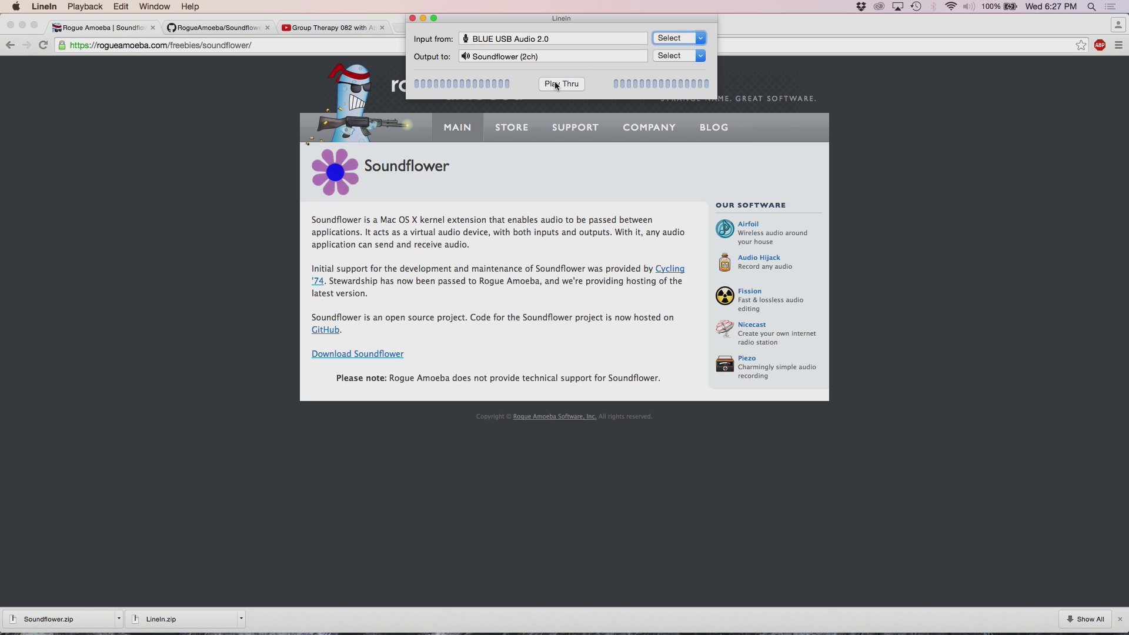
pyautogui.click(561, 83)
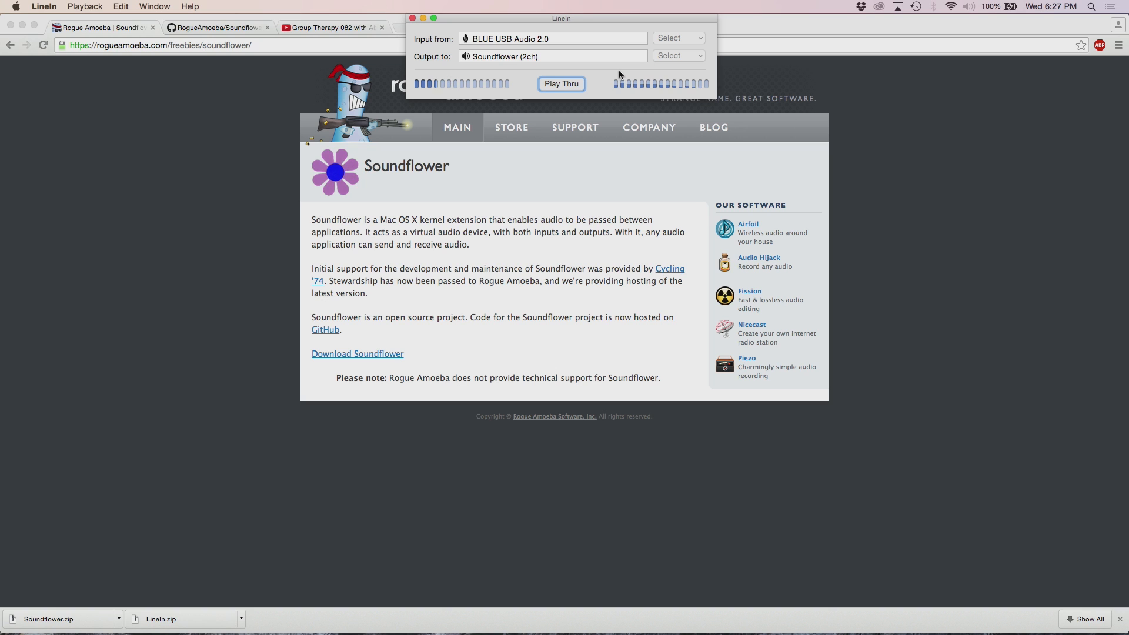
pyautogui.click(413, 18)
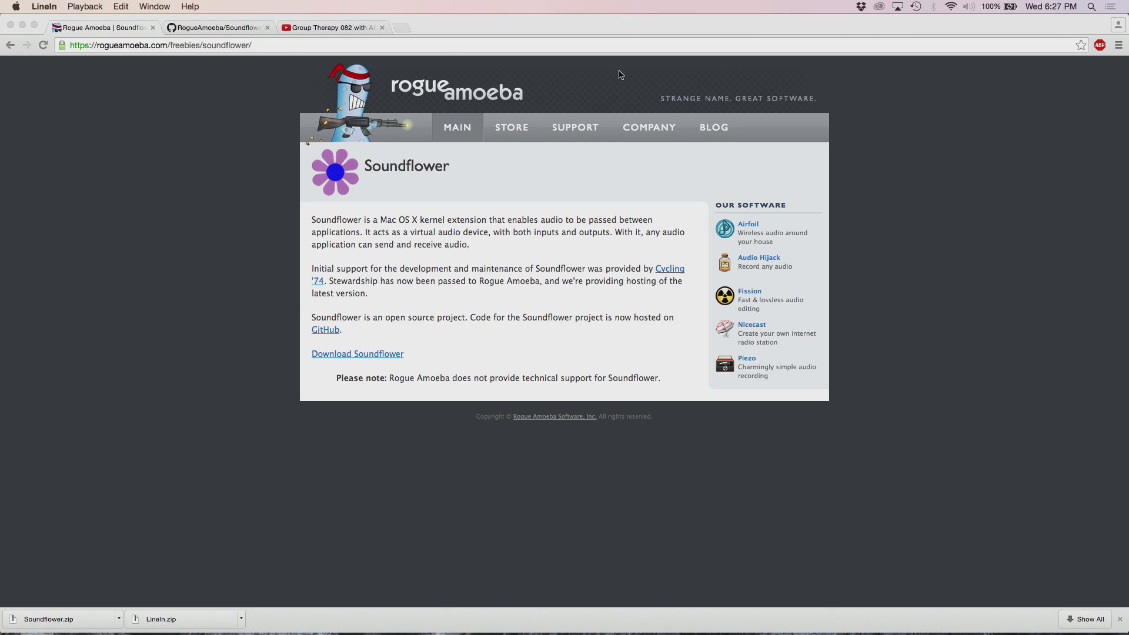
# - Launch Audio MIDI Setup with Spotlight and open the + menu under Audio Devices
pyautogui.write('mi')
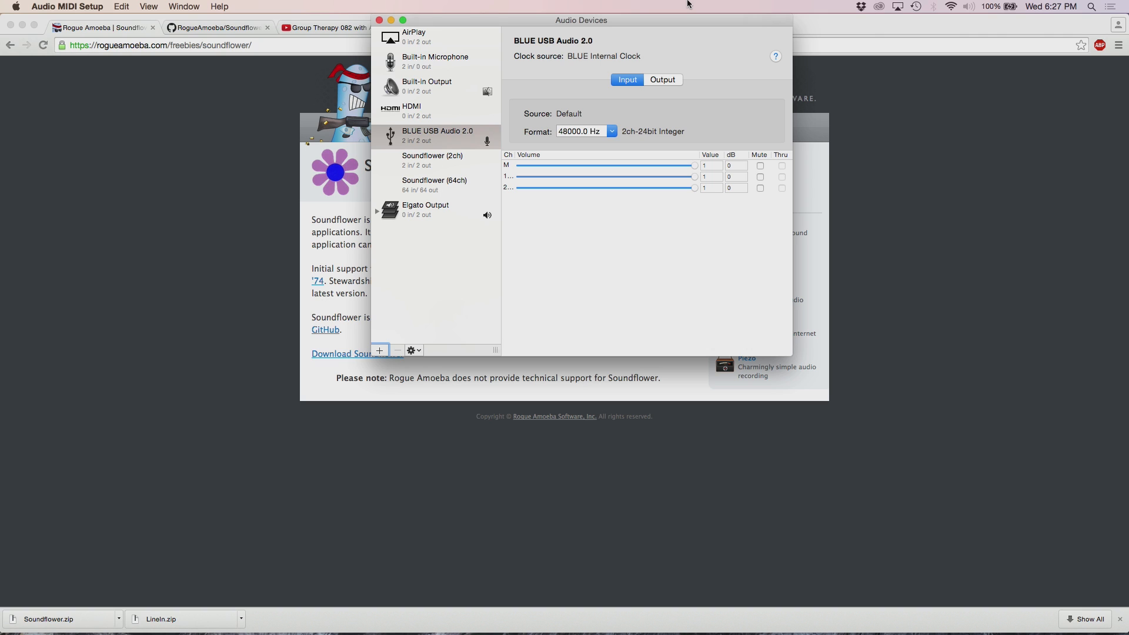
pyautogui.moveTo(384, 343)
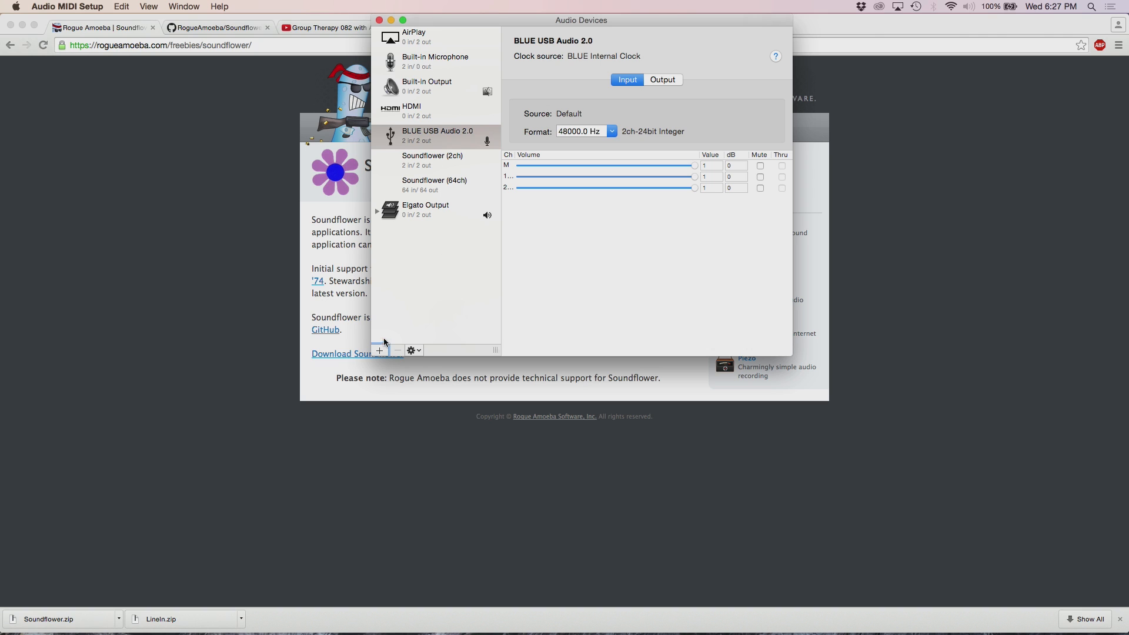
pyautogui.click(379, 350)
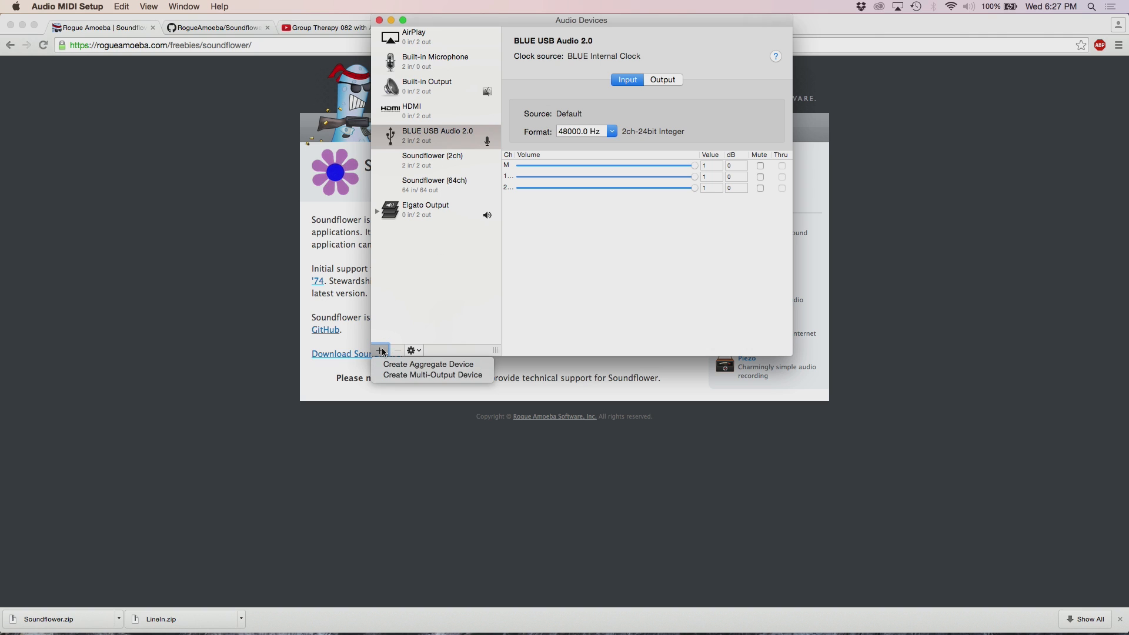
pyautogui.moveTo(432, 375)
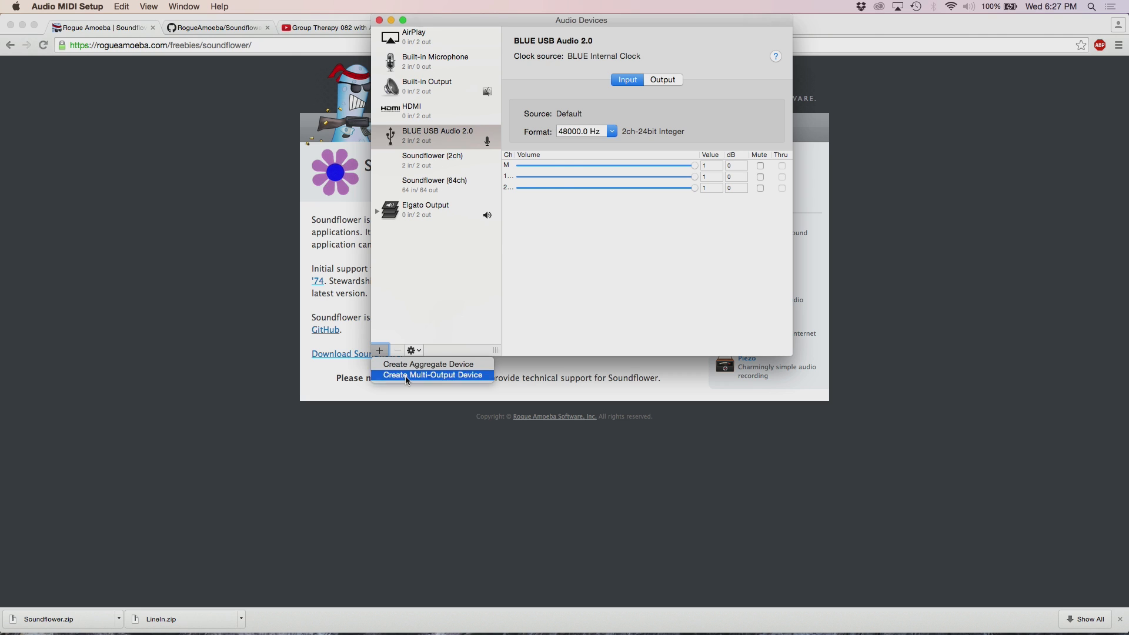
# - Create a multi-output device named QT Output, then reselect it after viewing Elgato Output
pyautogui.click(432, 374)
pyautogui.write('QT')
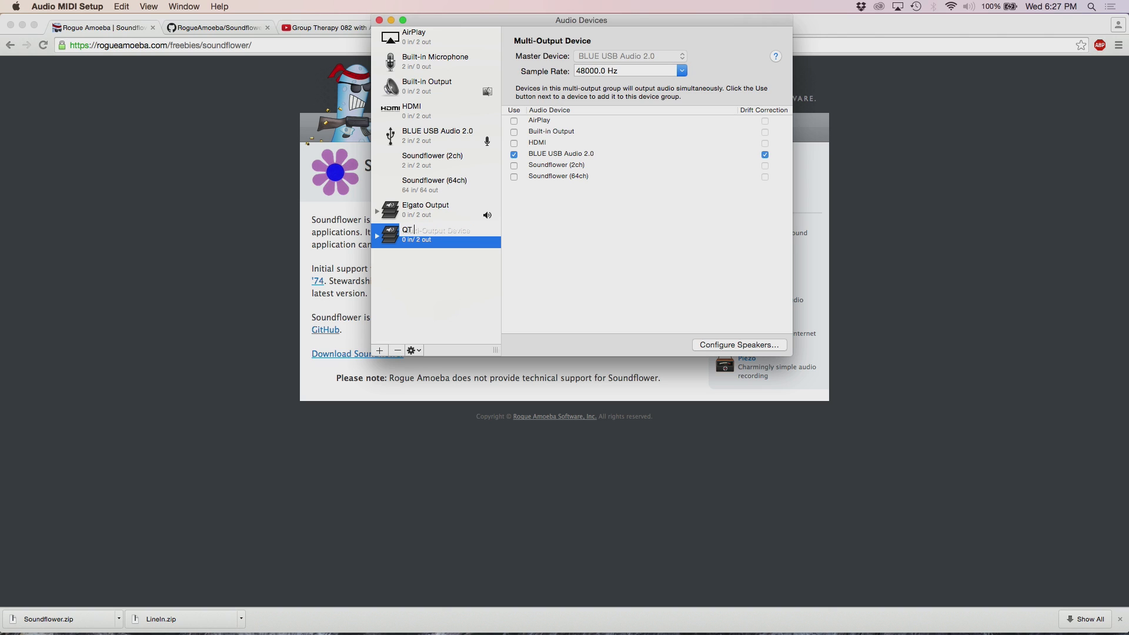
pyautogui.write('Output')
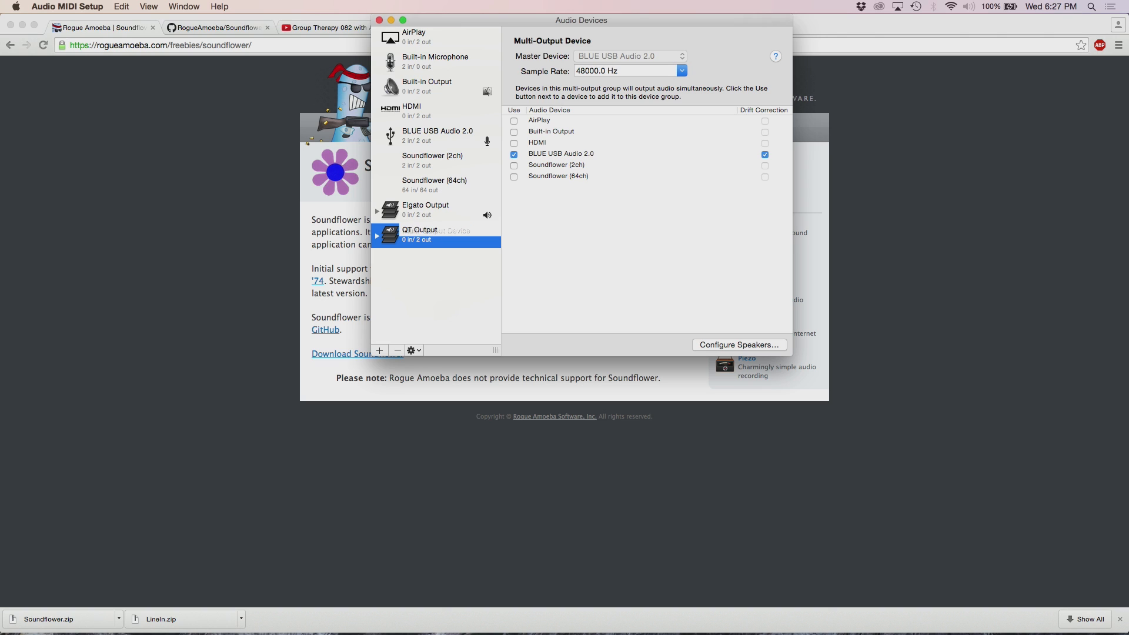
pyautogui.click(419, 234)
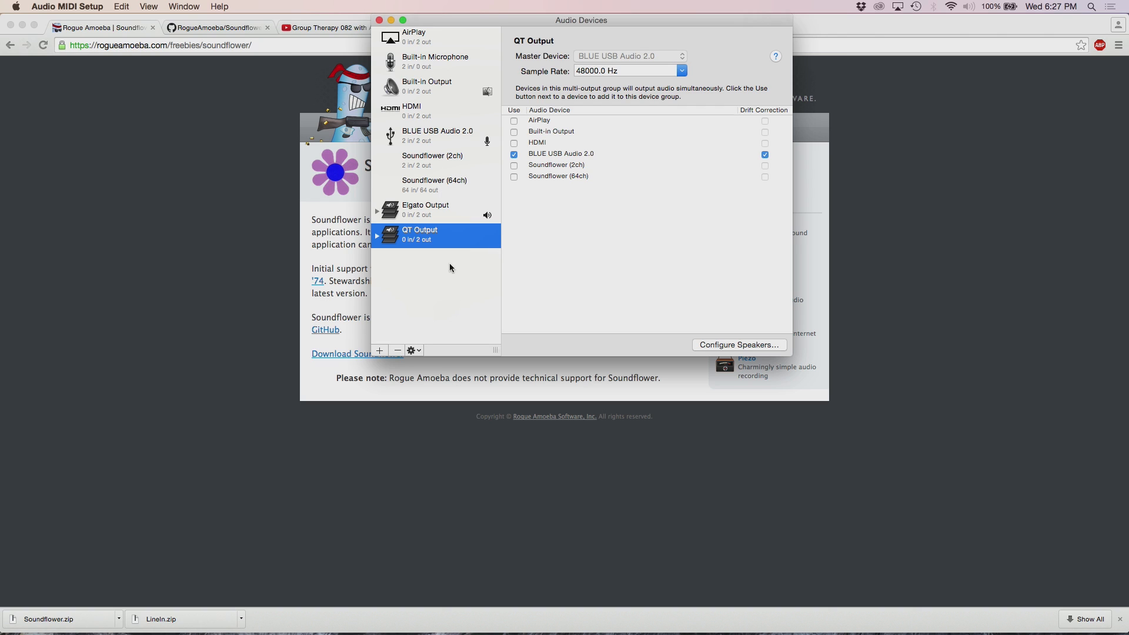
pyautogui.click(425, 210)
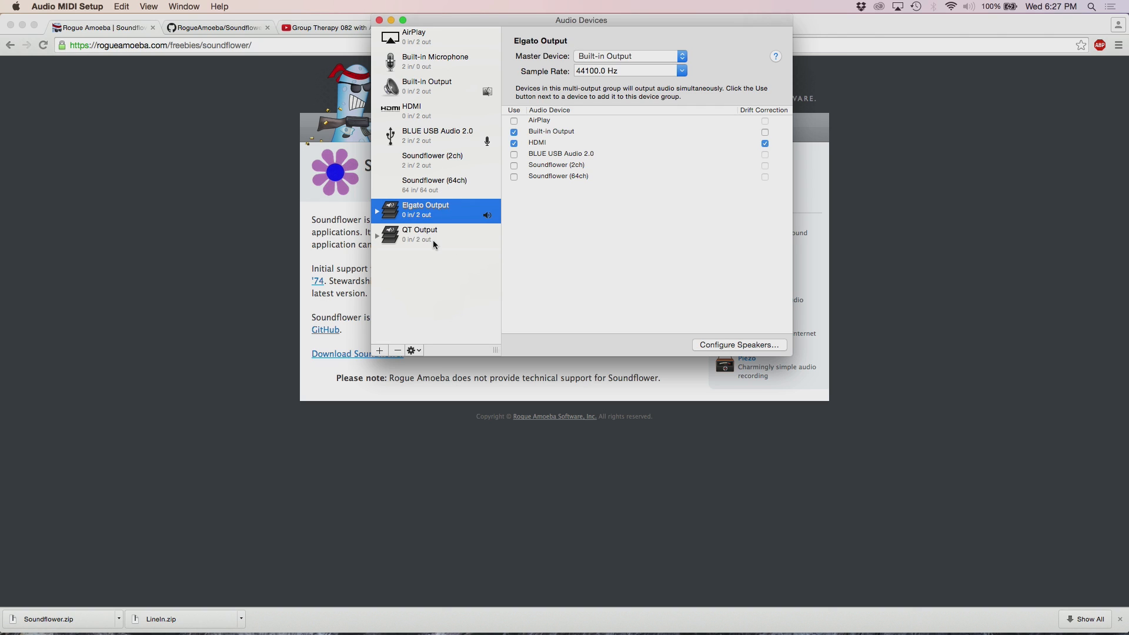
pyautogui.click(420, 234)
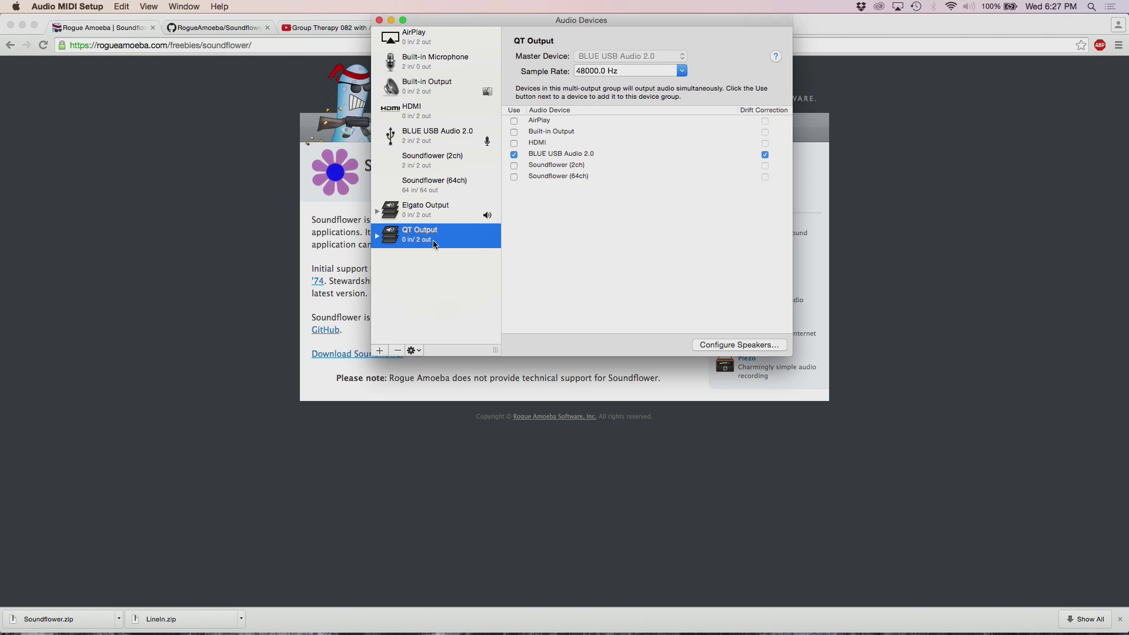
pyautogui.moveTo(523, 154)
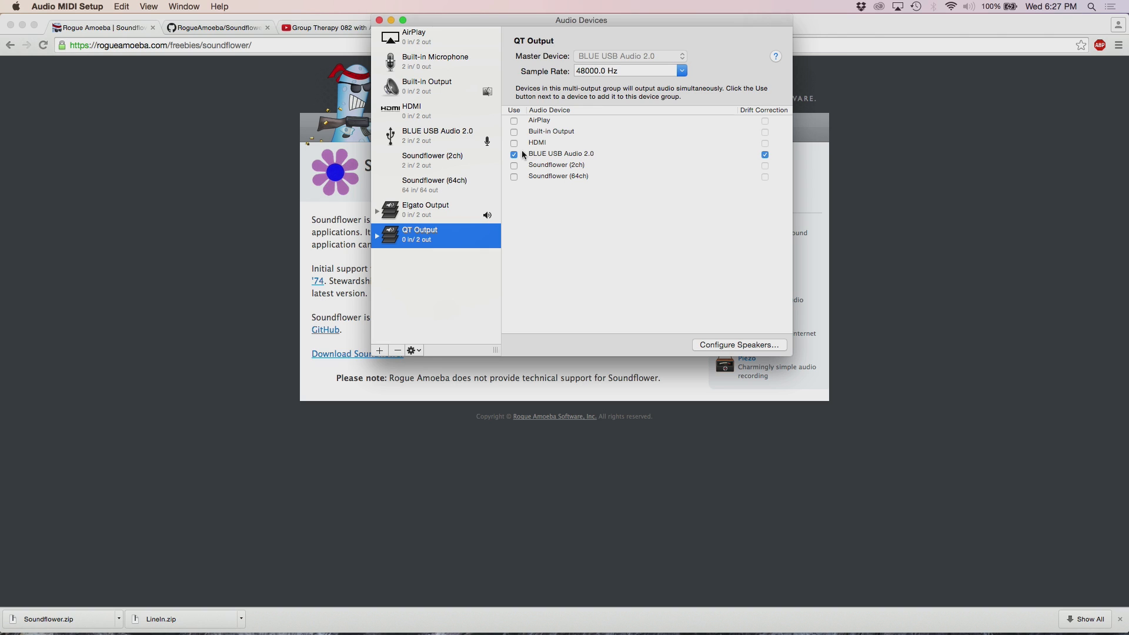
# - Swap BLUE USB Audio 2.0 for Built-in Output and Soundflower (2ch), enabling Built-in drift correction
pyautogui.click(561, 153)
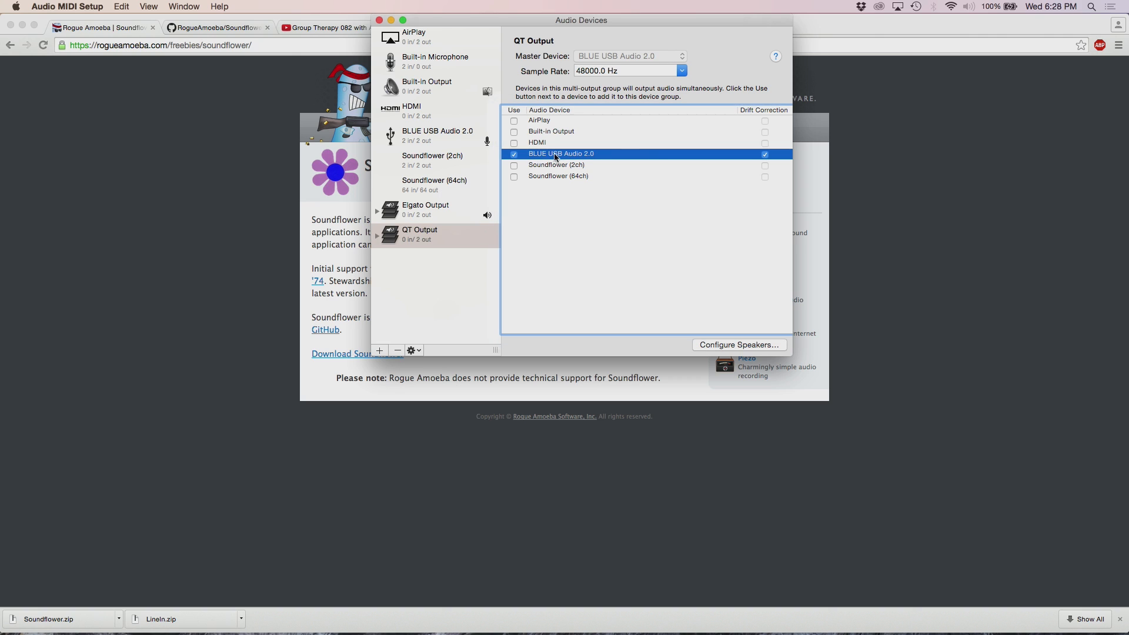
pyautogui.click(513, 154)
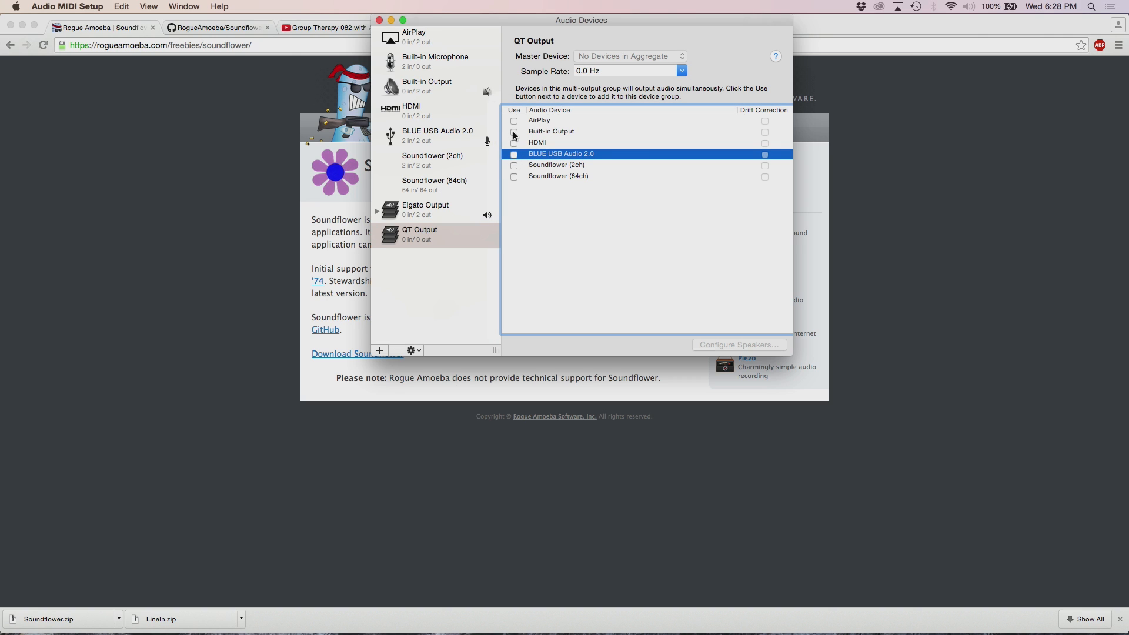
pyautogui.click(513, 132)
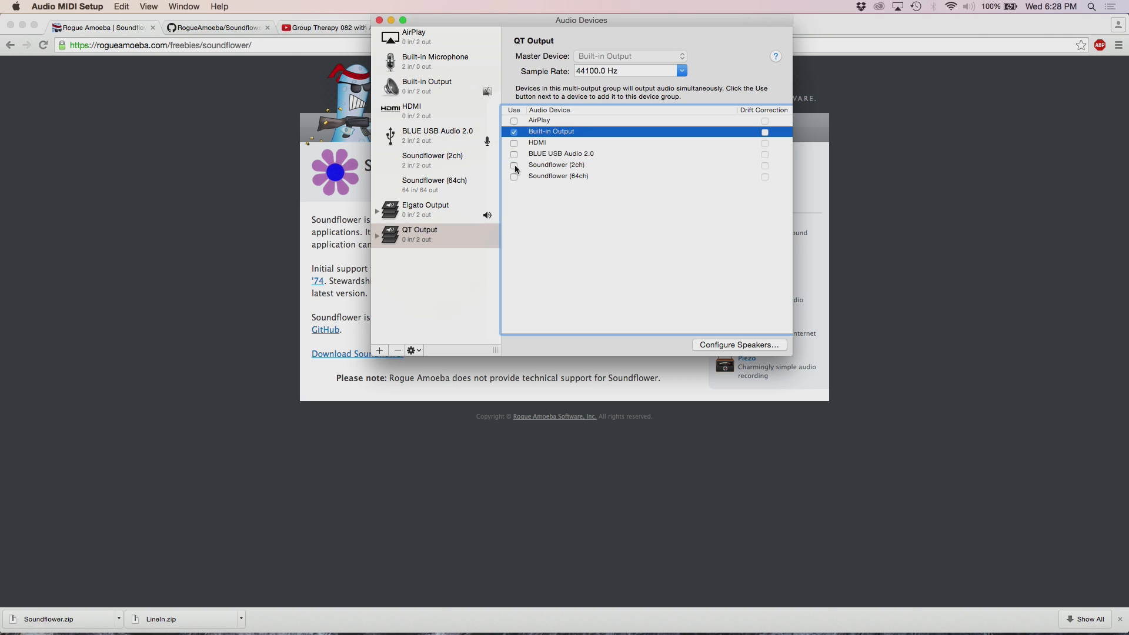
pyautogui.click(513, 165)
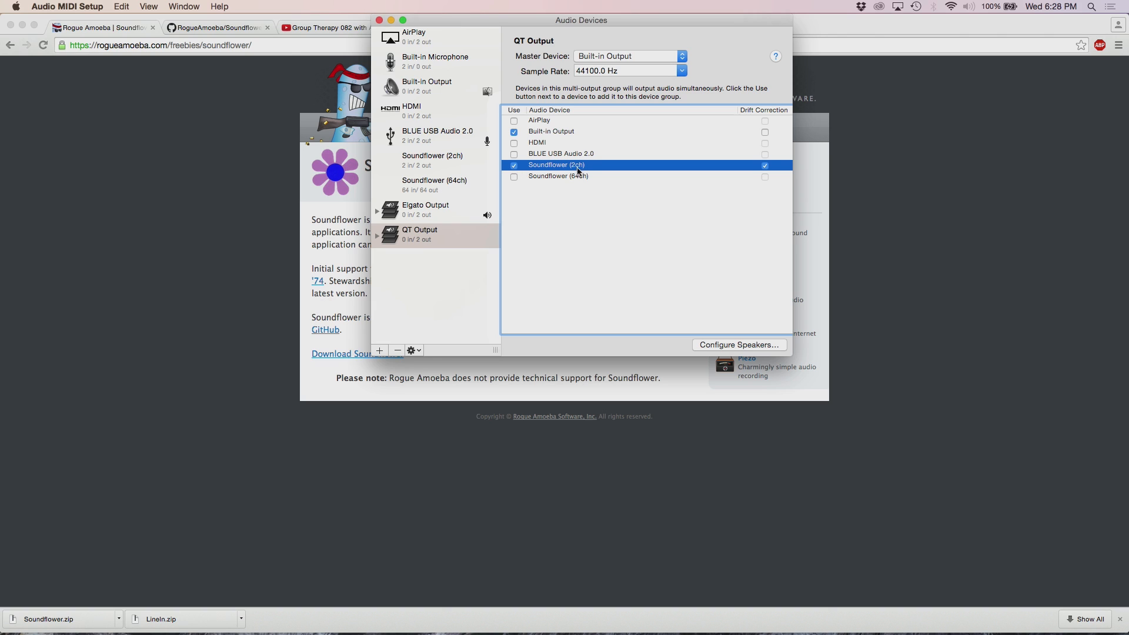
pyautogui.moveTo(772, 115)
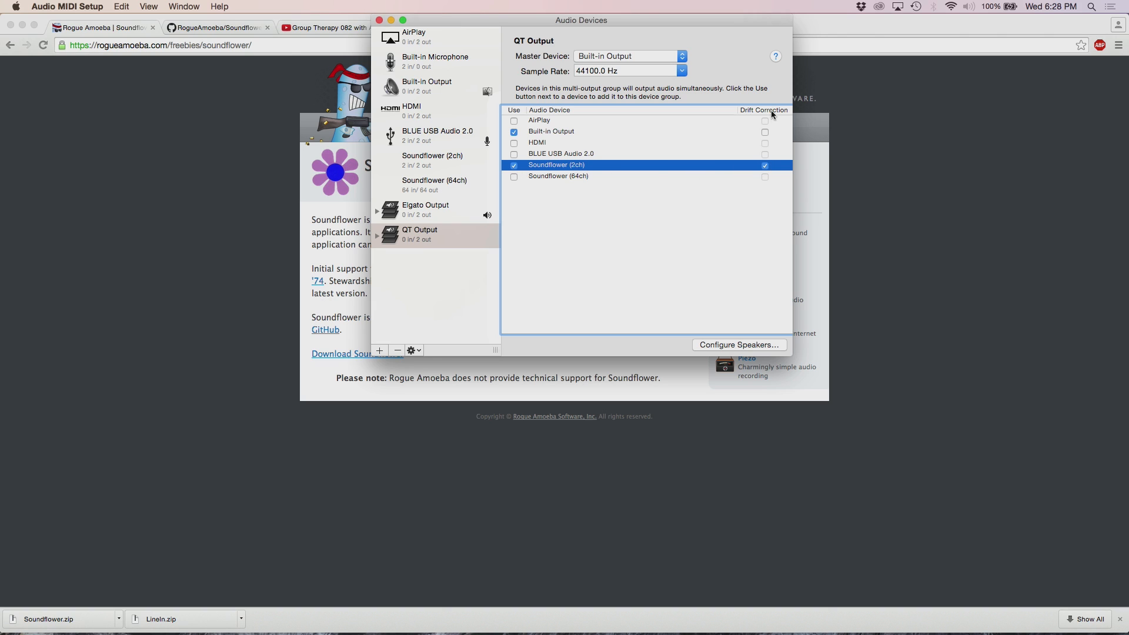
pyautogui.moveTo(765, 134)
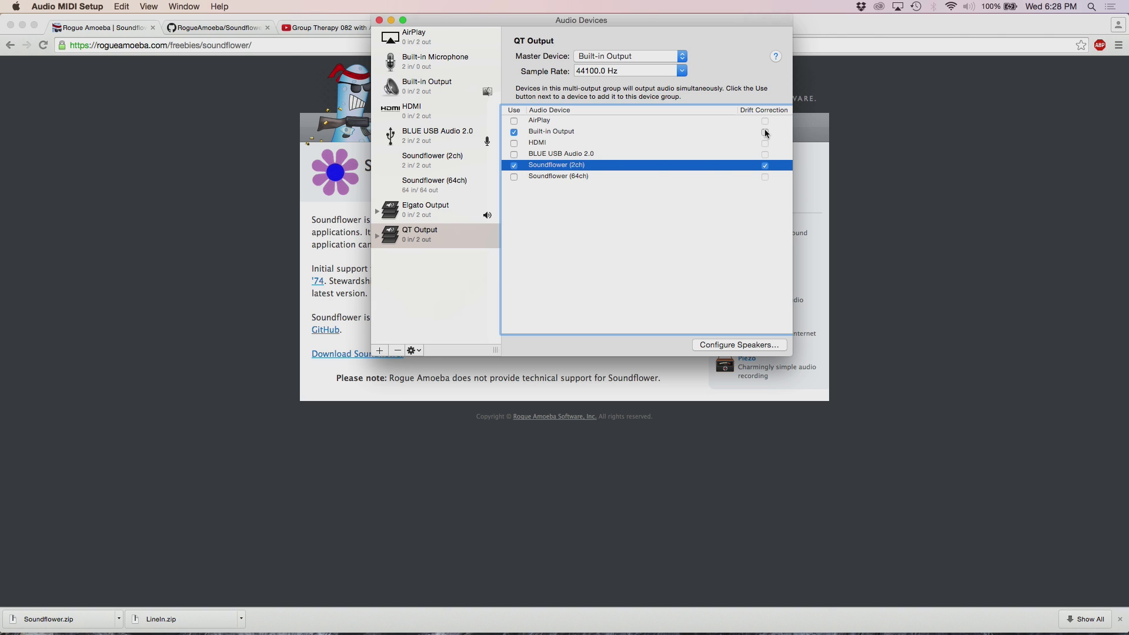
pyautogui.click(551, 131)
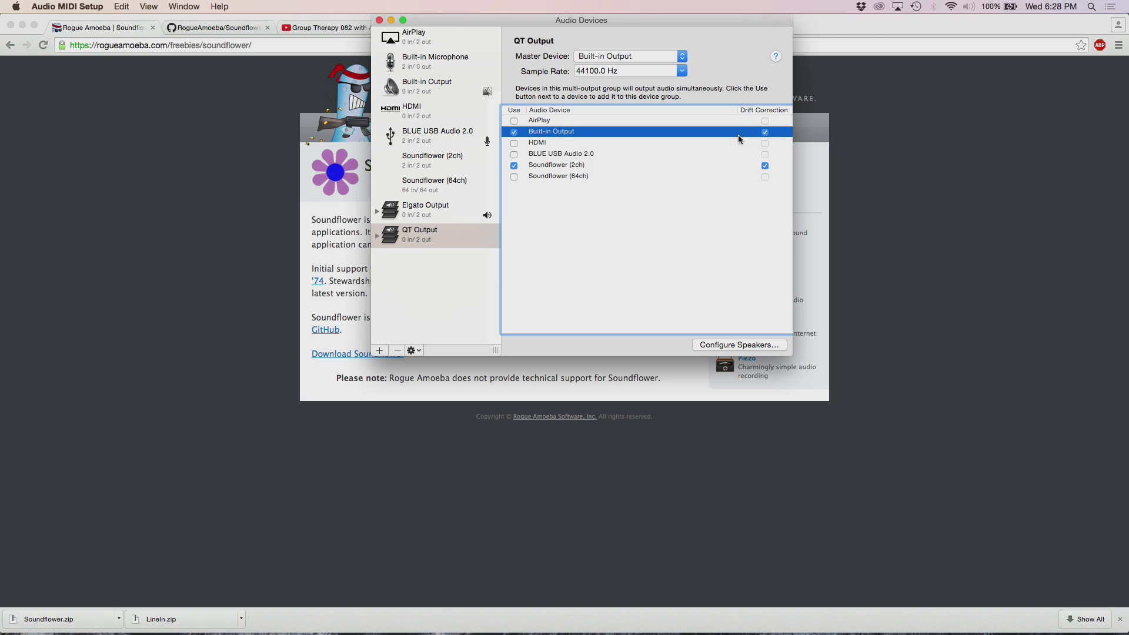
pyautogui.moveTo(745, 167)
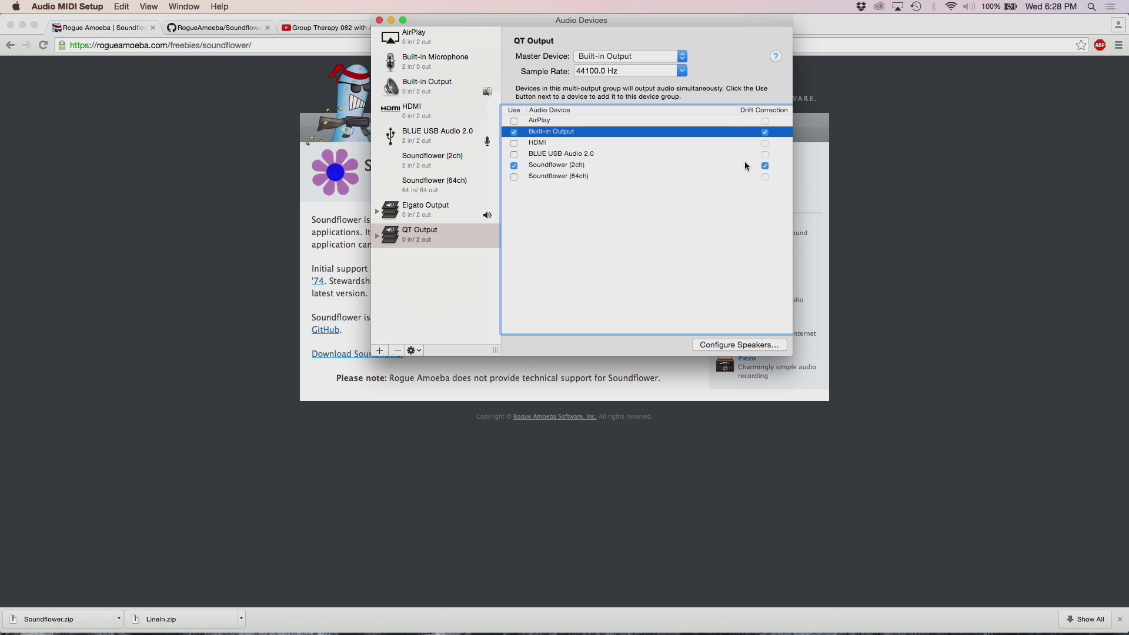
pyautogui.moveTo(703, 59)
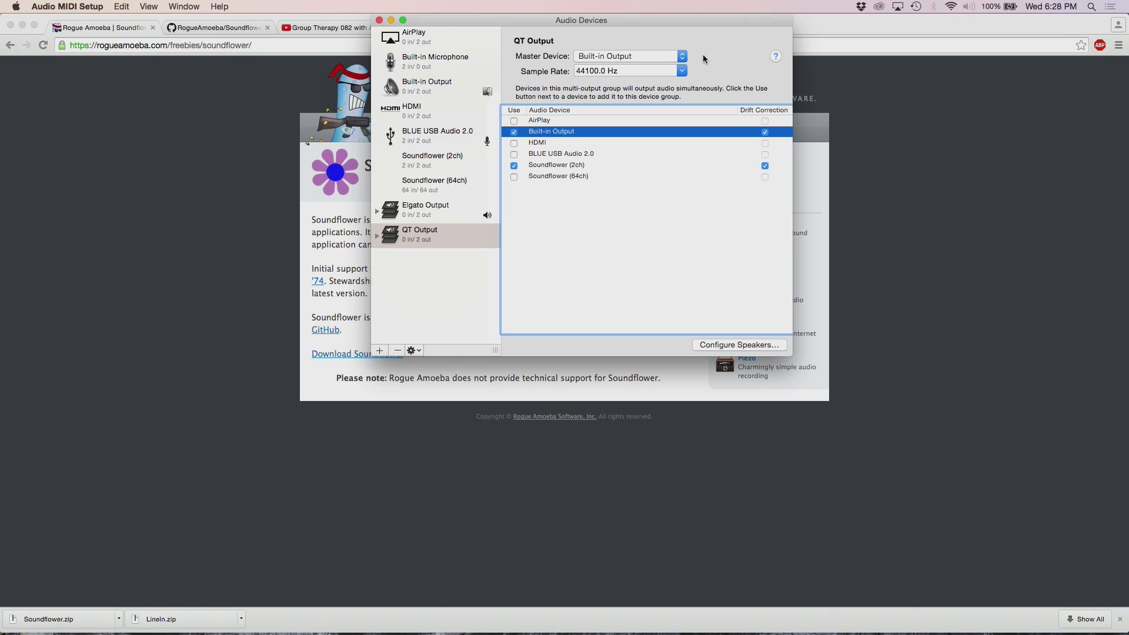
pyautogui.moveTo(552, 58)
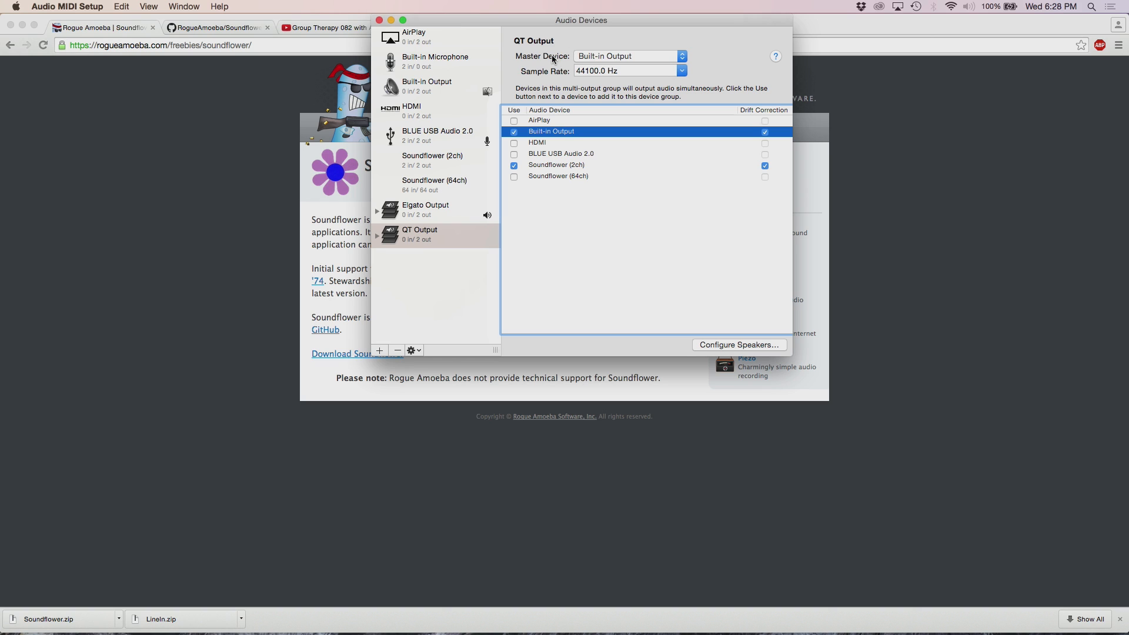
pyautogui.moveTo(688, 64)
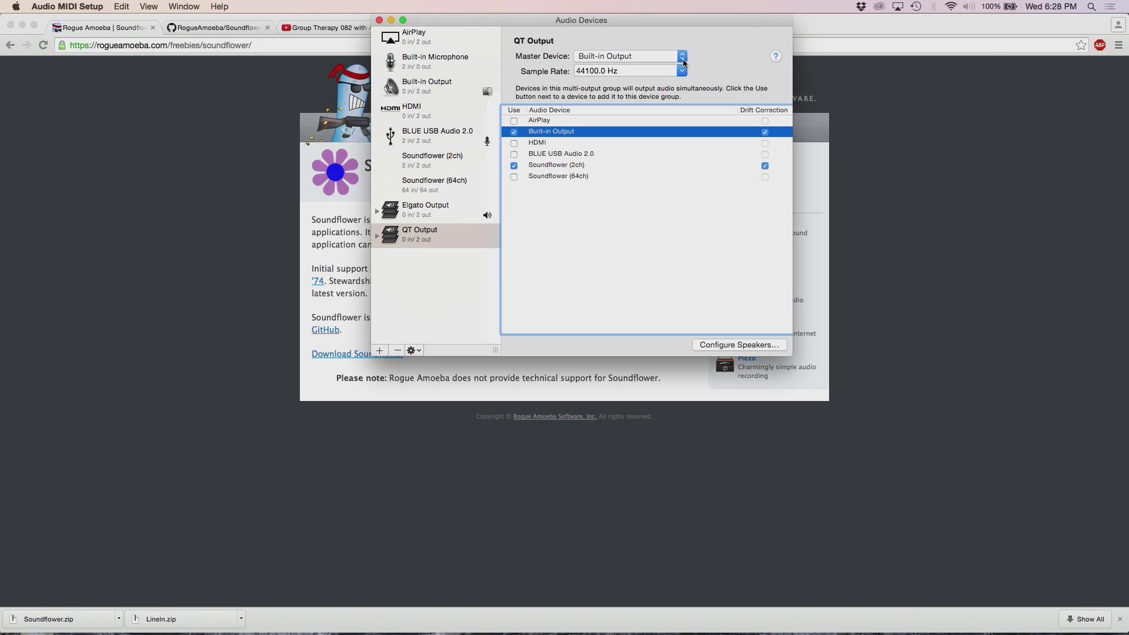
# - Set QT Output's master device to Built-in Output and its sample rate to 44100 Hz
pyautogui.click(680, 57)
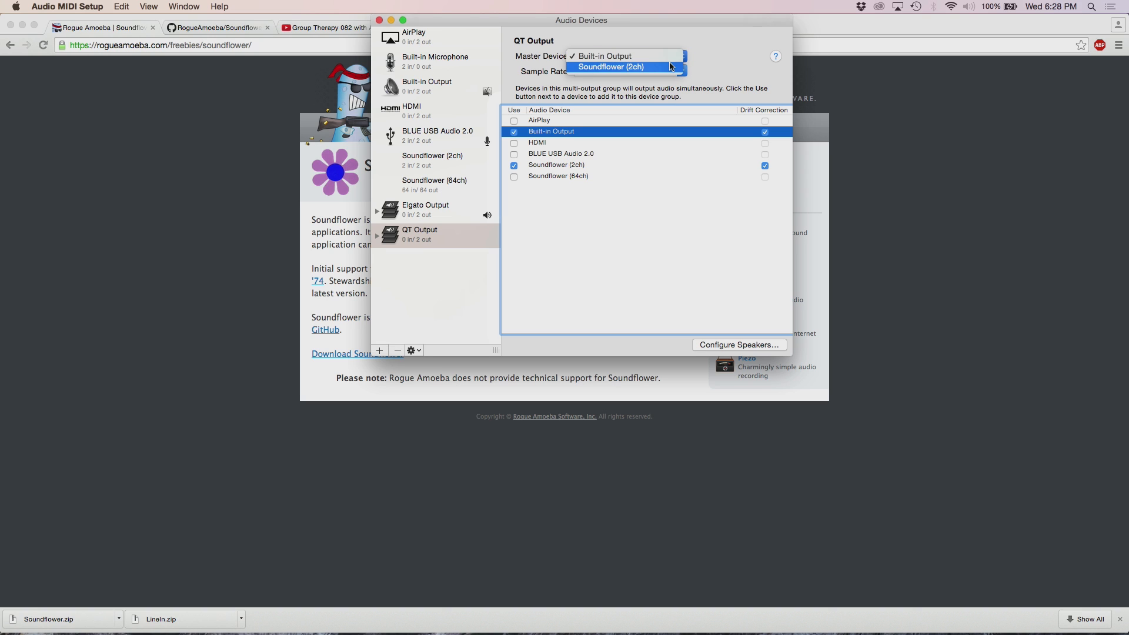
pyautogui.click(603, 55)
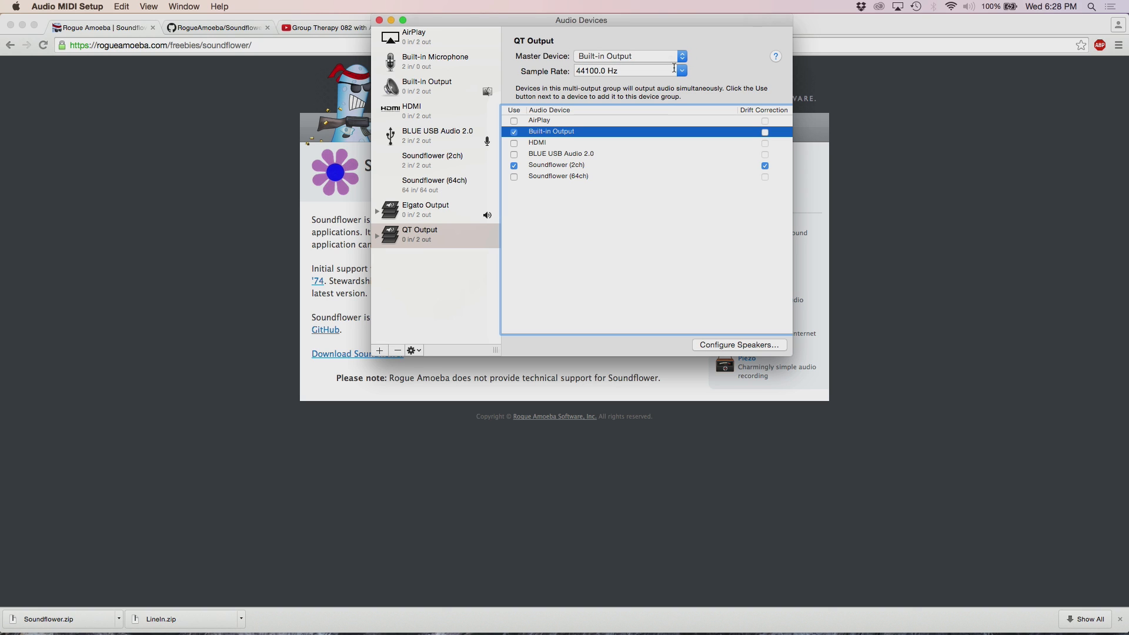
pyautogui.moveTo(685, 71)
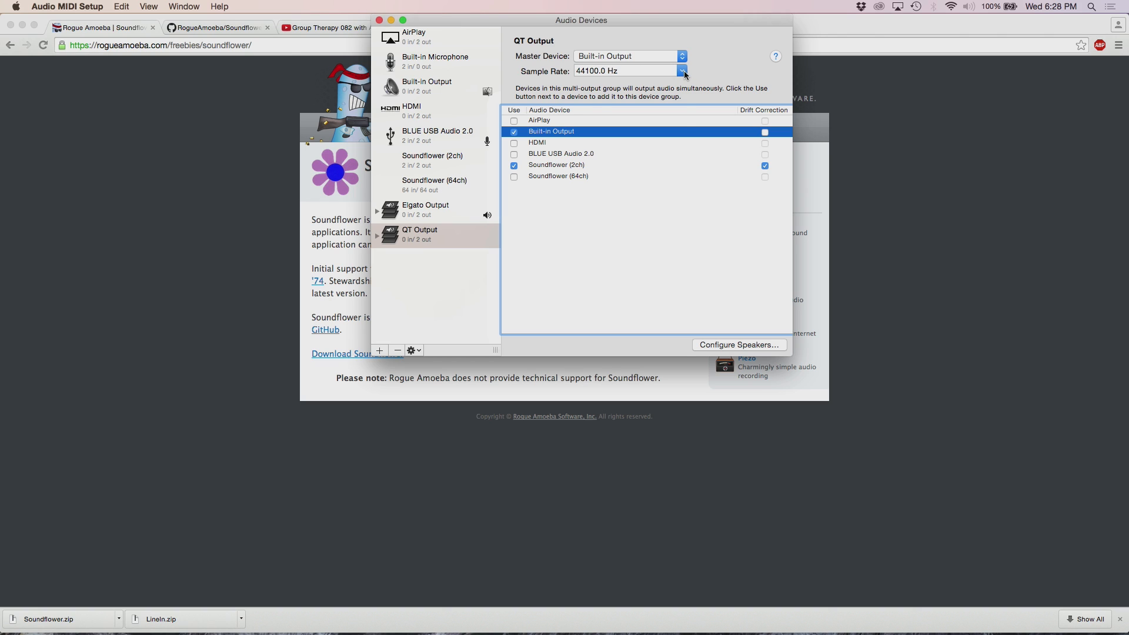
pyautogui.click(680, 71)
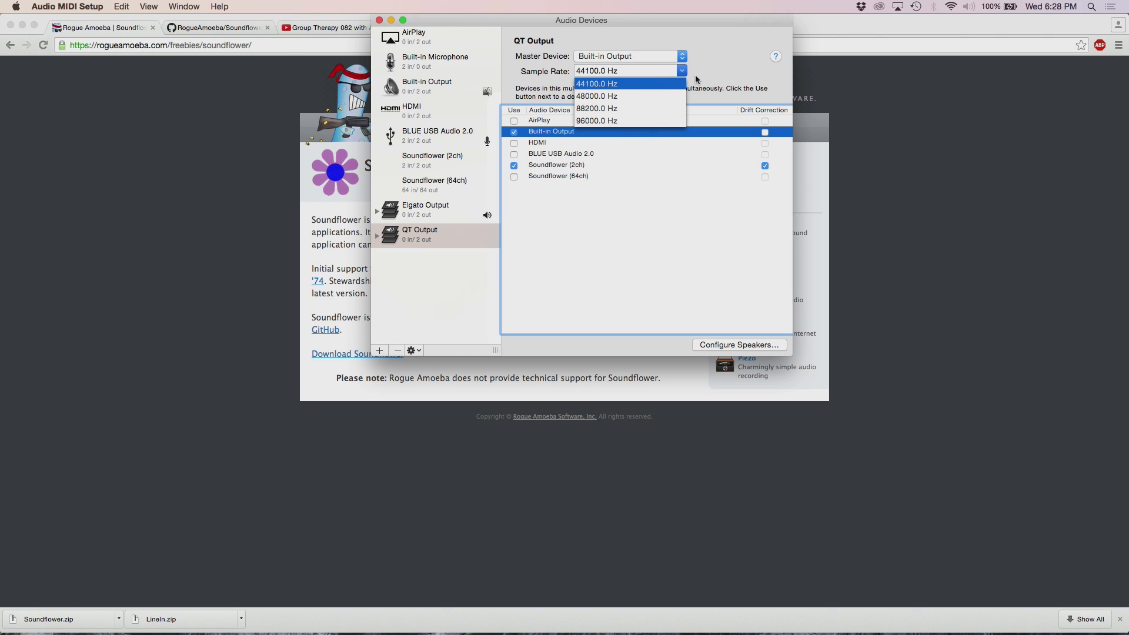
pyautogui.click(596, 84)
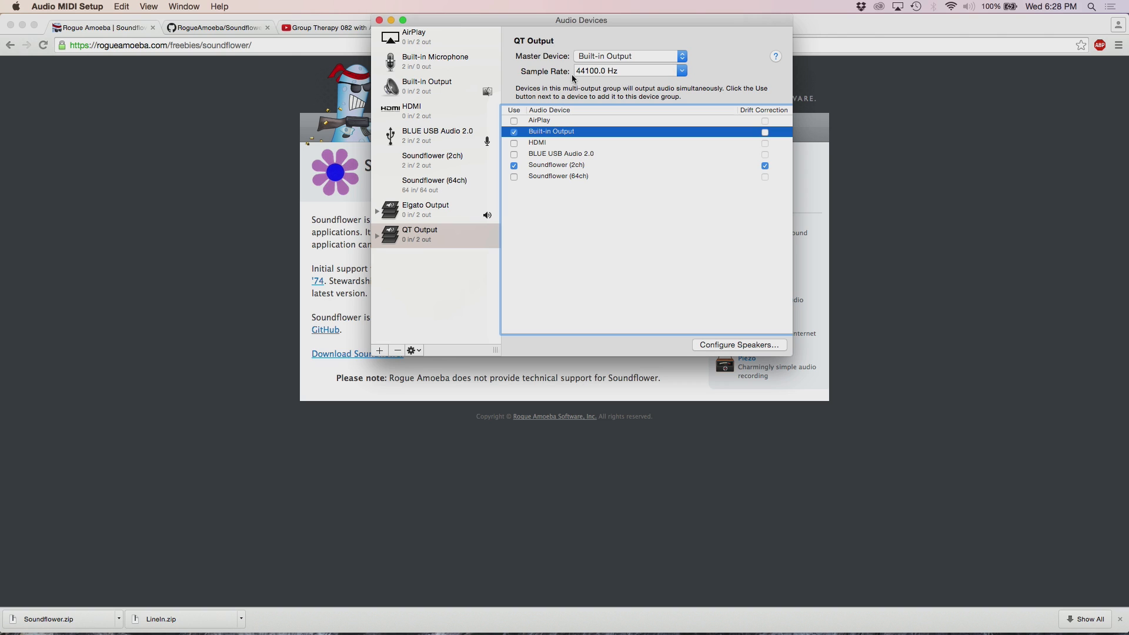
pyautogui.moveTo(597, 77)
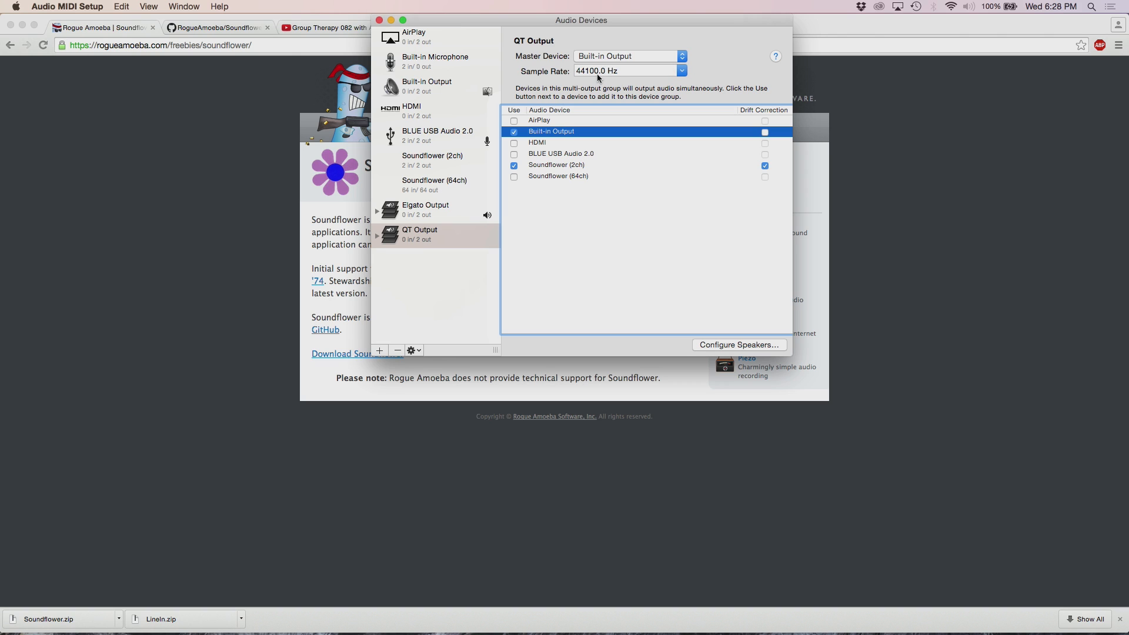
pyautogui.moveTo(452, 106)
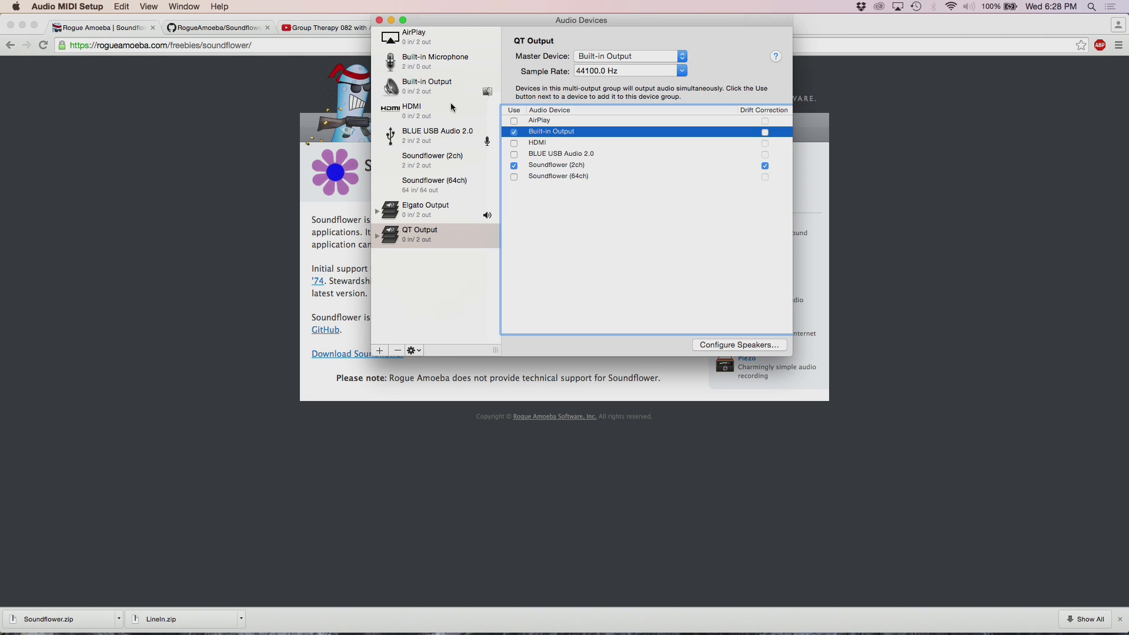
# - Select Built-in Output to view its Headphones source at 44100 Hz, 2ch-24bit
pyautogui.click(426, 86)
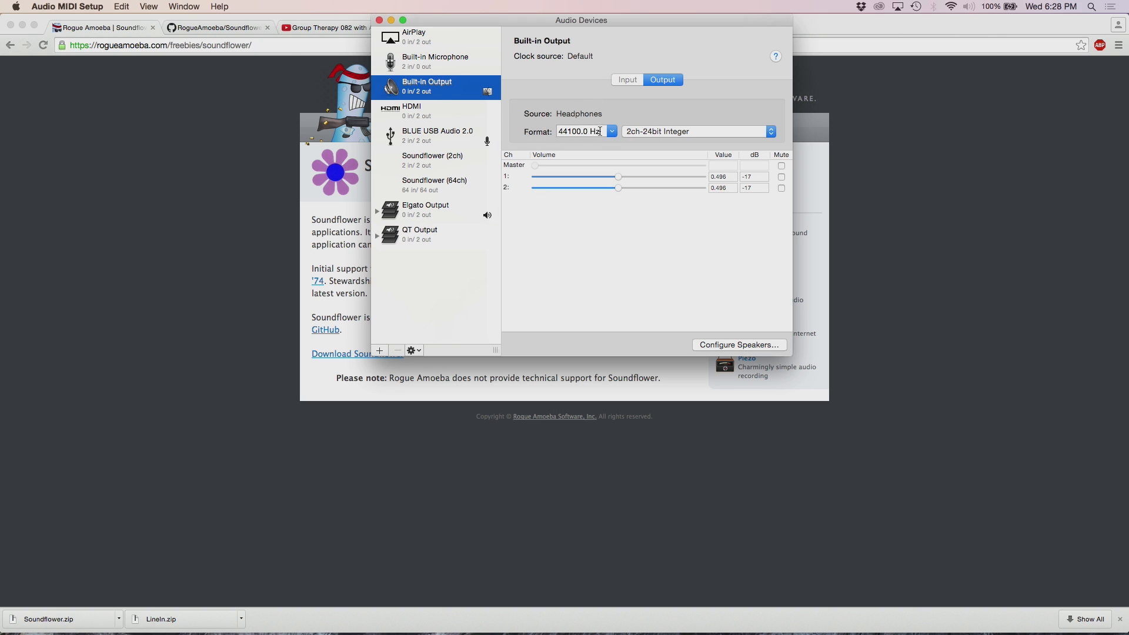
pyautogui.moveTo(517, 133)
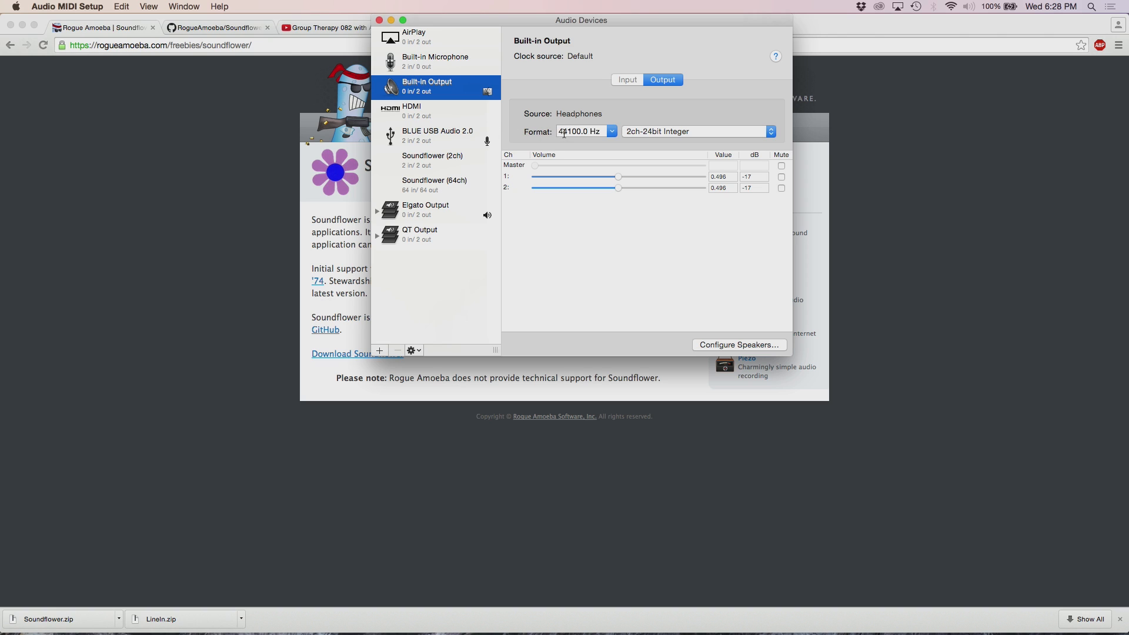
pyautogui.moveTo(431, 135)
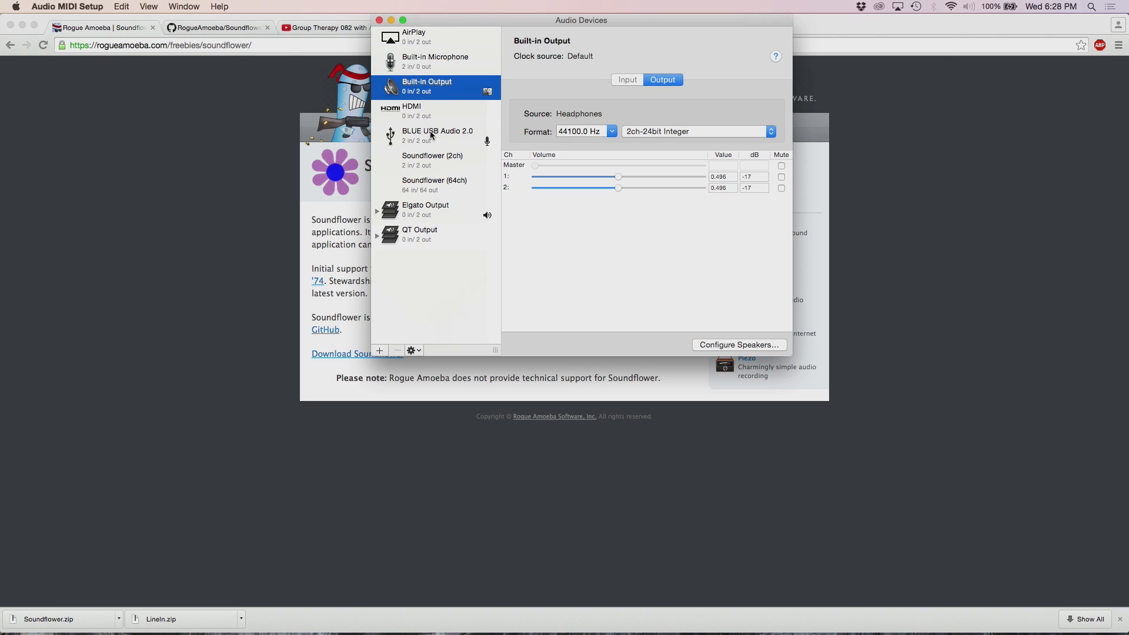
pyautogui.moveTo(437, 142)
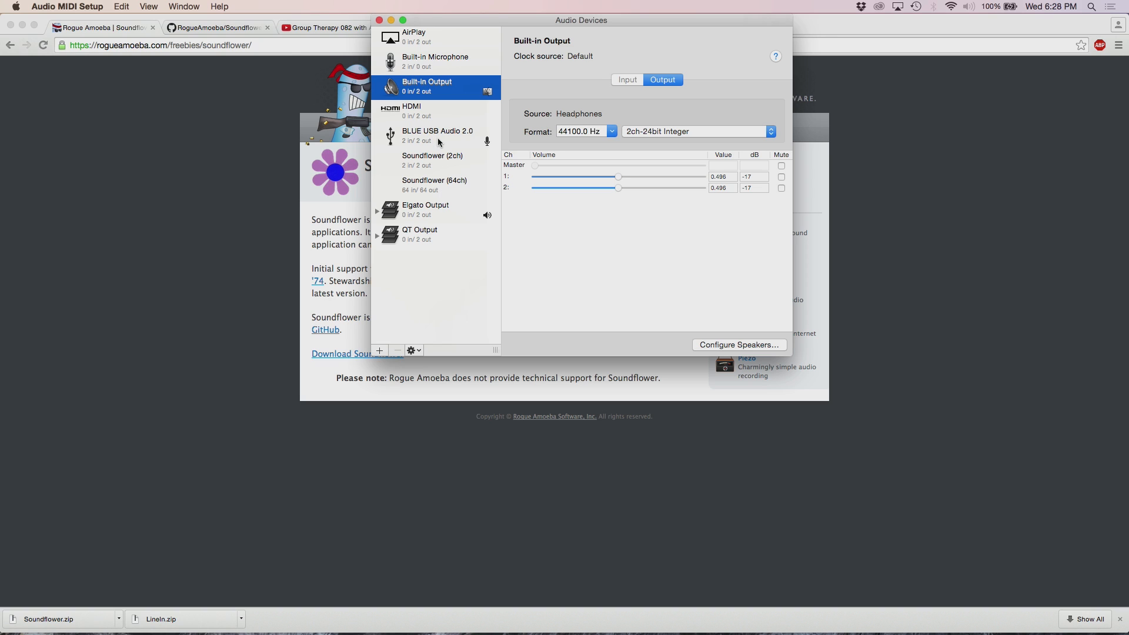
# - Check BLUE USB Audio 2.0 stays at 48000 Hz, then select Soundflower (2ch)
pyautogui.click(437, 136)
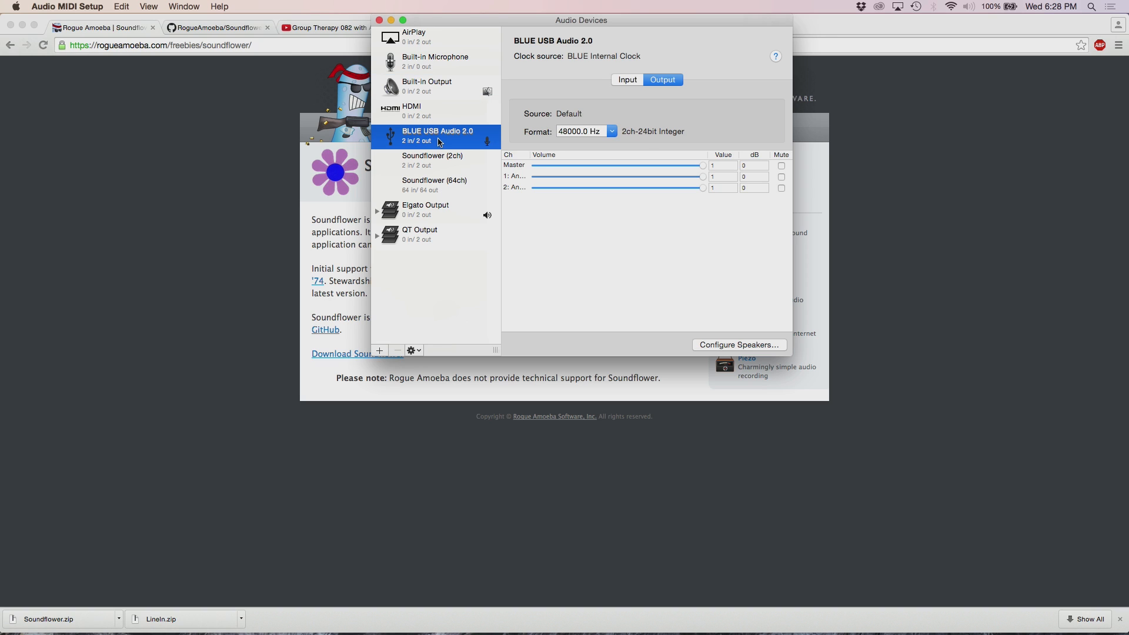
pyautogui.moveTo(607, 148)
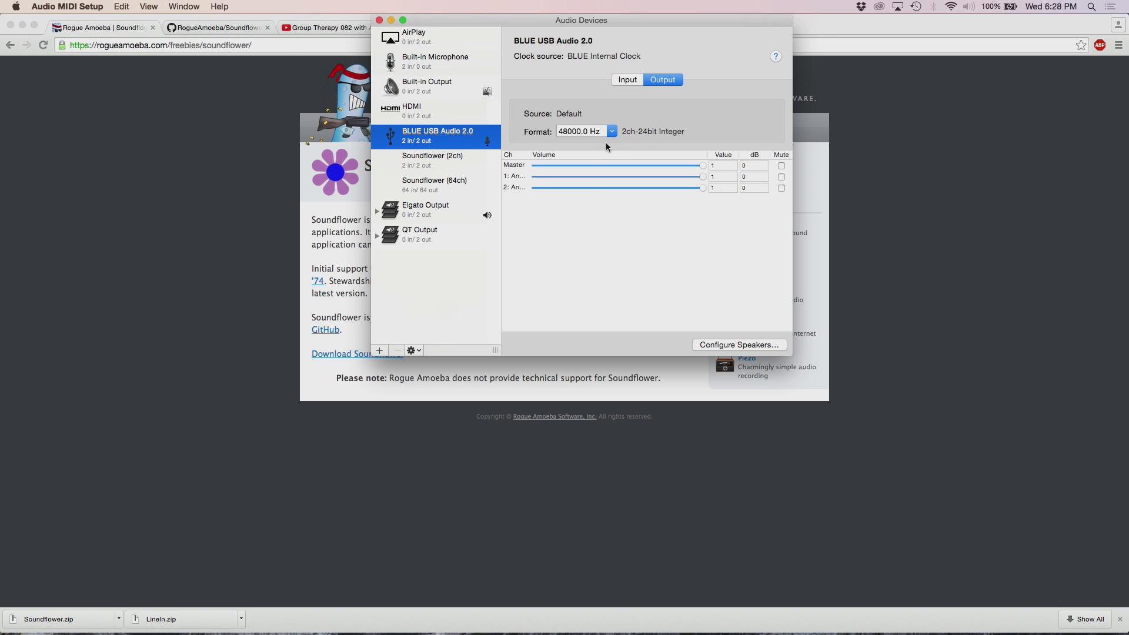
pyautogui.moveTo(611, 157)
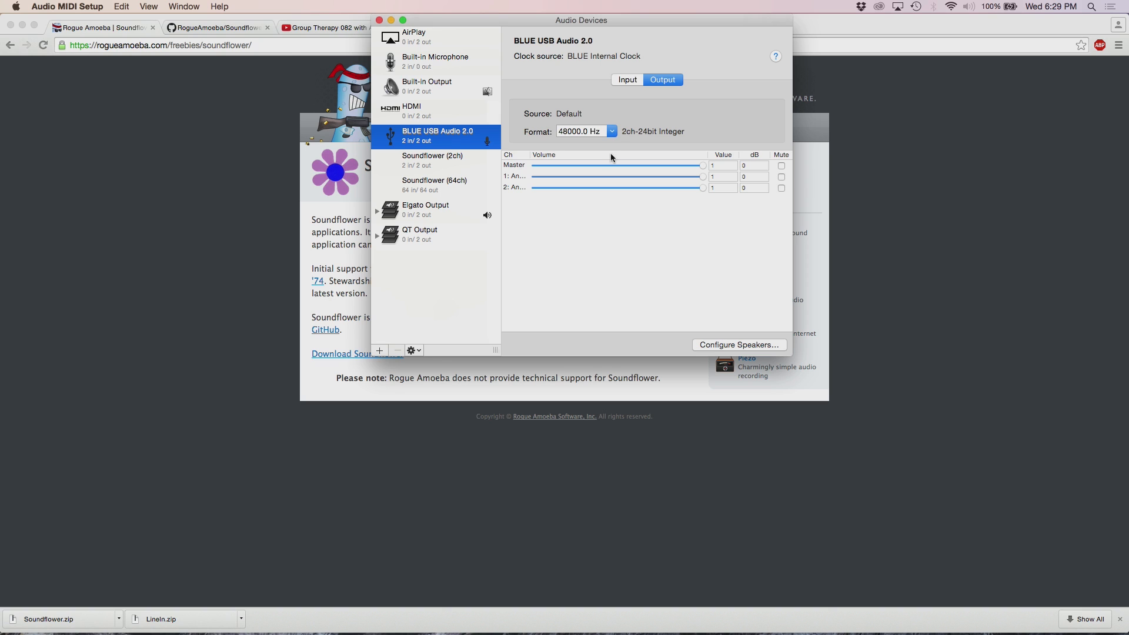
pyautogui.click(584, 130)
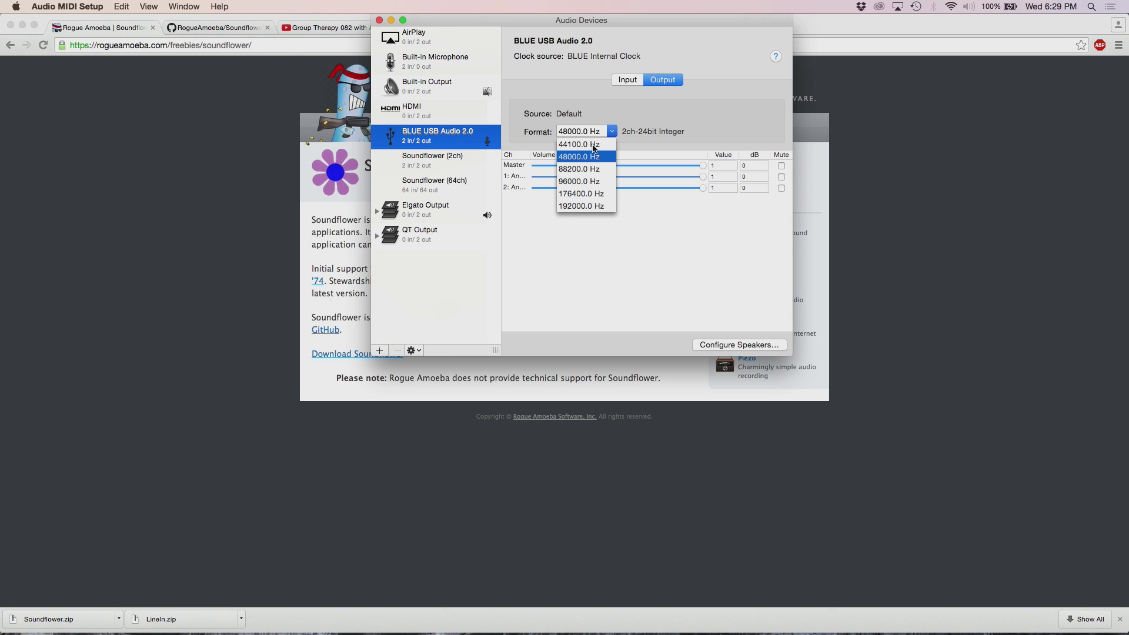
pyautogui.click(577, 156)
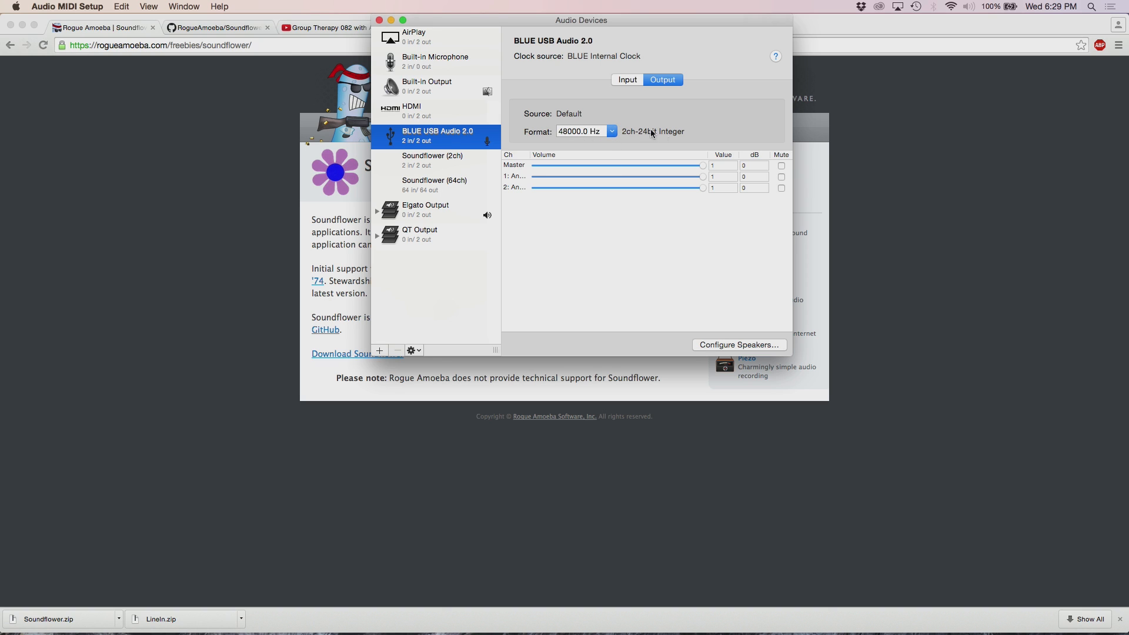
pyautogui.moveTo(524, 135)
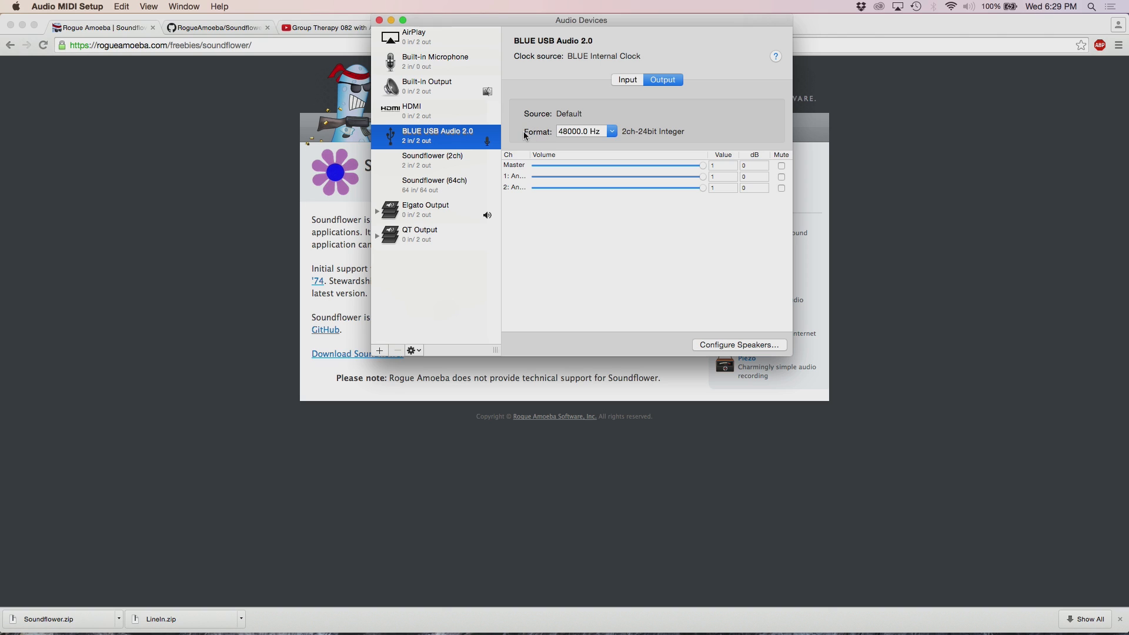
pyautogui.moveTo(522, 140)
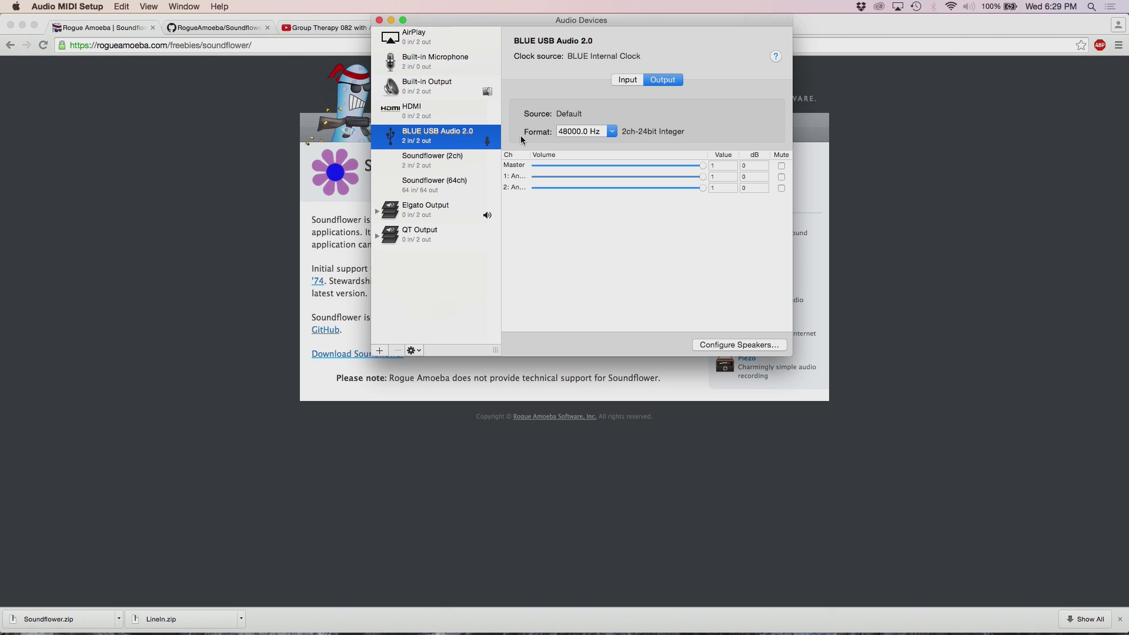
pyautogui.moveTo(610, 136)
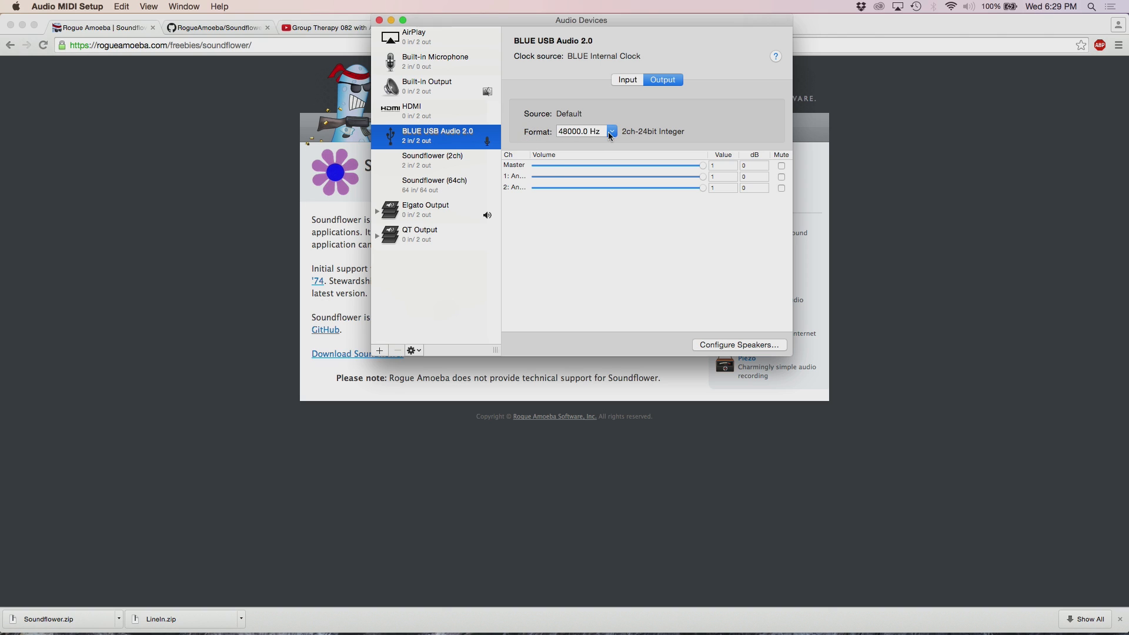
pyautogui.moveTo(437, 225)
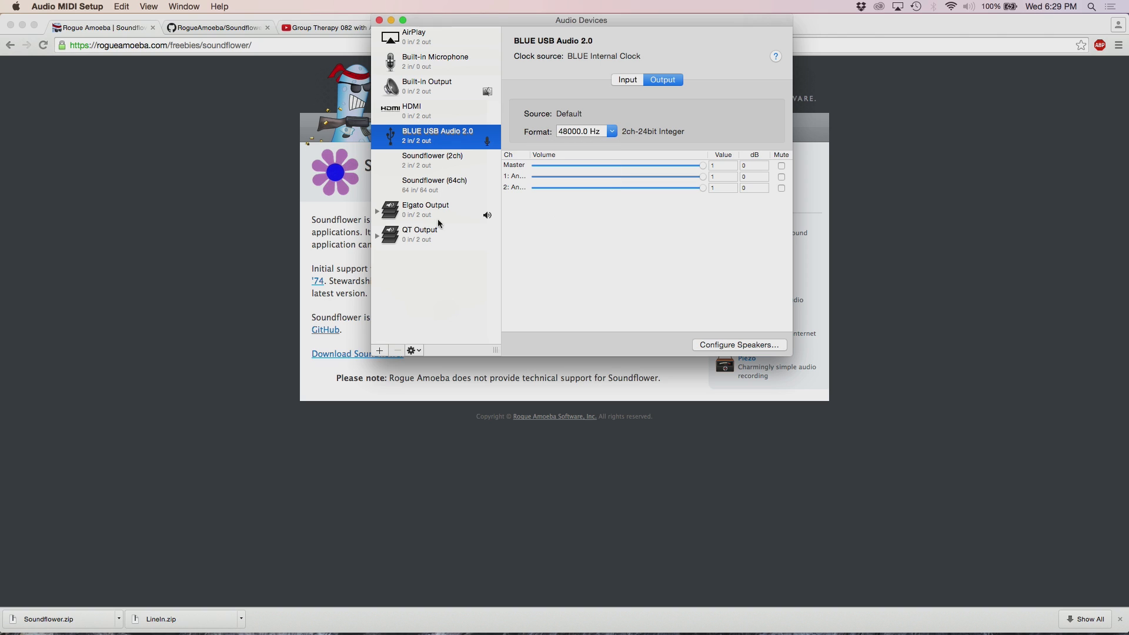
pyautogui.click(433, 160)
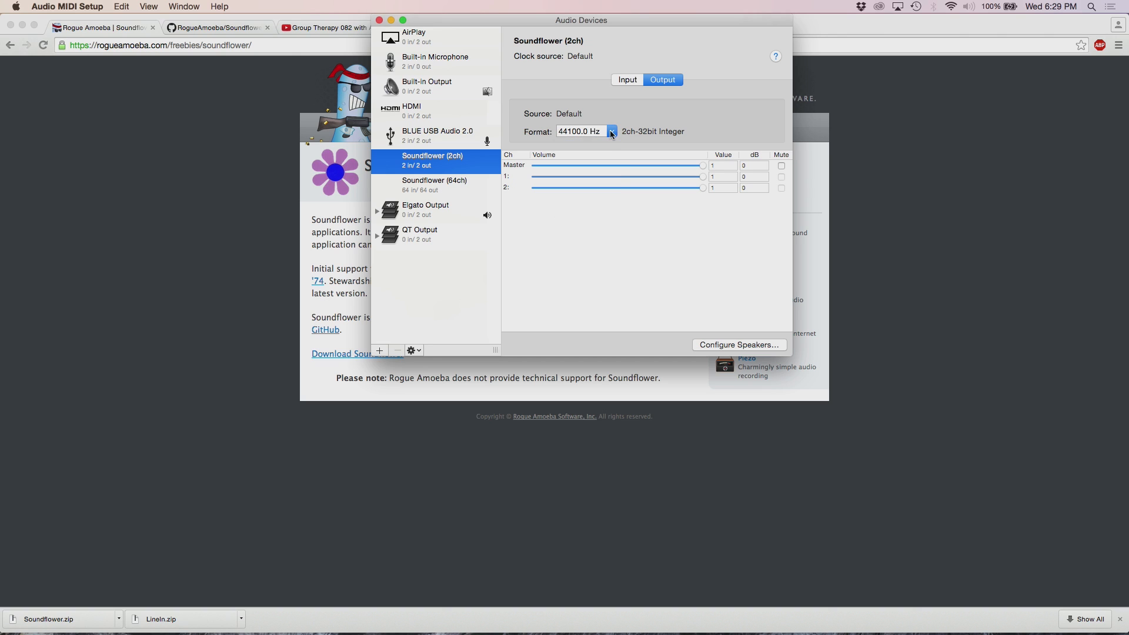
pyautogui.moveTo(485, 243)
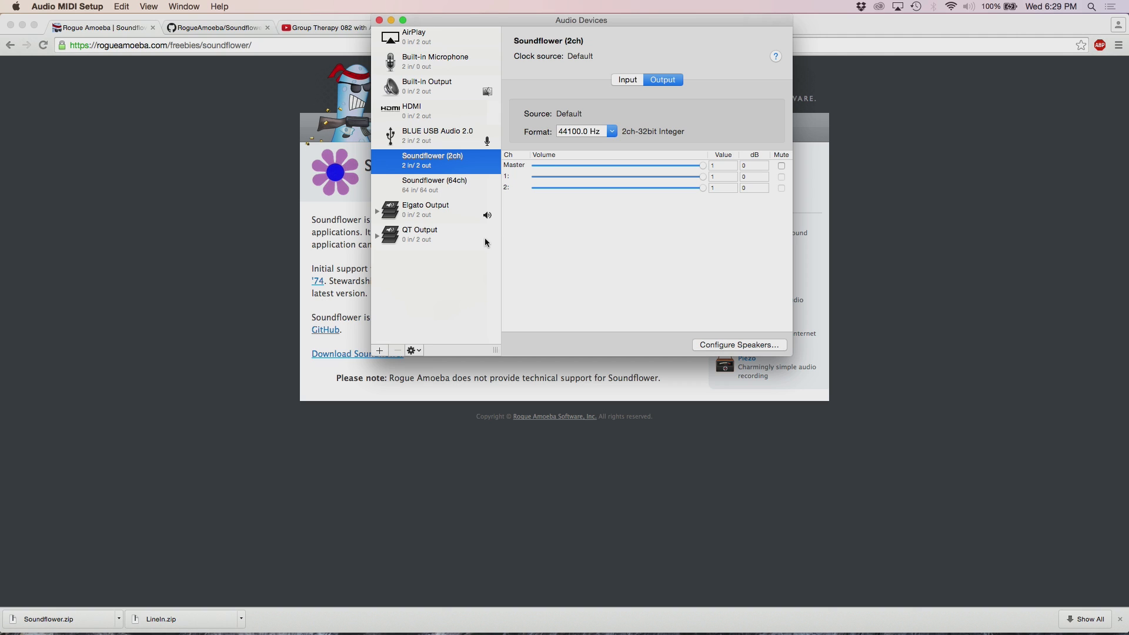
pyautogui.moveTo(463, 145)
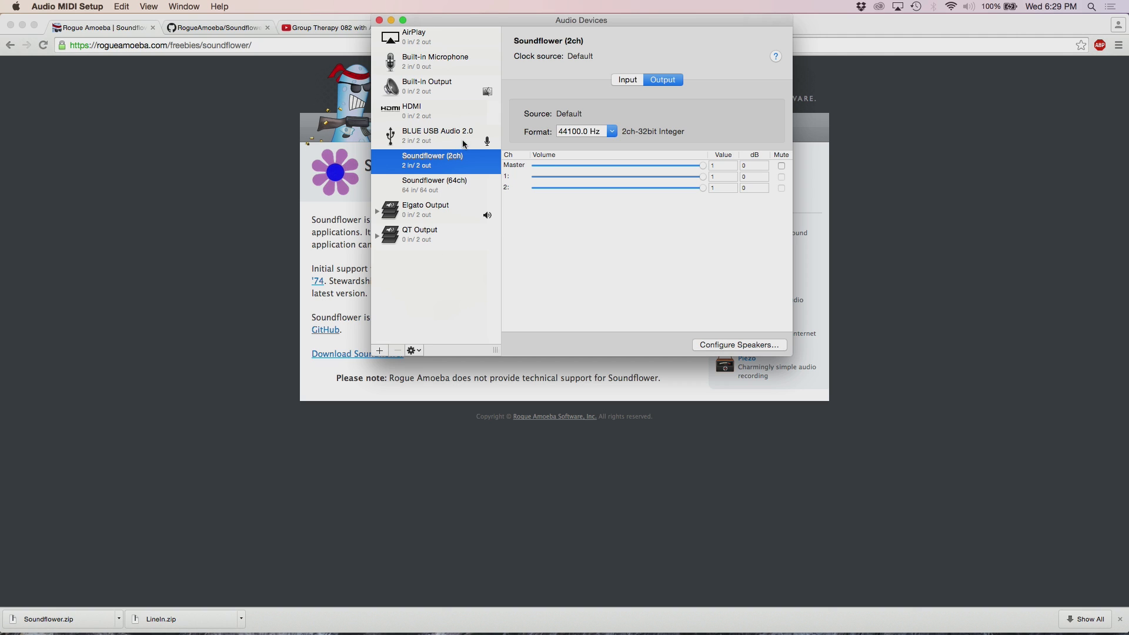
pyautogui.moveTo(465, 157)
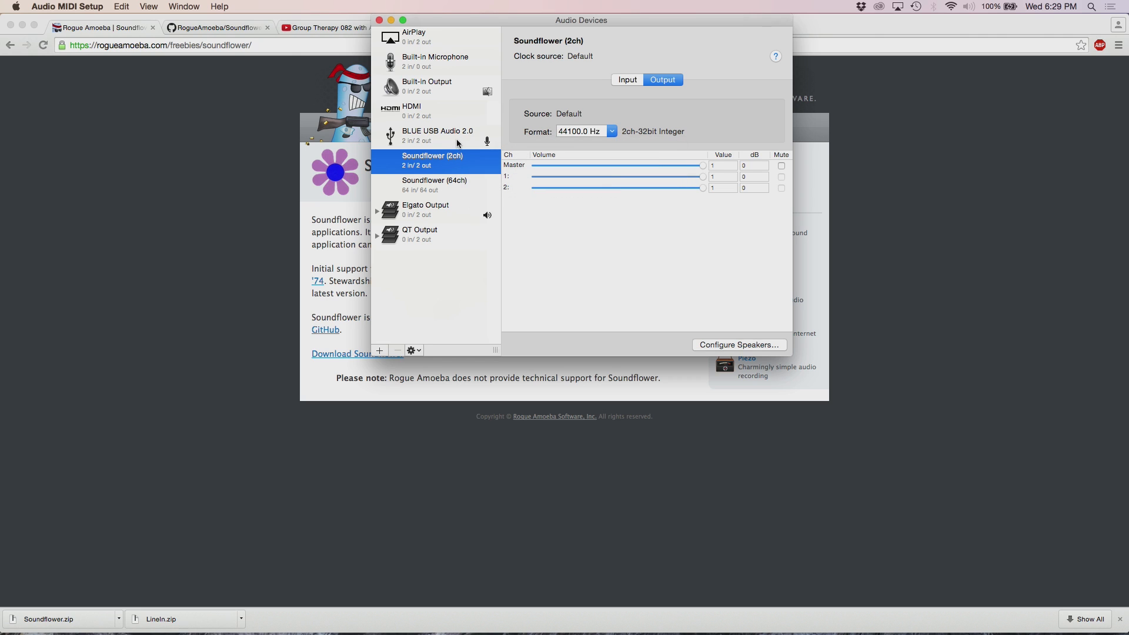
# - Review devices, select the QT Output group, and bring up its context menu
pyautogui.click(437, 135)
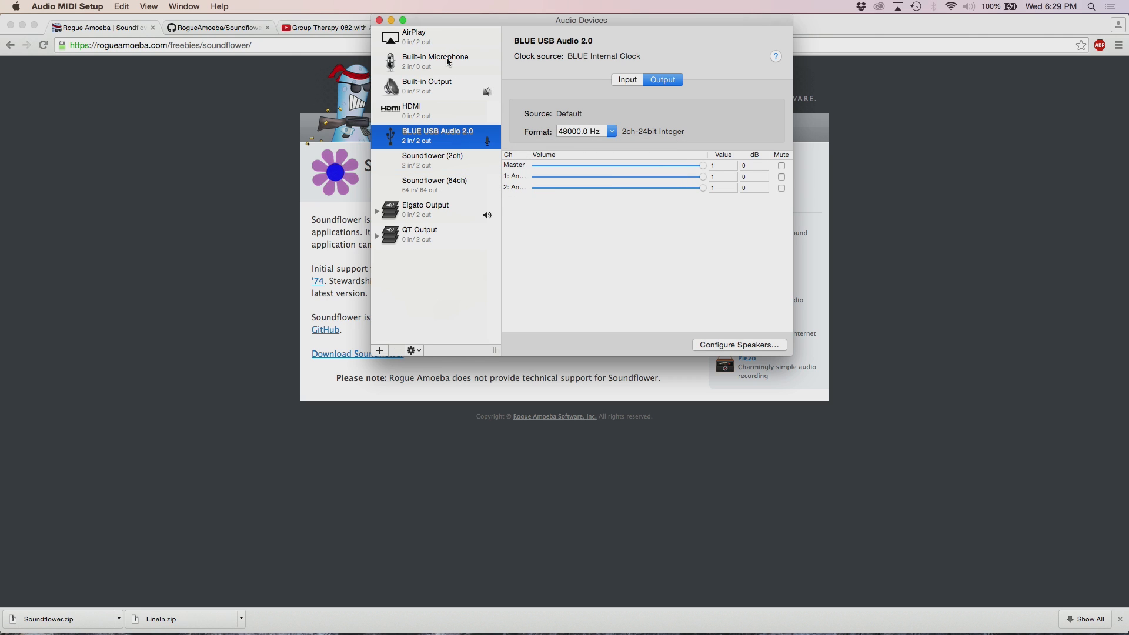
pyautogui.rightClick(435, 61)
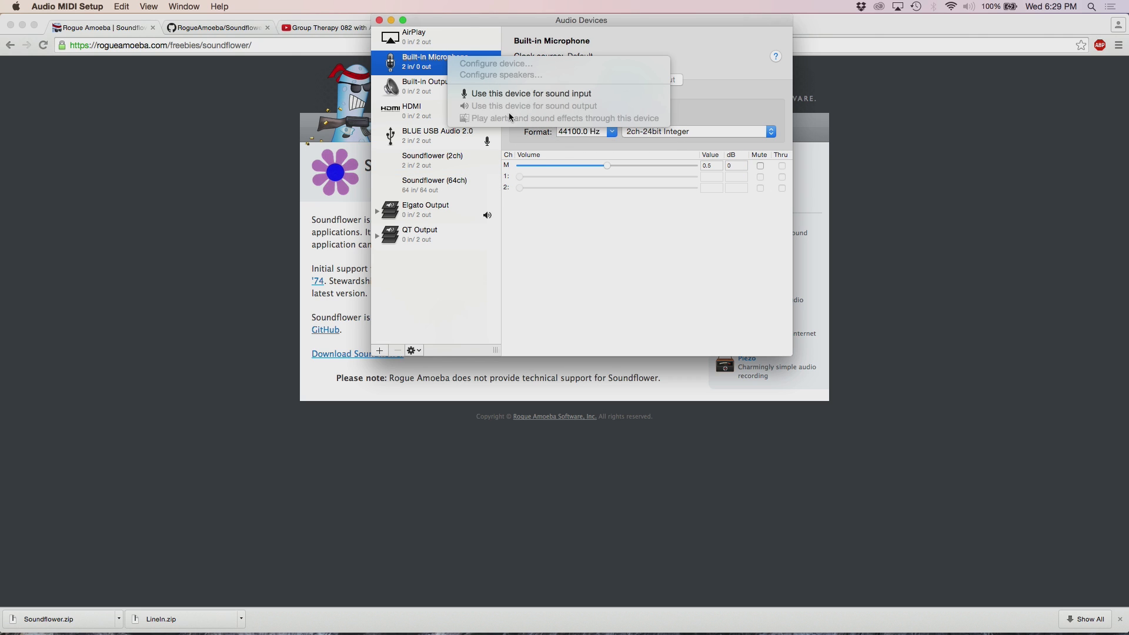
pyautogui.moveTo(690, 90)
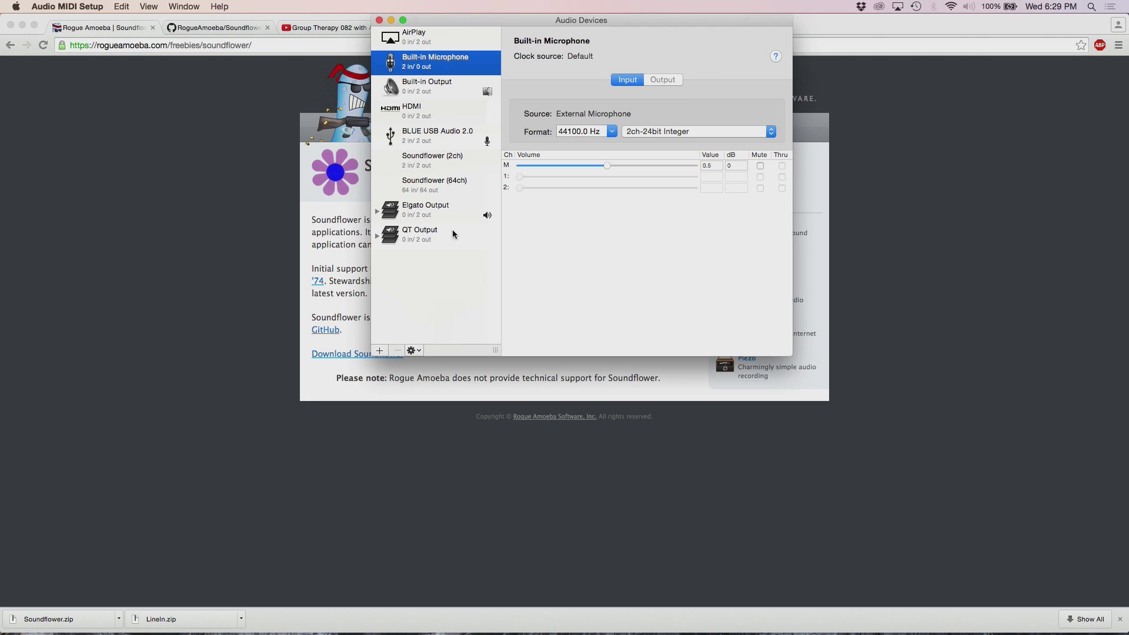
pyautogui.click(420, 234)
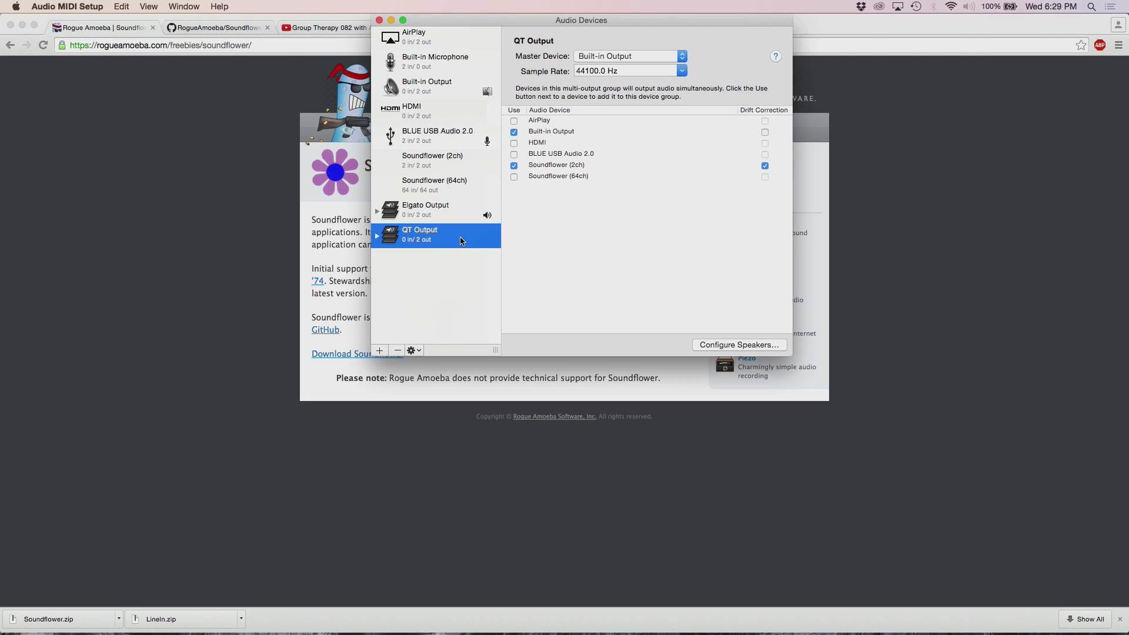
pyautogui.rightClick(436, 234)
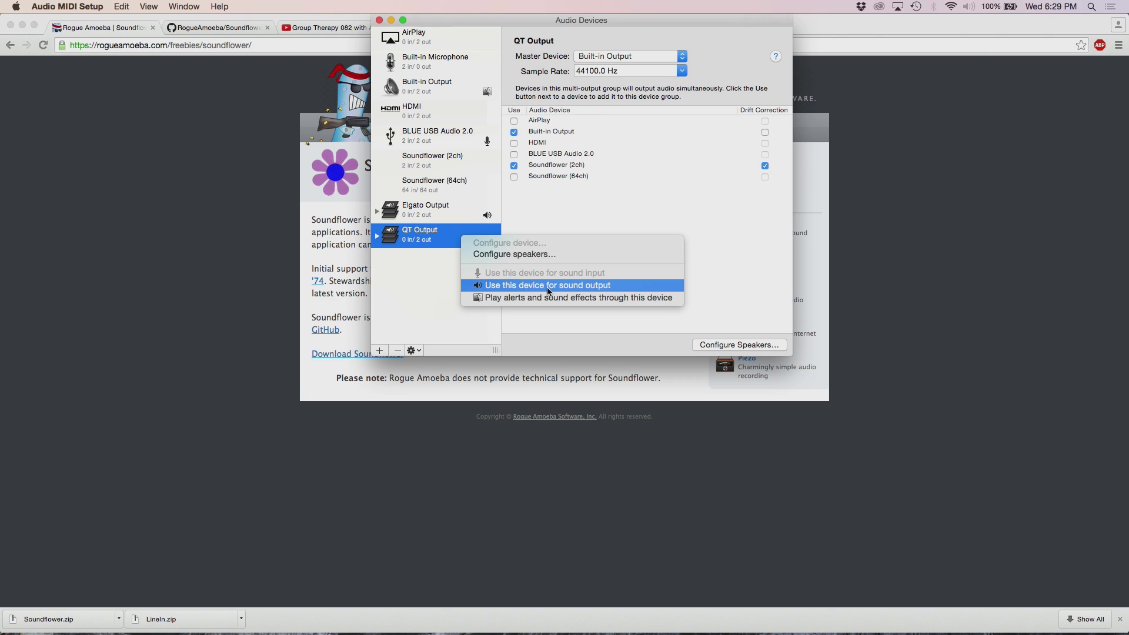
pyautogui.moveTo(563, 217)
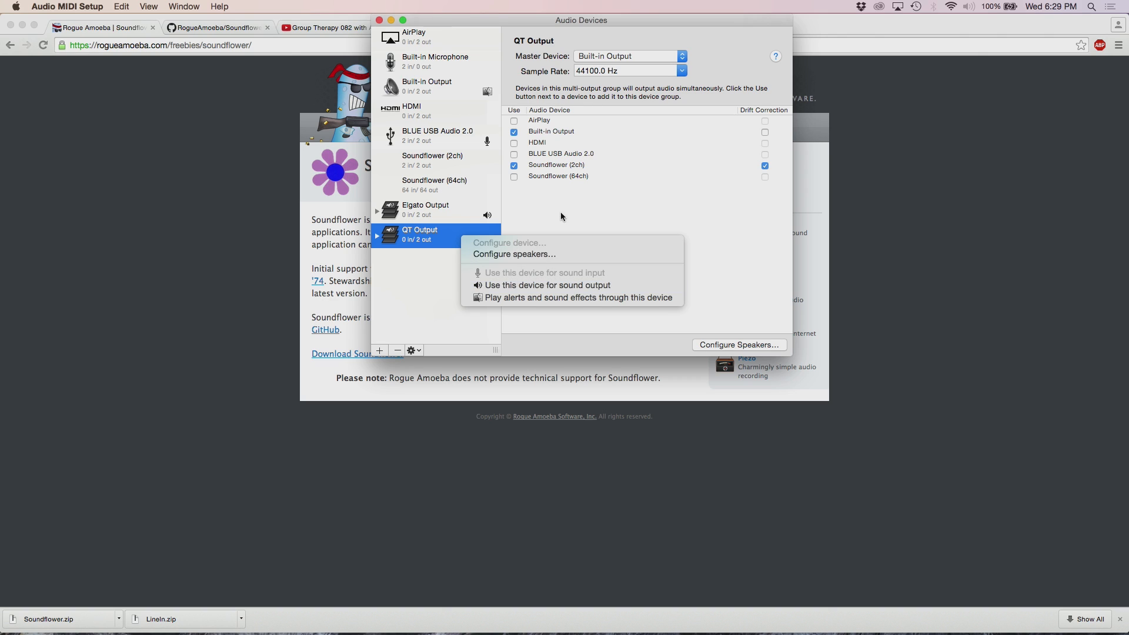
# - Make QT Output the sound output and start a new QuickTime screen recording
pyautogui.click(548, 234)
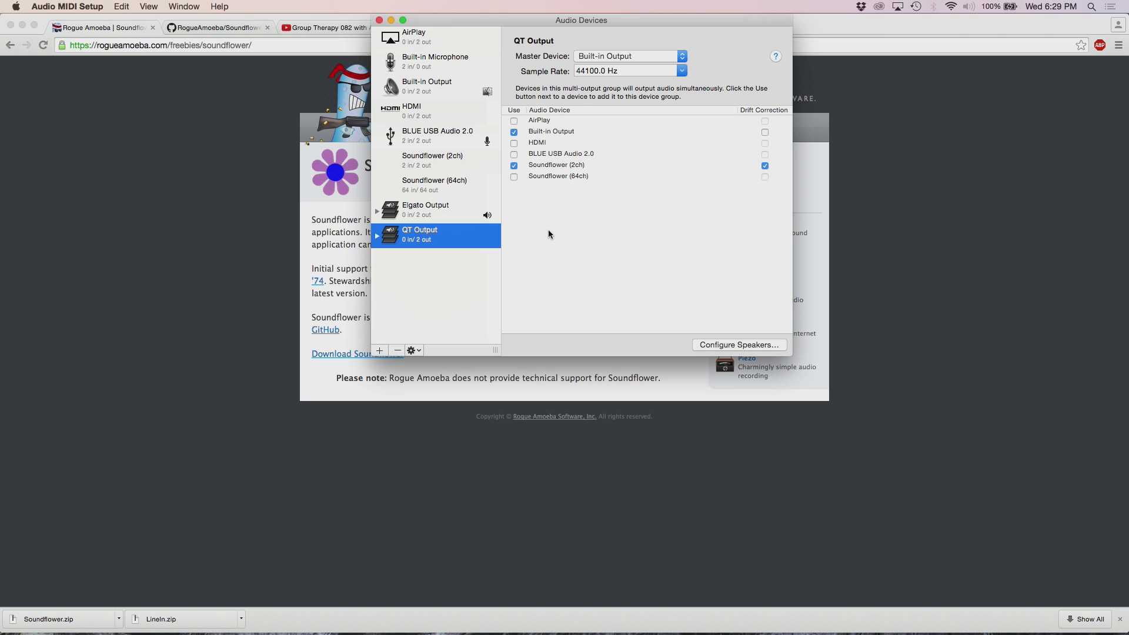
pyautogui.moveTo(537, 248)
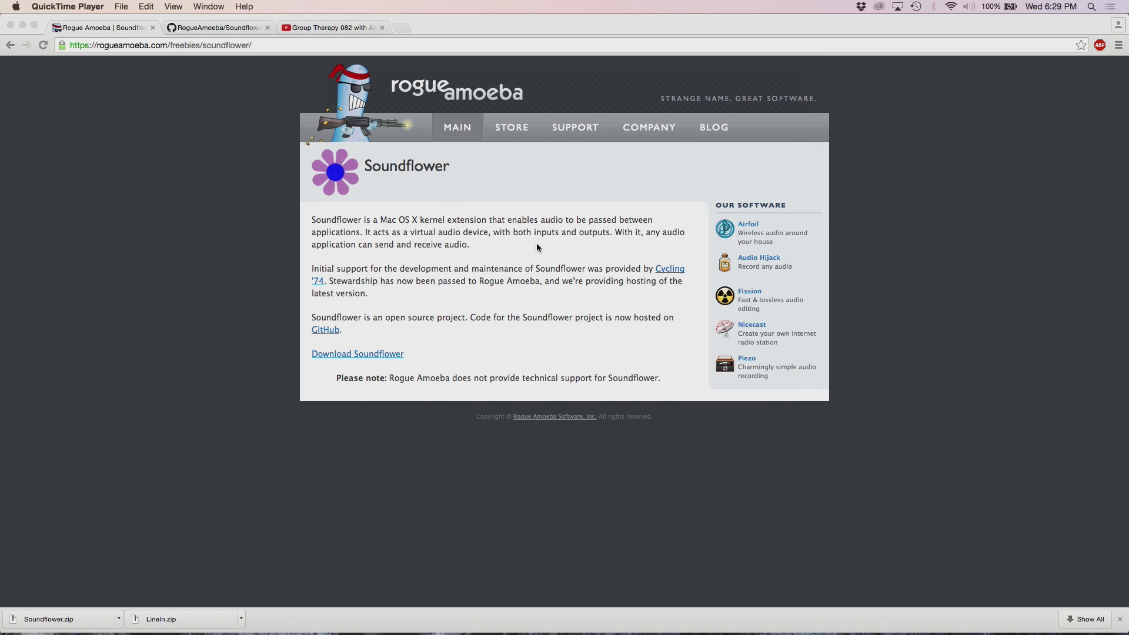
pyautogui.click(146, 6)
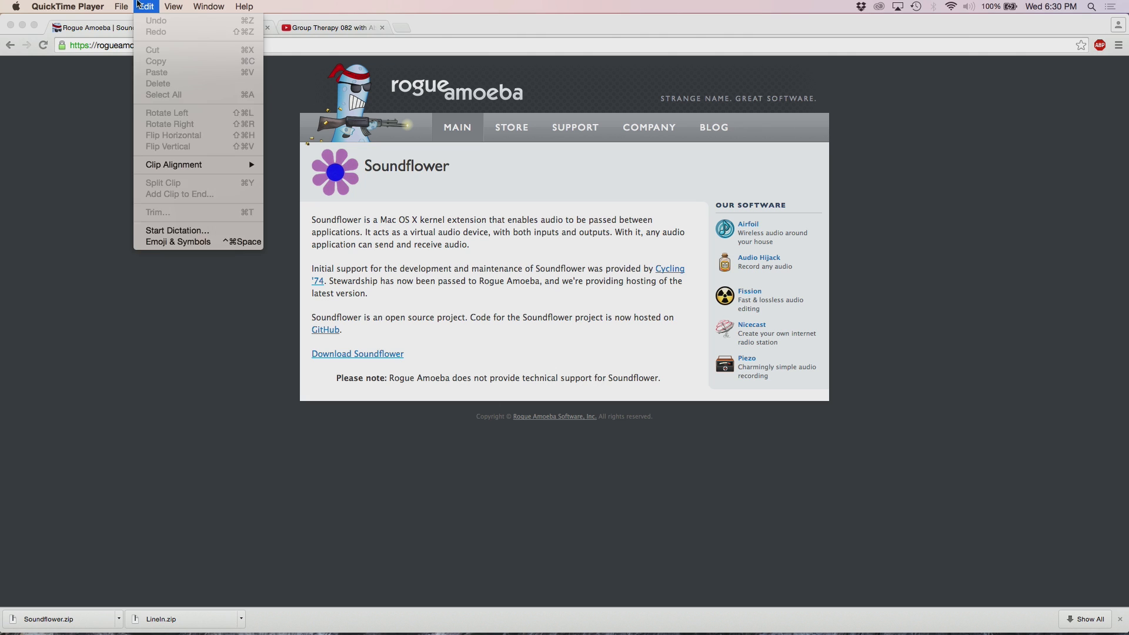
pyautogui.click(121, 6)
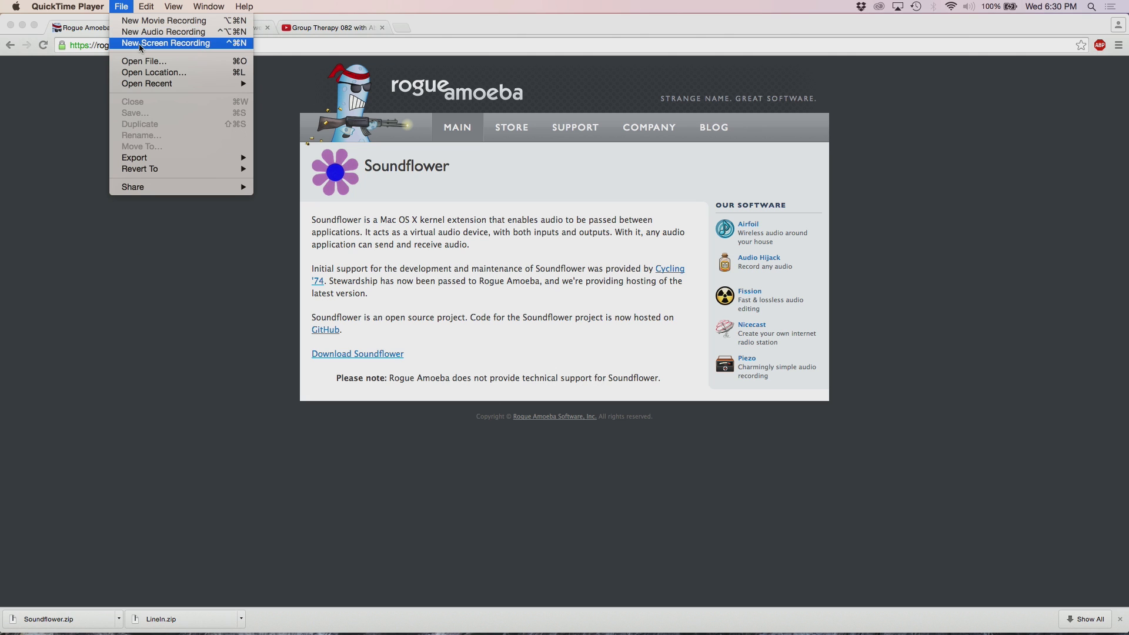
pyautogui.click(167, 42)
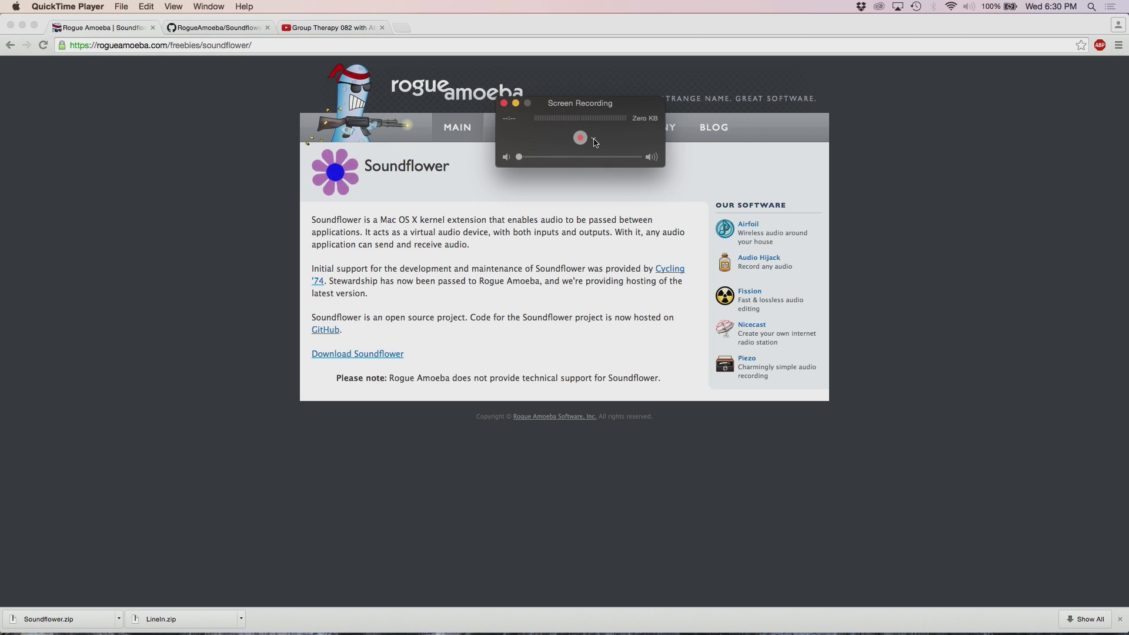
# - Choose Soundflower (2ch) as the screen recording's microphone source
pyautogui.click(593, 138)
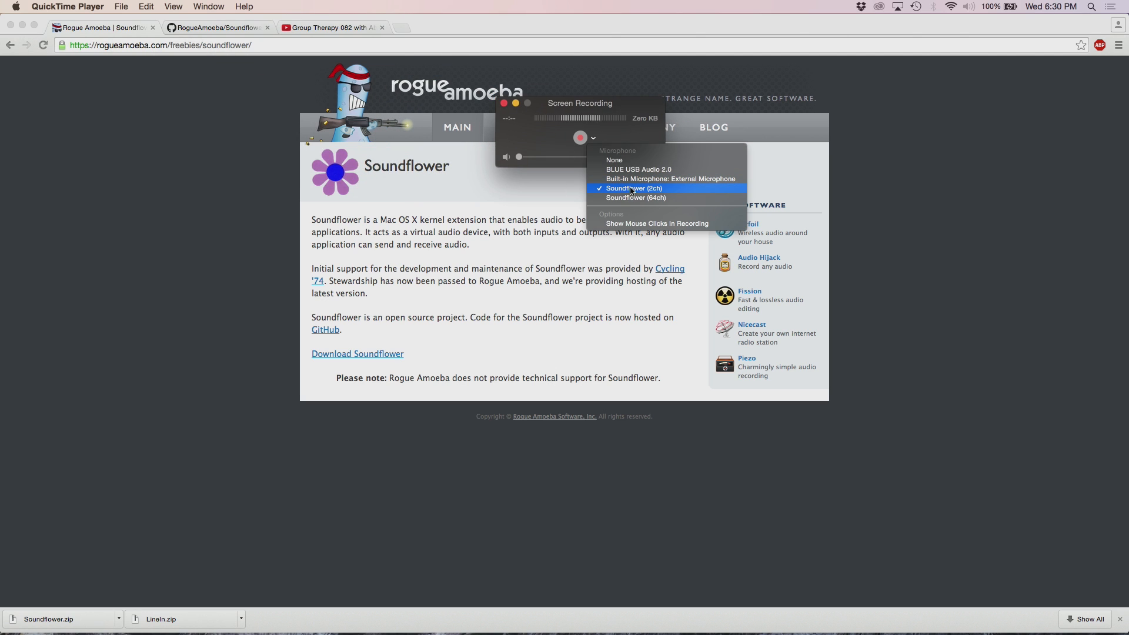
pyautogui.moveTo(622, 122)
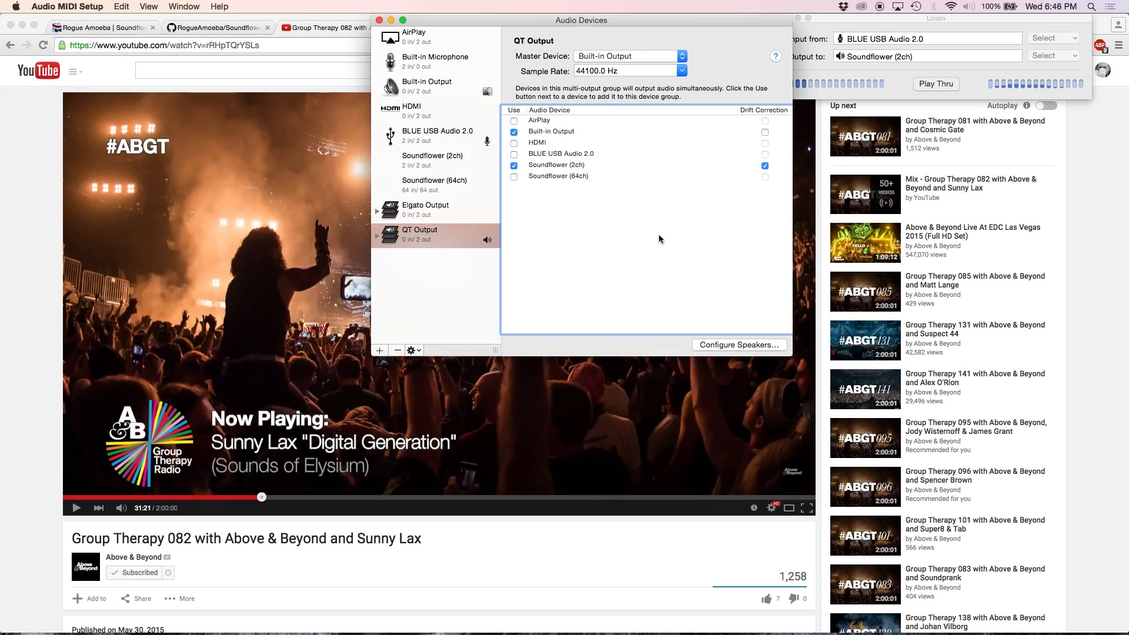
pyautogui.moveTo(554, 235)
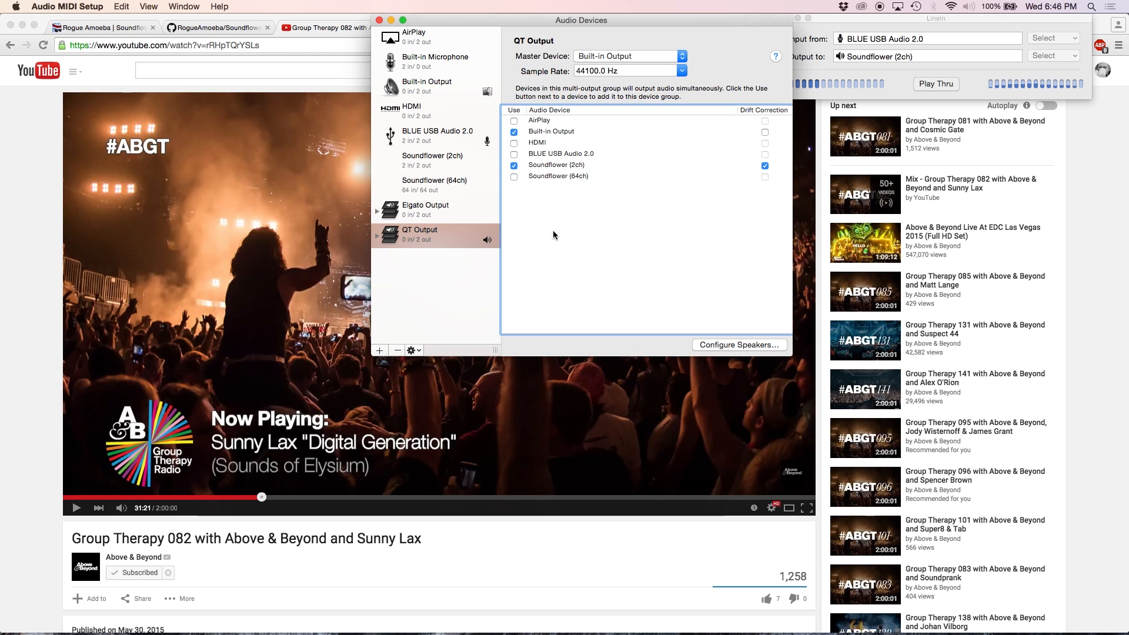
pyautogui.moveTo(471, 238)
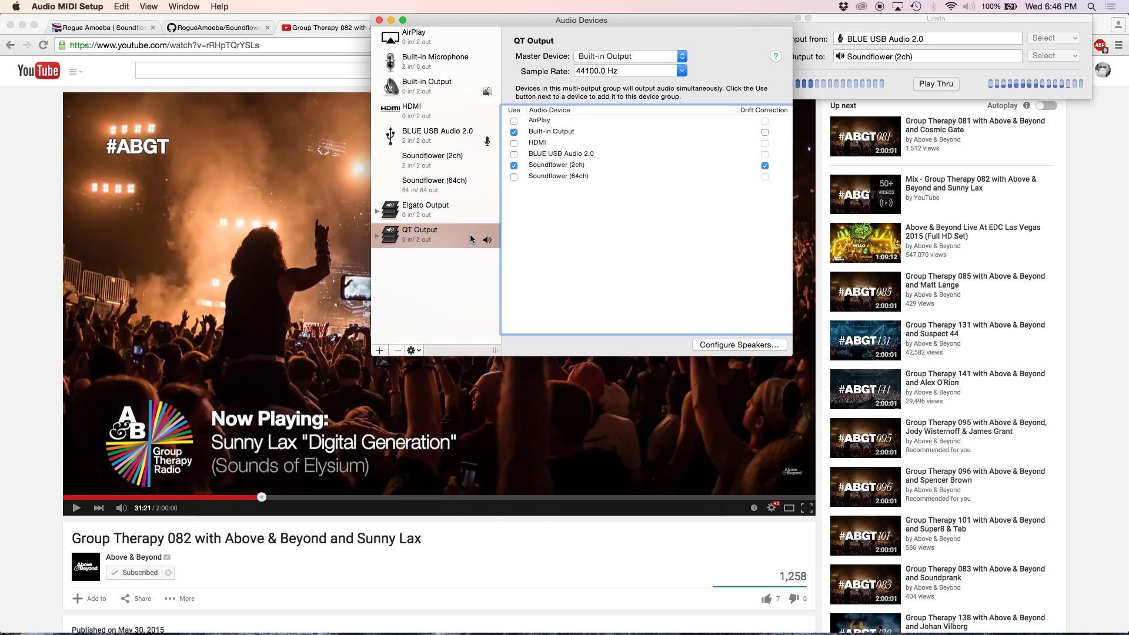
# - Confirm QT Output is already the sound output, then return to Chrome
pyautogui.rightClick(420, 234)
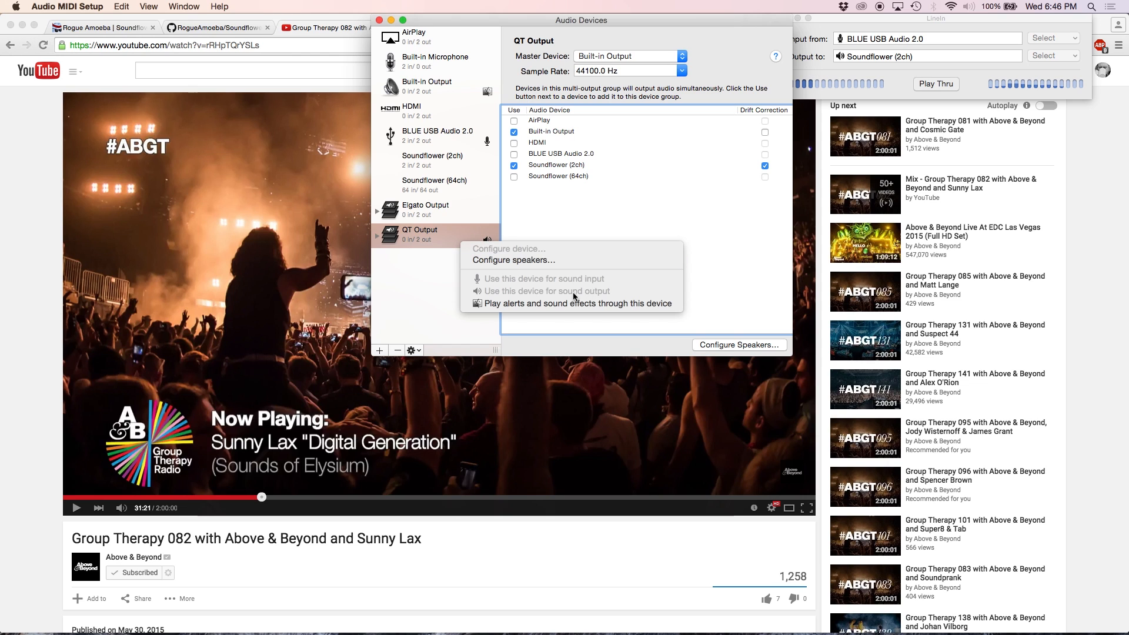
pyautogui.moveTo(446, 288)
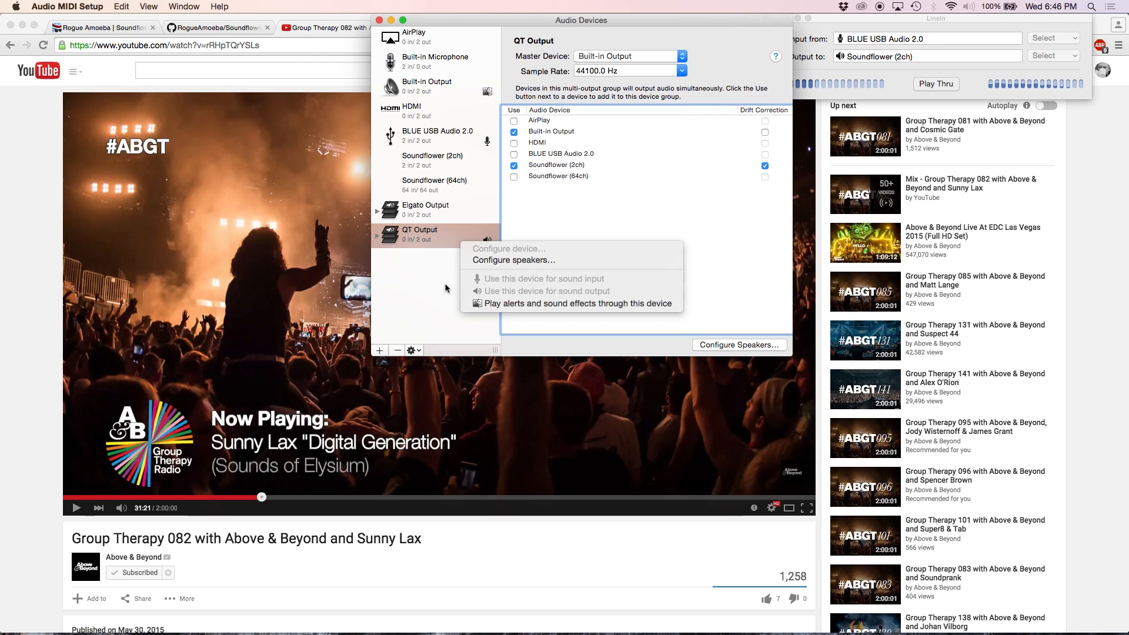
pyautogui.click(436, 135)
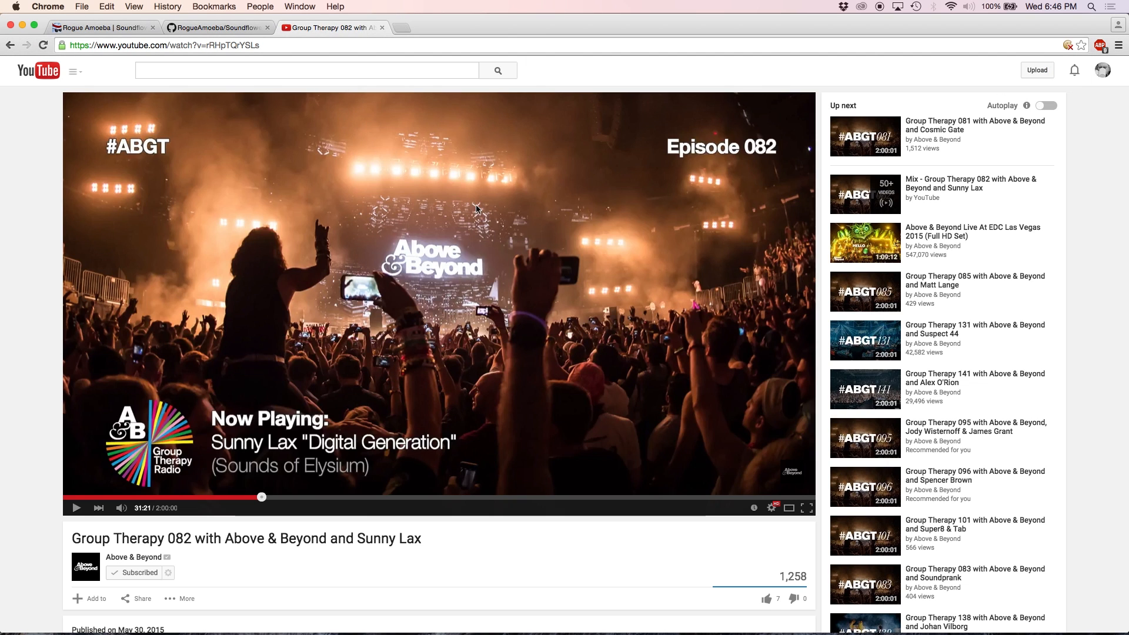
pyautogui.moveTo(394, 243)
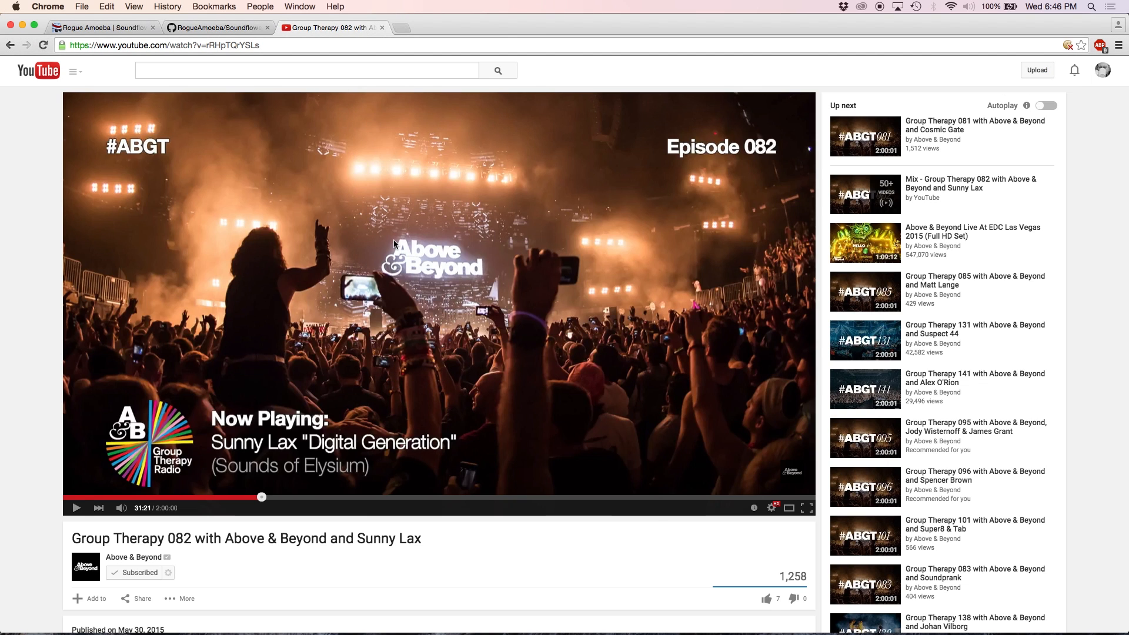
# - Resume playing the Group Therapy 082 YouTube video
pyautogui.click(76, 507)
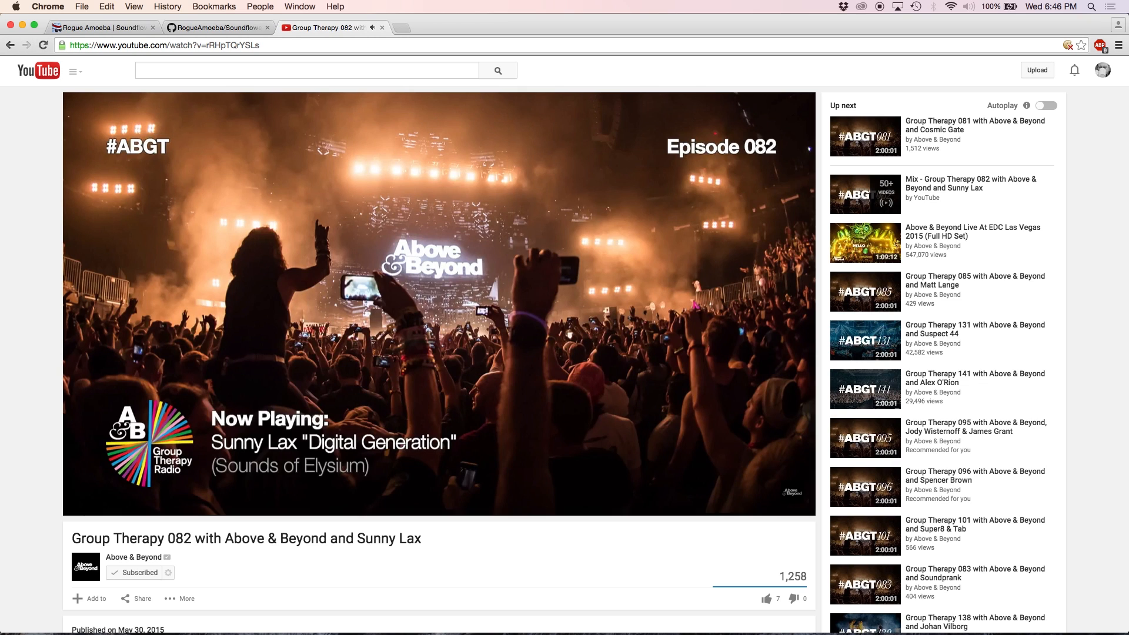
pyautogui.moveTo(353, 256)
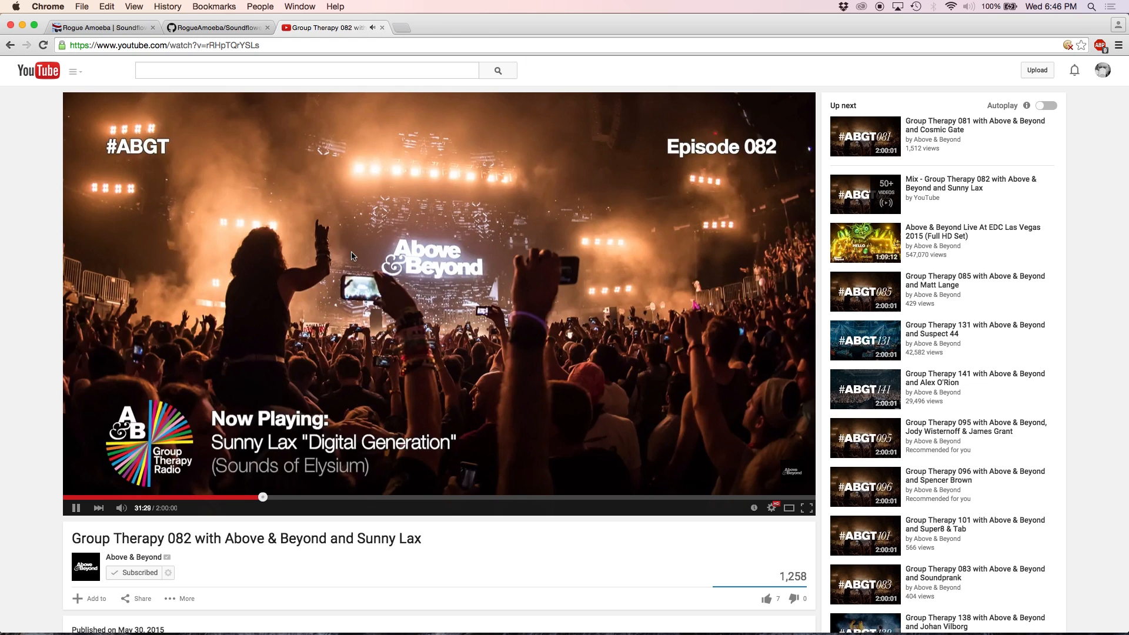
pyautogui.moveTo(393, 272)
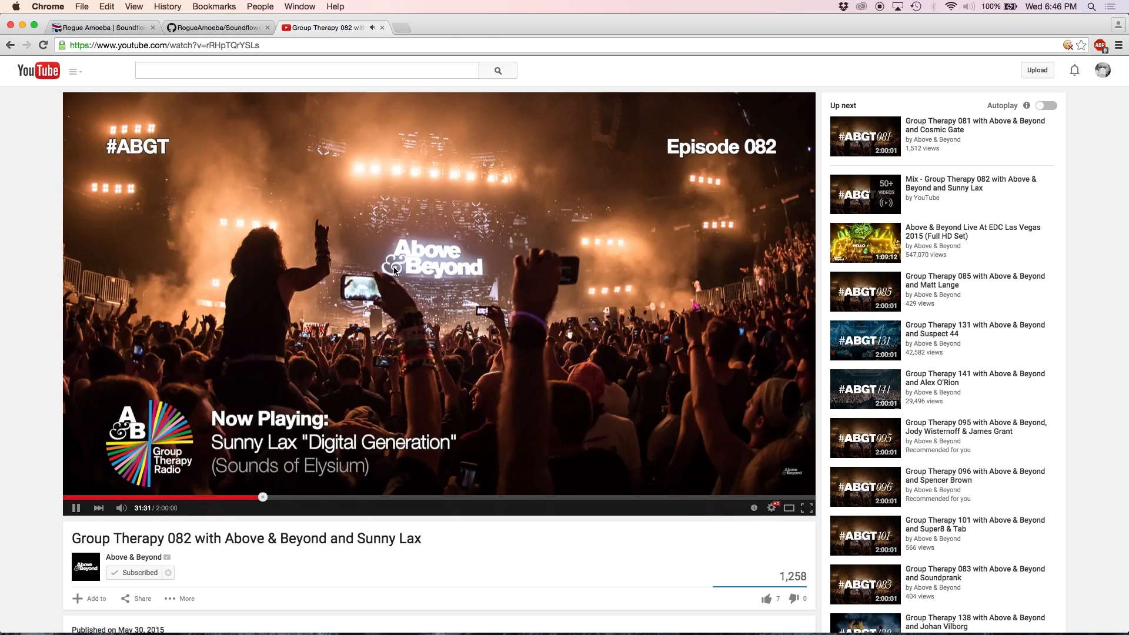